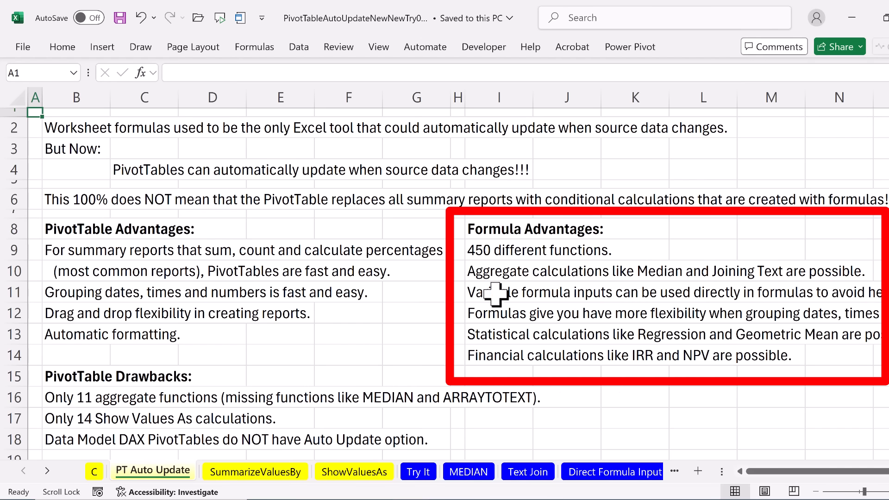
{"action": "mouse_move", "coordinate": [357, 271]}
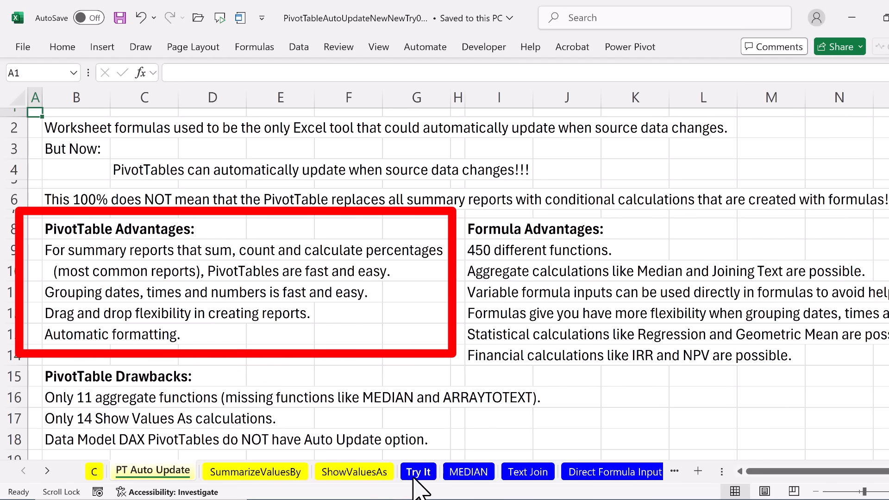
- Open the Try It sheet with the hours-worked table and seven test questions
{"action": "left_click", "coordinate": [419, 472]}
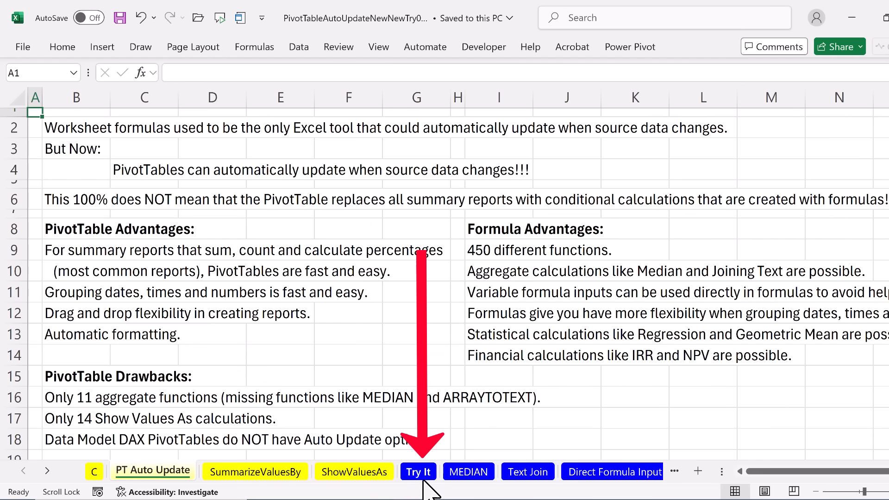
{"action": "left_click", "coordinate": [418, 471]}
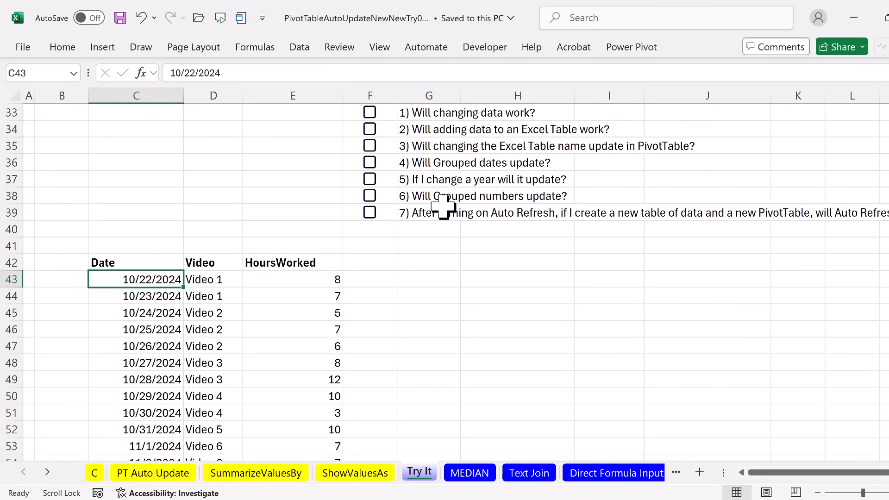
{"action": "mouse_move", "coordinate": [496, 287]}
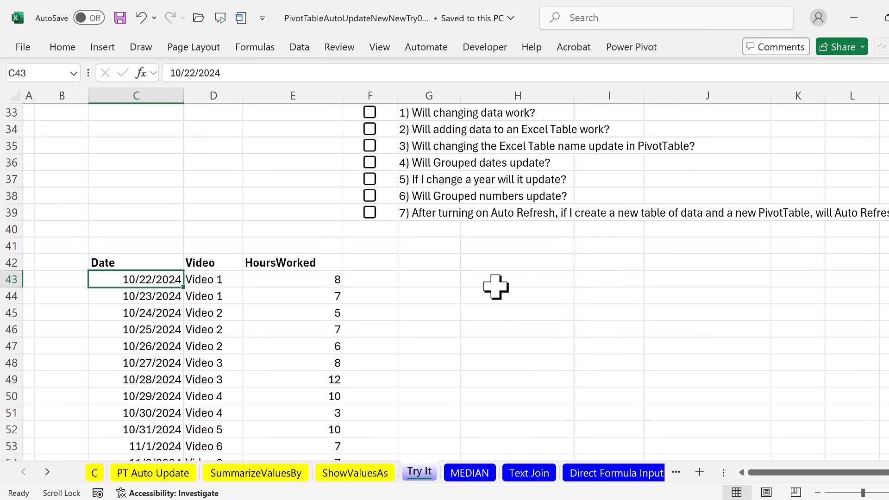
{"action": "mouse_move", "coordinate": [183, 255]}
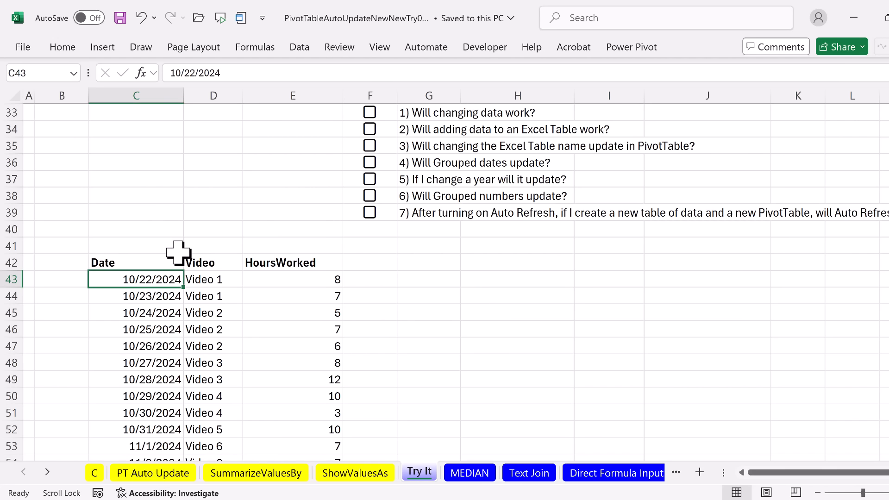
{"action": "mouse_move", "coordinate": [215, 232]}
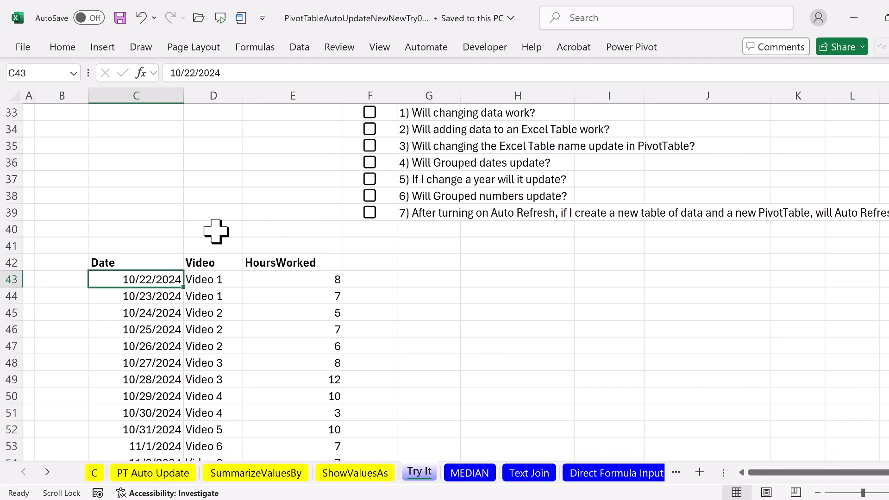
{"action": "mouse_move", "coordinate": [273, 300]}
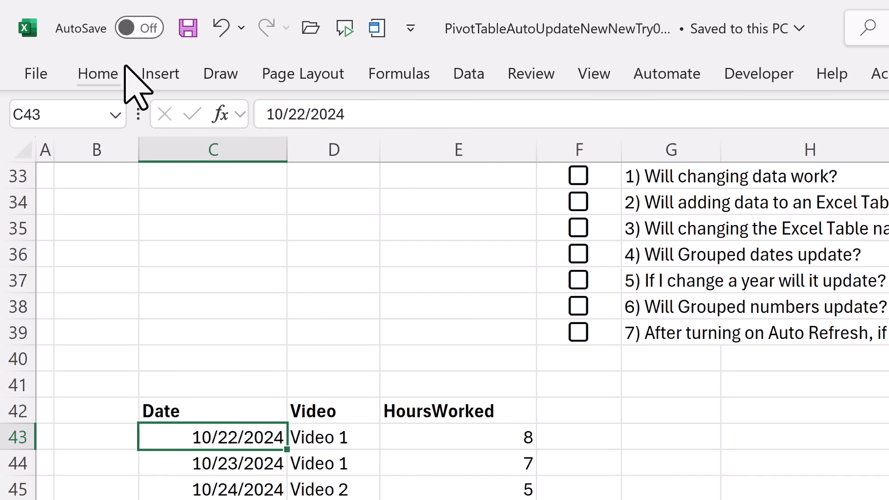
- Insert a PivotTable at G42 summing HoursWorked per Video, then undo the E43 edit
{"action": "left_click", "coordinate": [161, 73]}
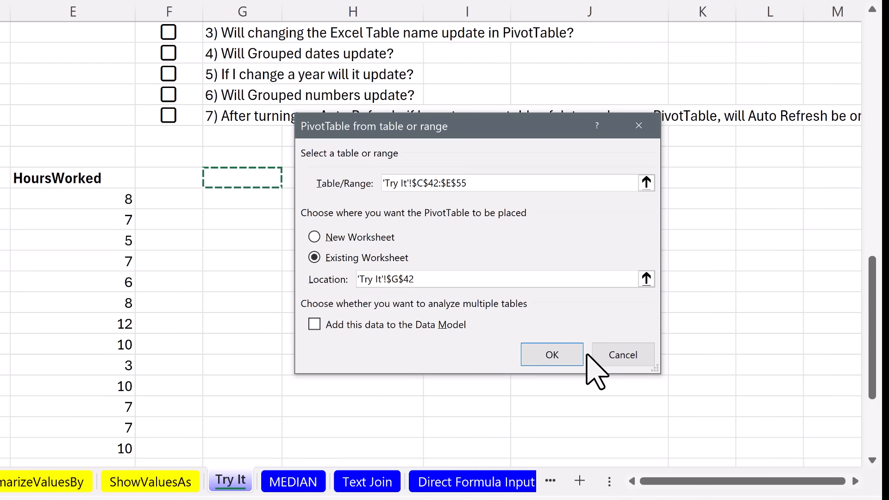
{"action": "left_click", "coordinate": [552, 354]}
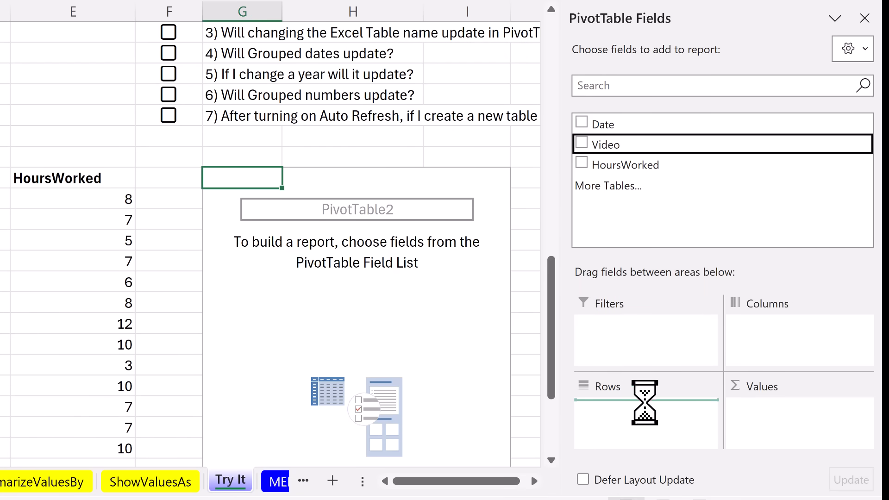
{"action": "left_click", "coordinate": [581, 144]}
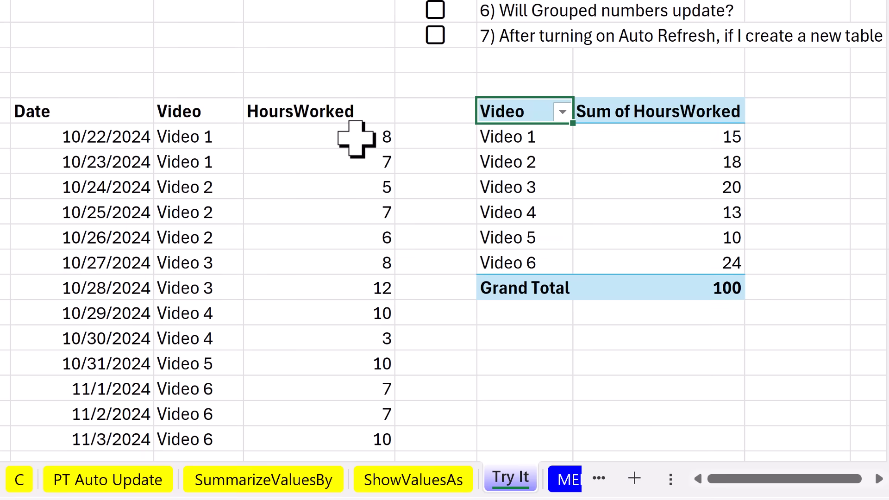
{"action": "mouse_move", "coordinate": [373, 134]}
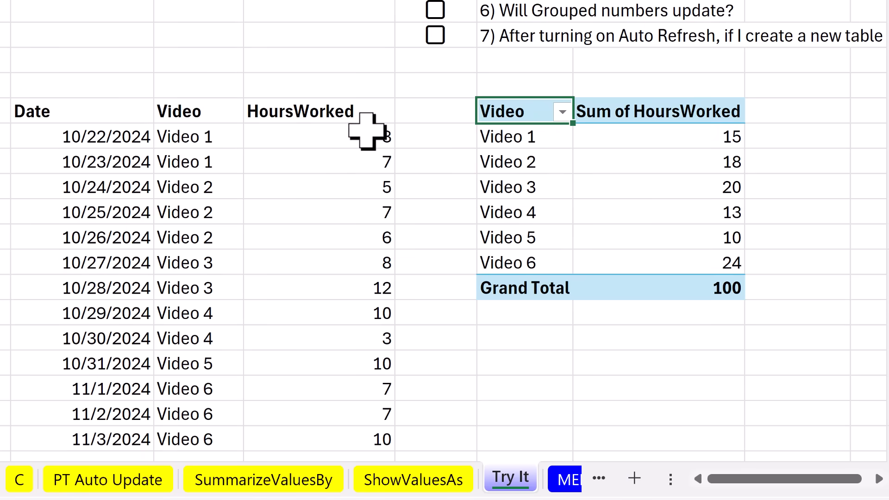
{"action": "mouse_move", "coordinate": [330, 142]}
{"action": "type", "text": "10"}
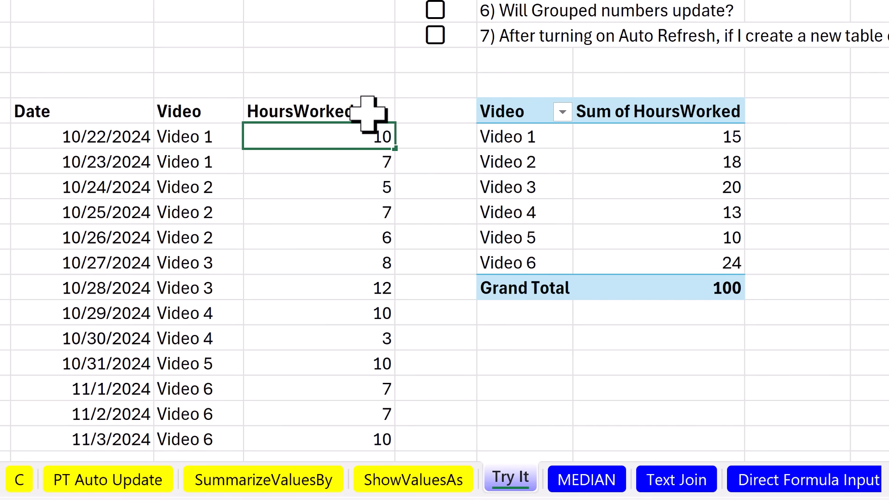
{"action": "mouse_move", "coordinate": [781, 155]}
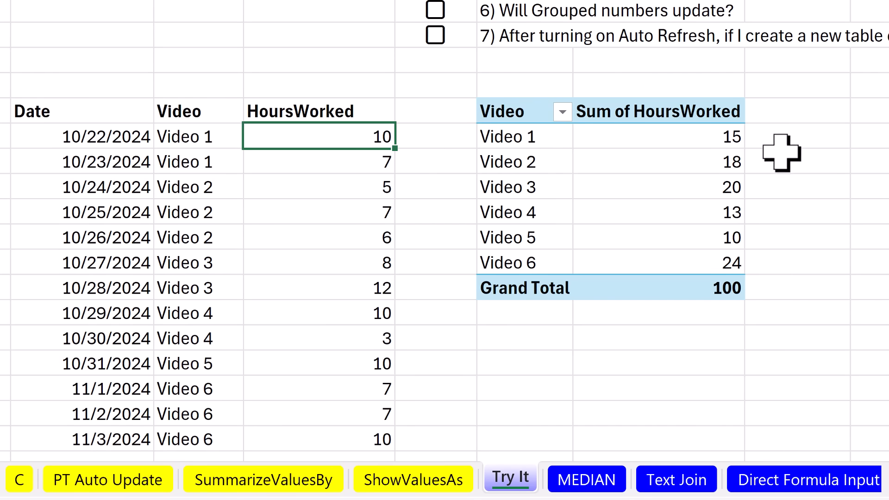
{"action": "key", "text": "Ctrl+Z"}
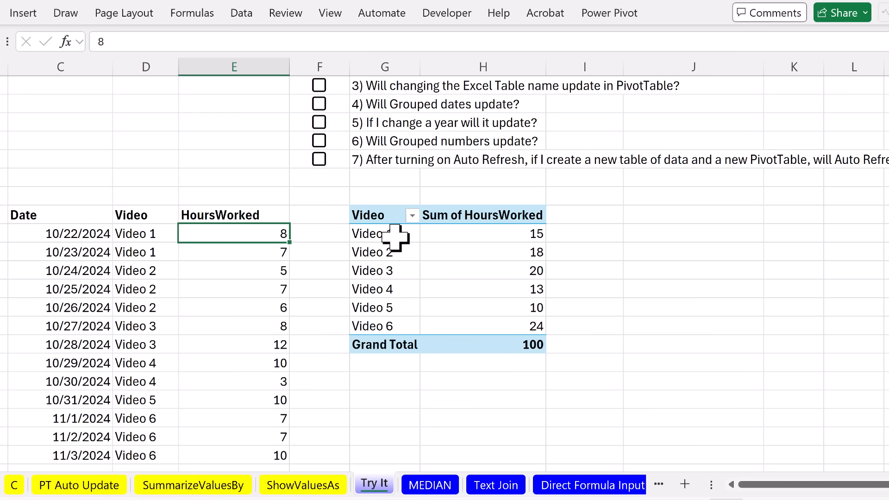
- Enable Auto Refresh on the PivotTable so Video 1's total updates to 17
{"action": "left_click", "coordinate": [380, 233]}
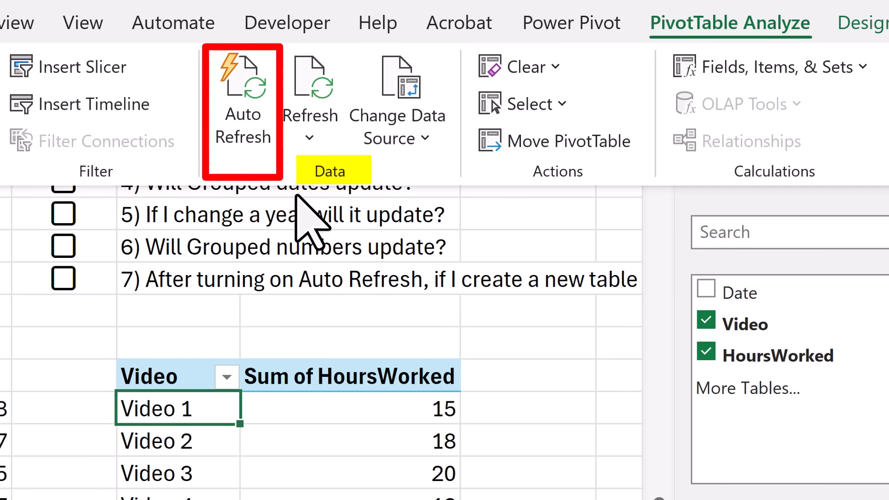
{"action": "mouse_move", "coordinate": [335, 212]}
{"action": "type", "text": "10"}
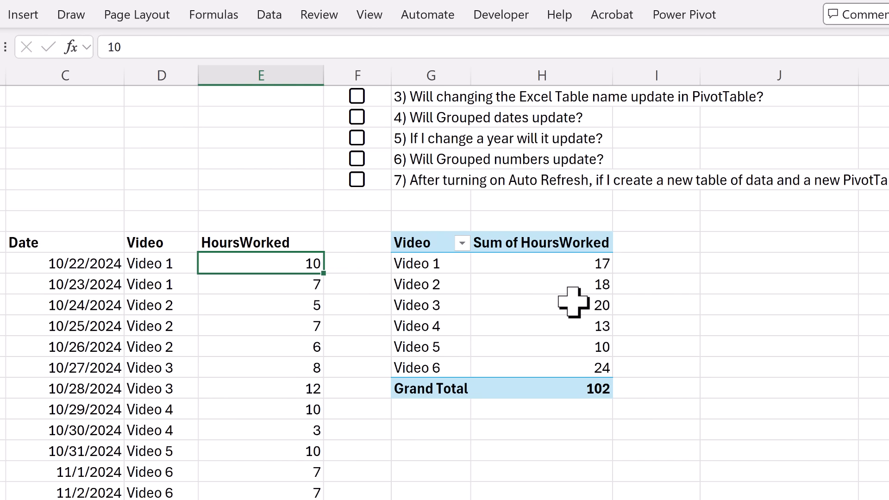
{"action": "mouse_move", "coordinate": [781, 277]}
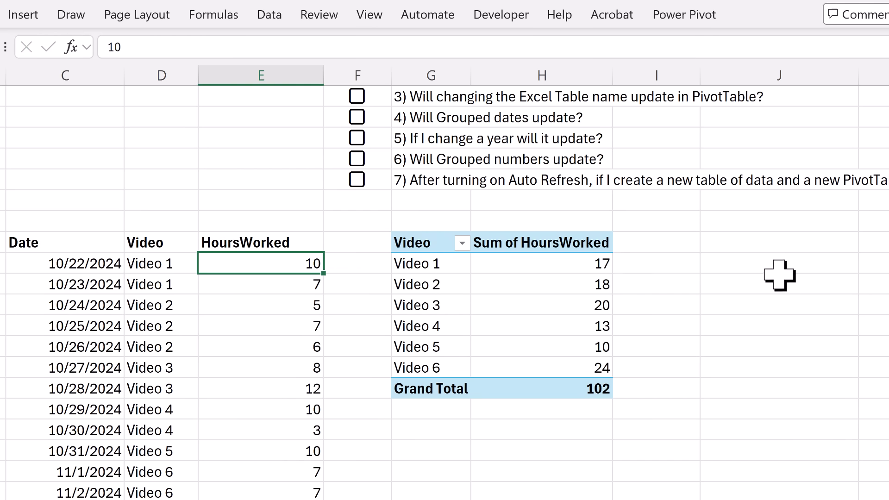
{"action": "mouse_move", "coordinate": [635, 277]}
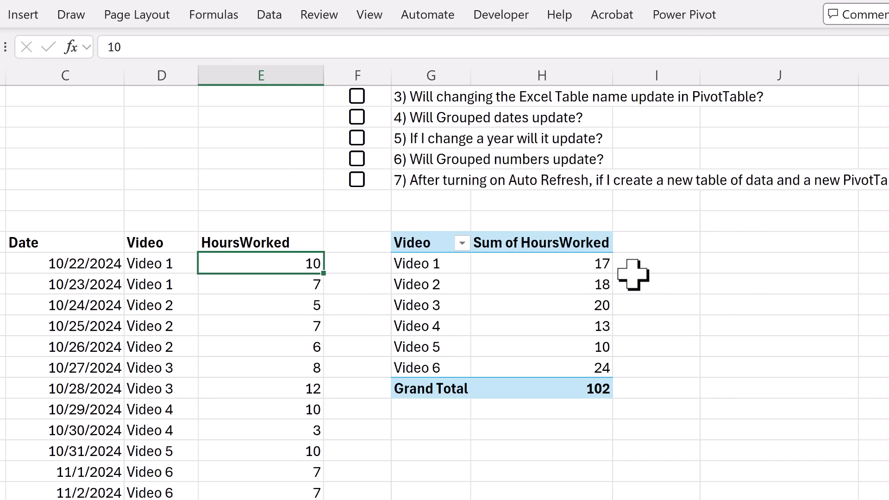
{"action": "mouse_move", "coordinate": [299, 297]}
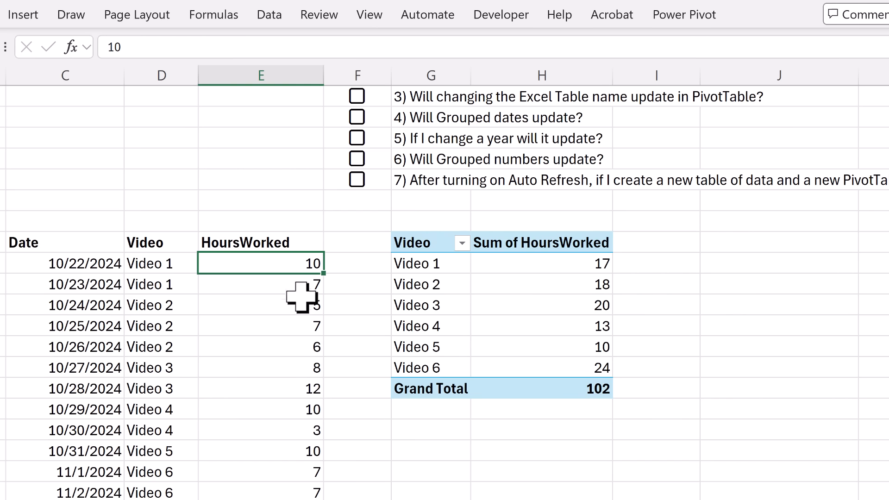
{"action": "left_click", "coordinate": [541, 263]}
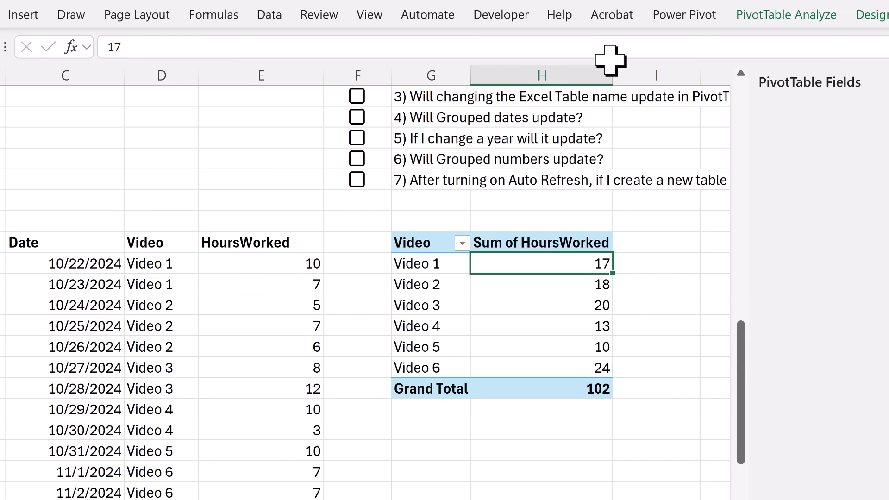
{"action": "left_click", "coordinate": [785, 14]}
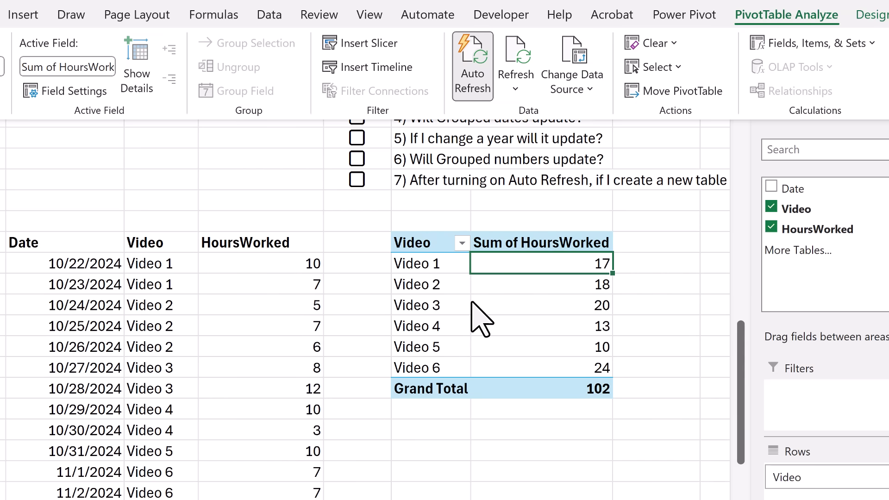
- Confirm automatic refresh on the PivotTable Options Data tab and close the dialog
{"action": "right_click", "coordinate": [541, 263]}
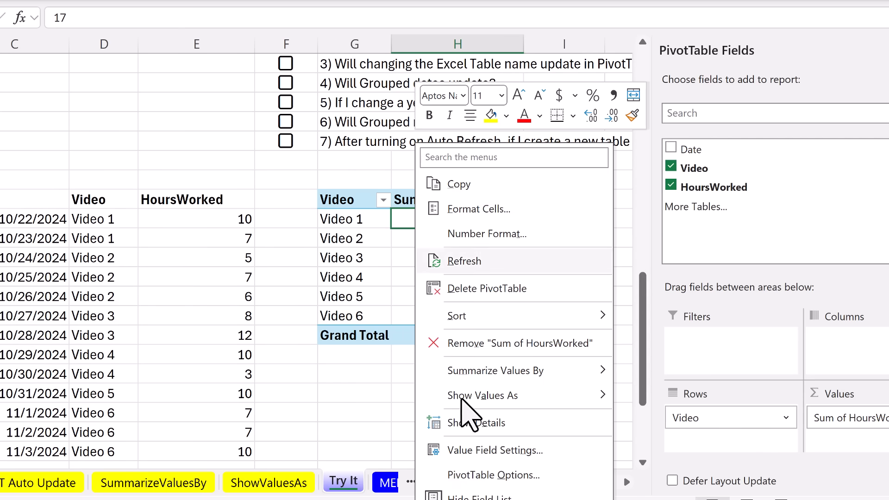
{"action": "left_click", "coordinate": [464, 261]}
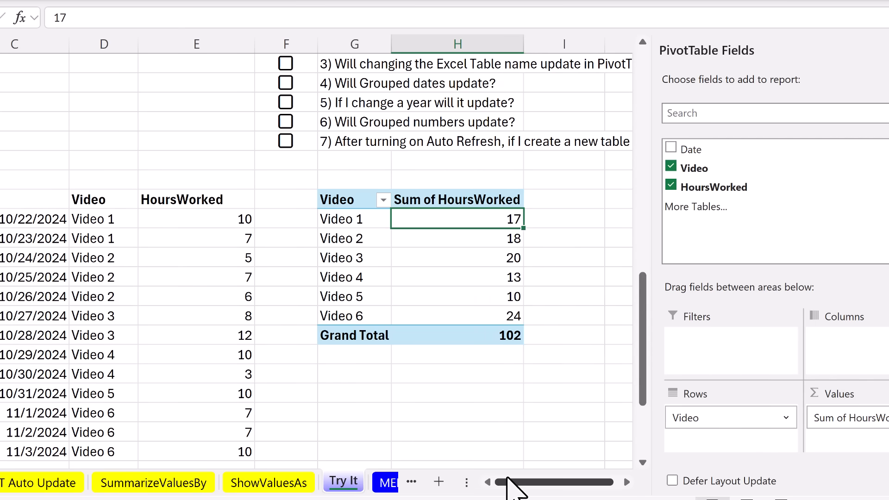
{"action": "left_click", "coordinate": [482, 82]}
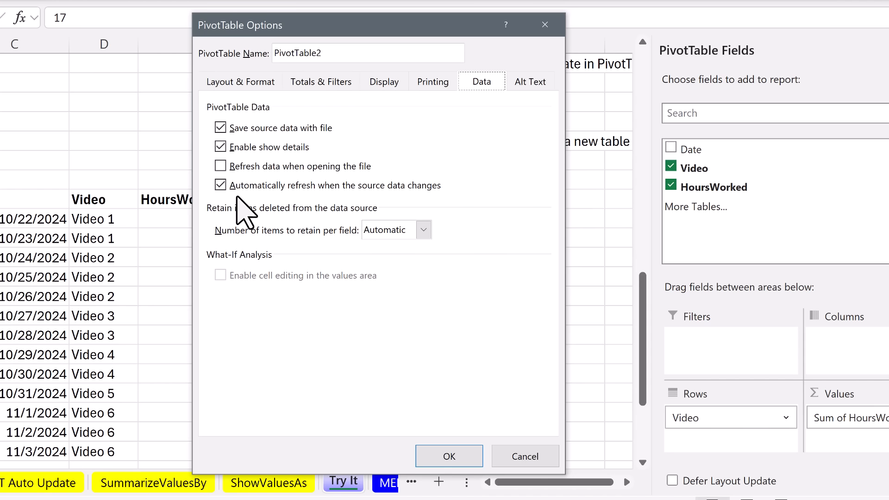
{"action": "left_click", "coordinate": [449, 456]}
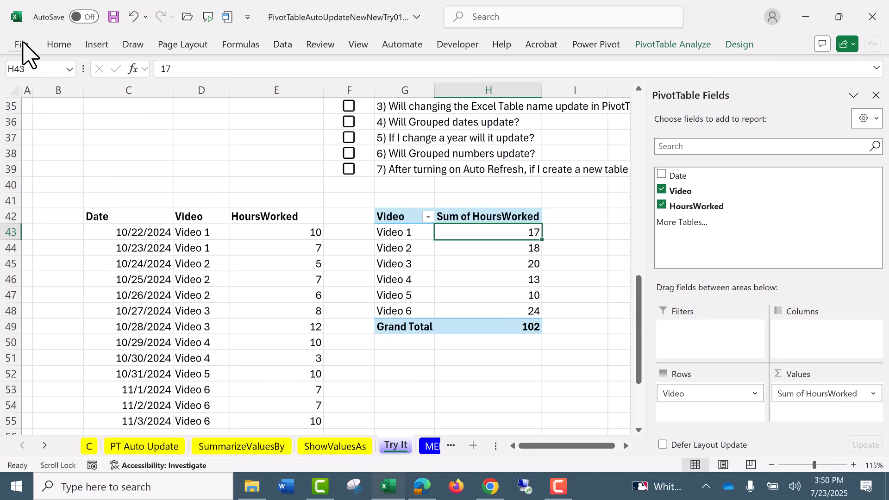
- Review Excel's default PivotTable layout options, then return to the Try It sheet
{"action": "left_click", "coordinate": [21, 44]}
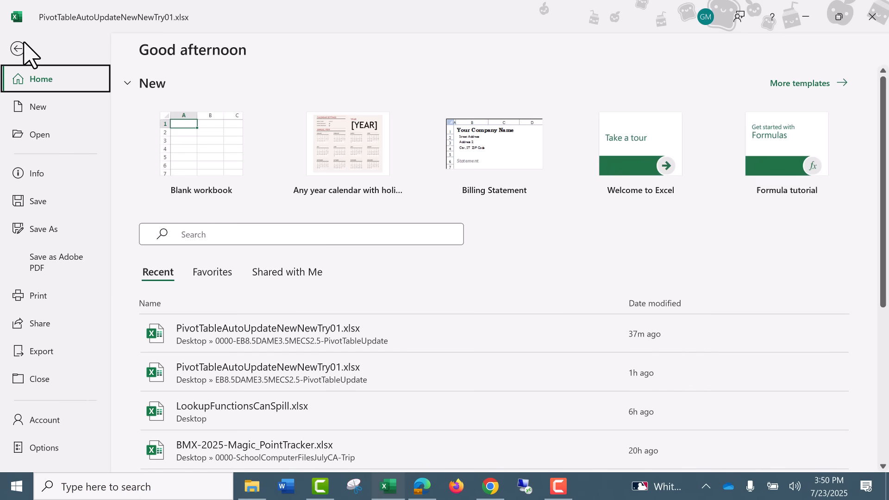
{"action": "mouse_move", "coordinate": [34, 56]}
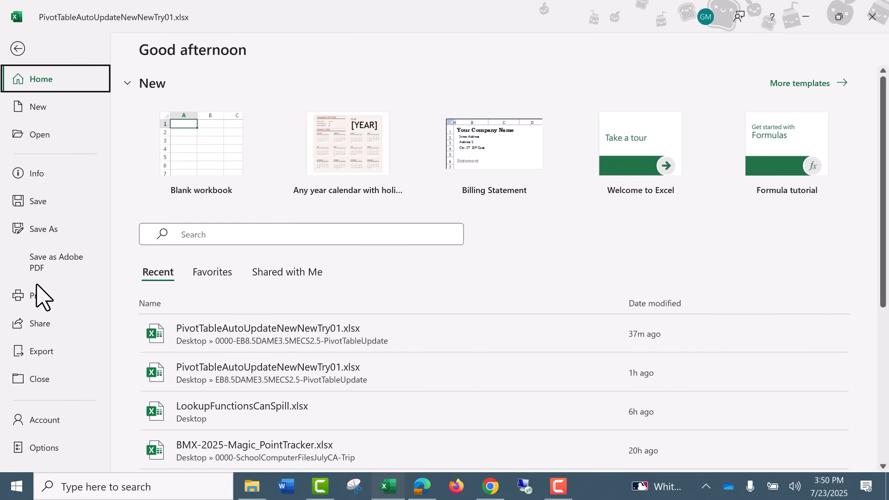
{"action": "left_click", "coordinate": [18, 49]}
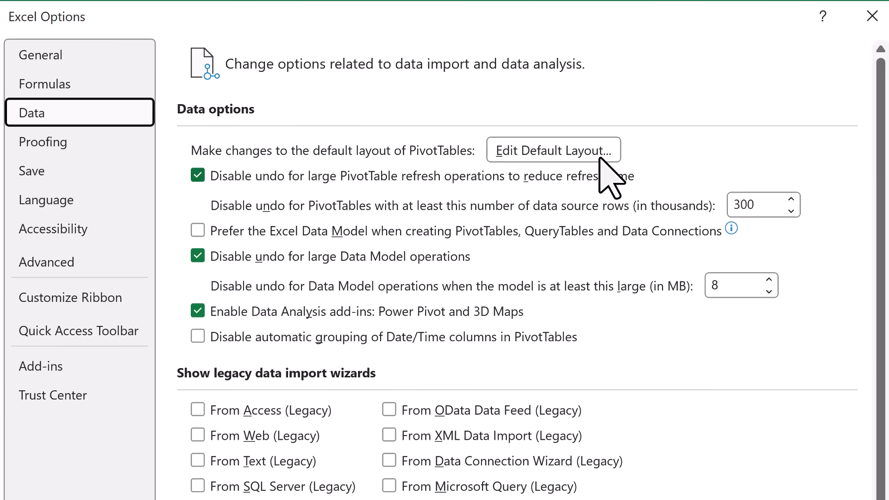
{"action": "left_click", "coordinate": [553, 150]}
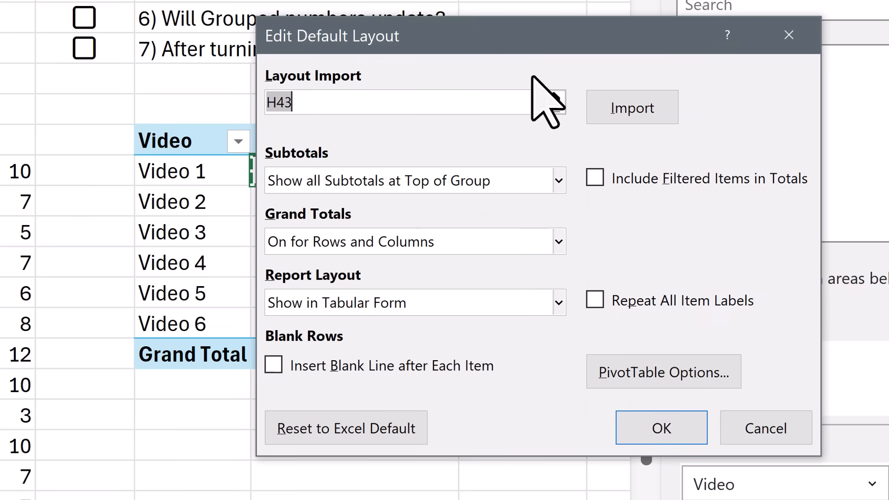
{"action": "left_click", "coordinate": [663, 372]}
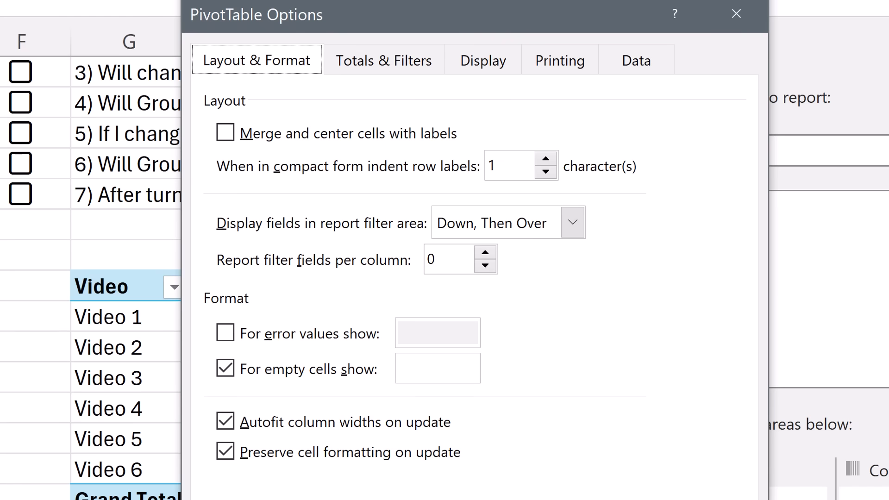
{"action": "left_click", "coordinate": [637, 59]}
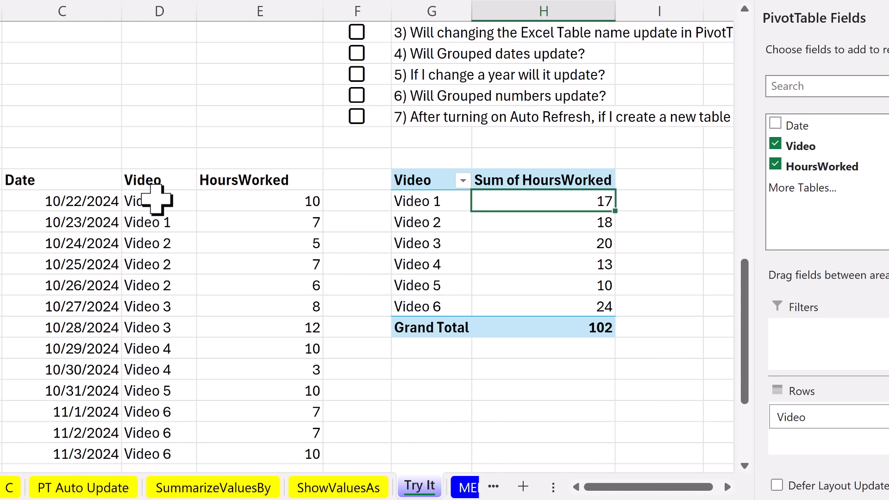
- Rename the first Video 1 entry to dd, showing a dd row of 10, then undo
{"action": "type", "text": "dd"}
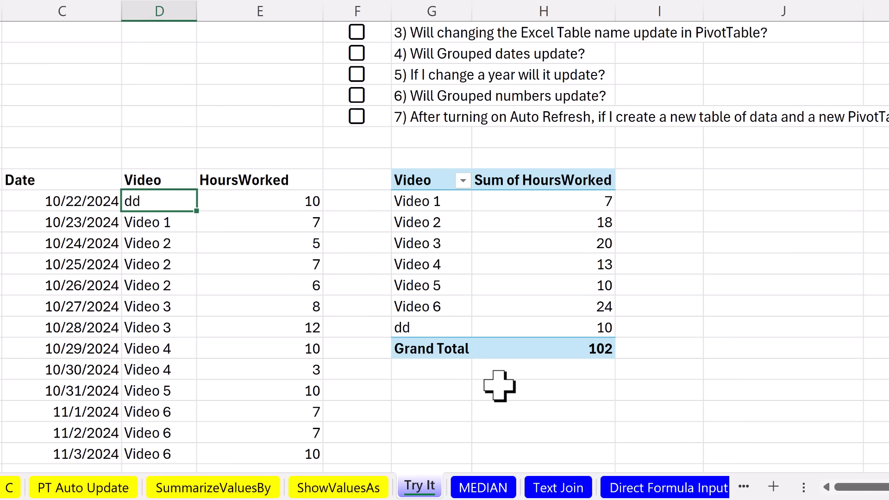
{"action": "mouse_move", "coordinate": [483, 382]}
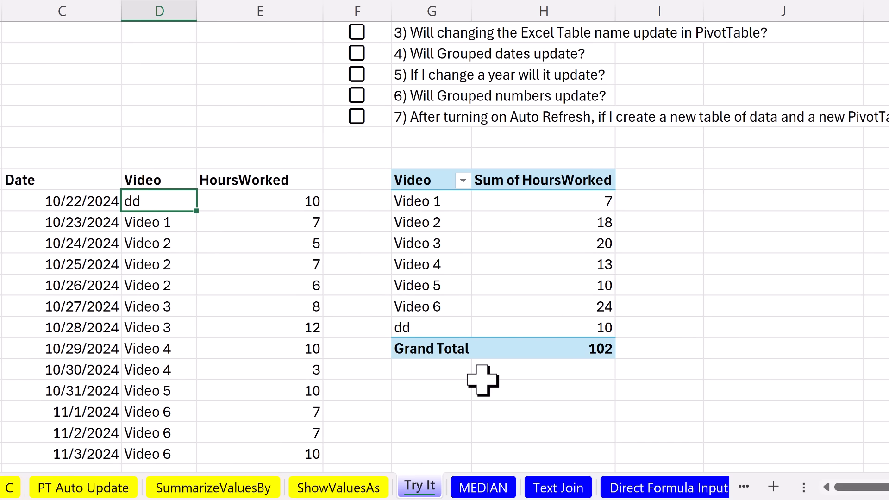
{"action": "mouse_move", "coordinate": [427, 377]}
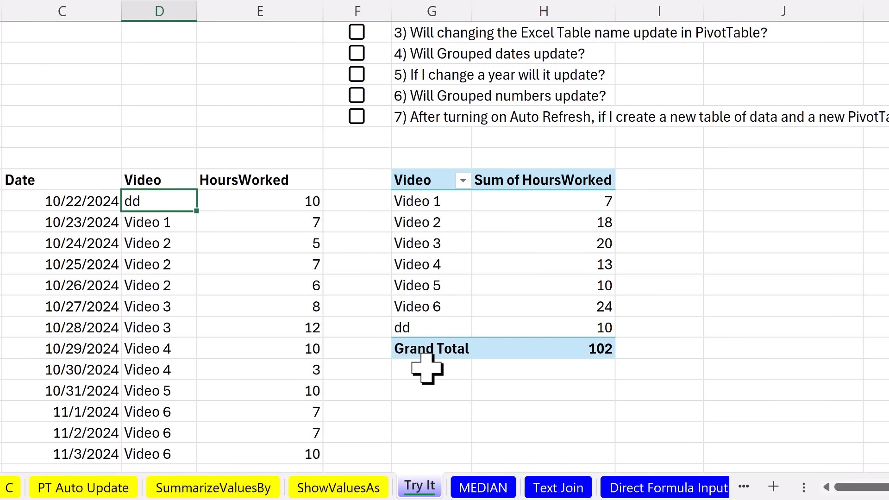
{"action": "mouse_move", "coordinate": [644, 227]}
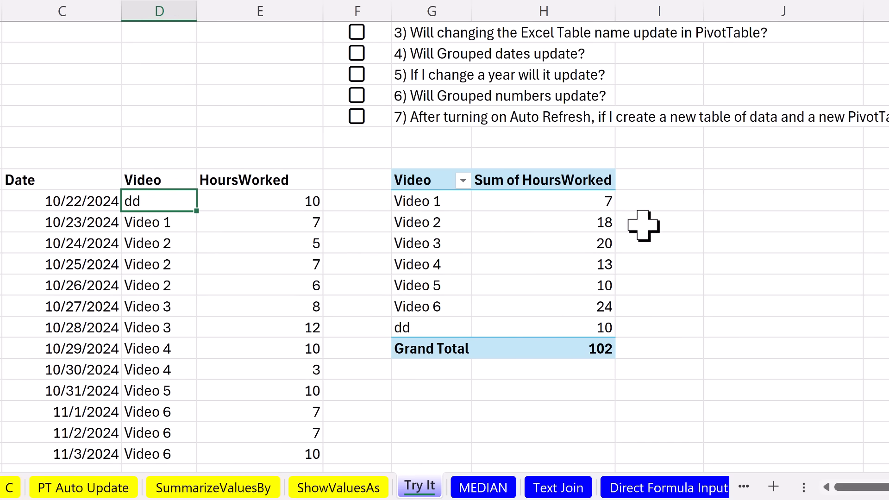
{"action": "mouse_move", "coordinate": [577, 487]}
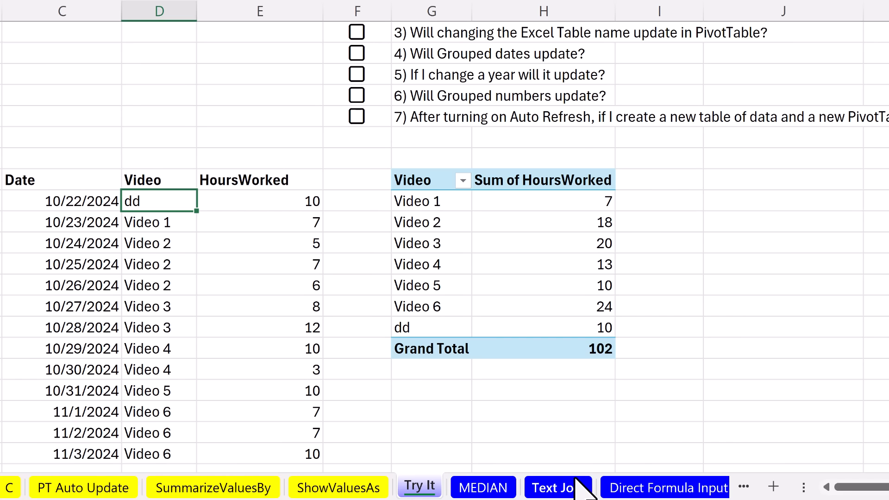
{"action": "key", "text": "Ctrl+Z"}
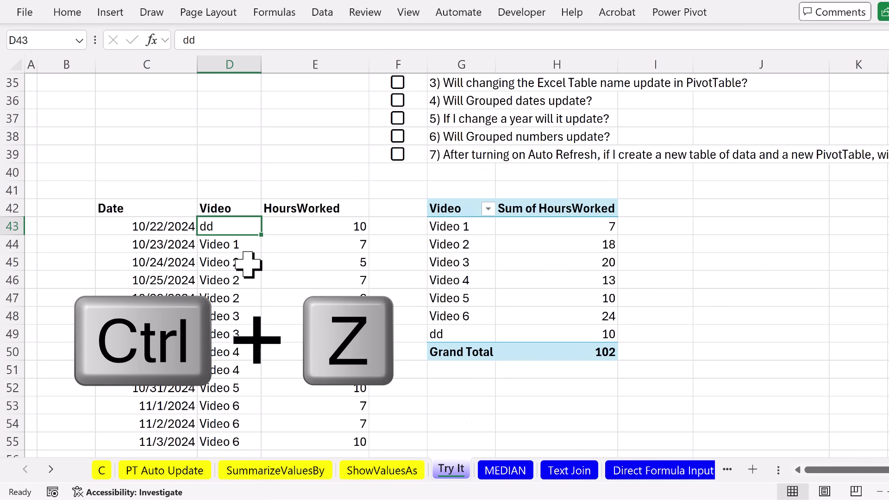
- Undo the dd rename to restore Video 1 at 17, and check question 1
{"action": "key", "text": "Ctrl+Z"}
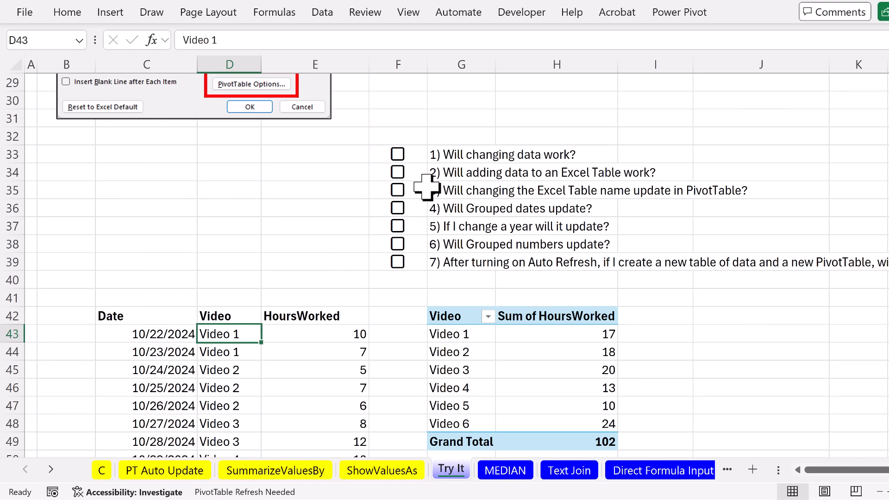
{"action": "mouse_move", "coordinate": [475, 155]}
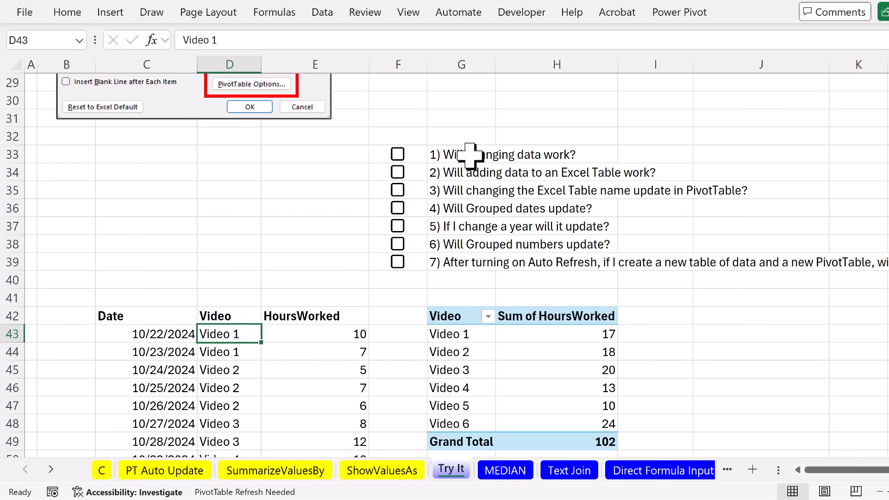
{"action": "mouse_move", "coordinate": [376, 269]}
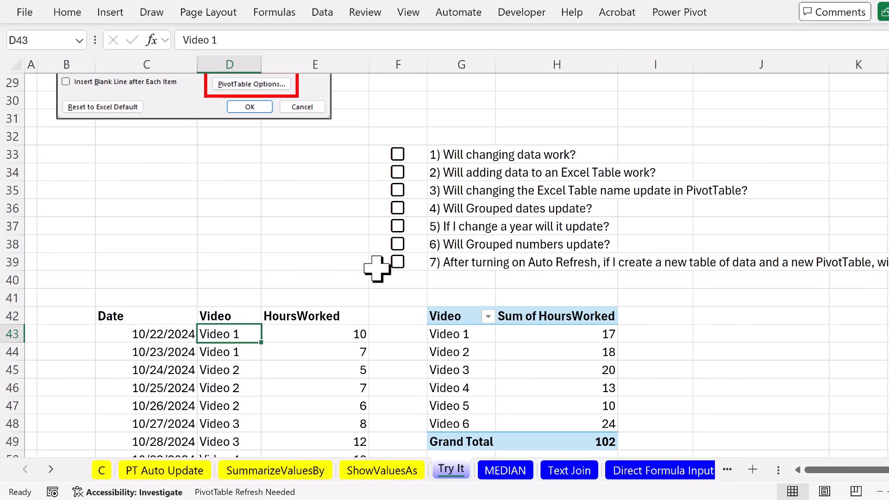
{"action": "mouse_move", "coordinate": [538, 374]}
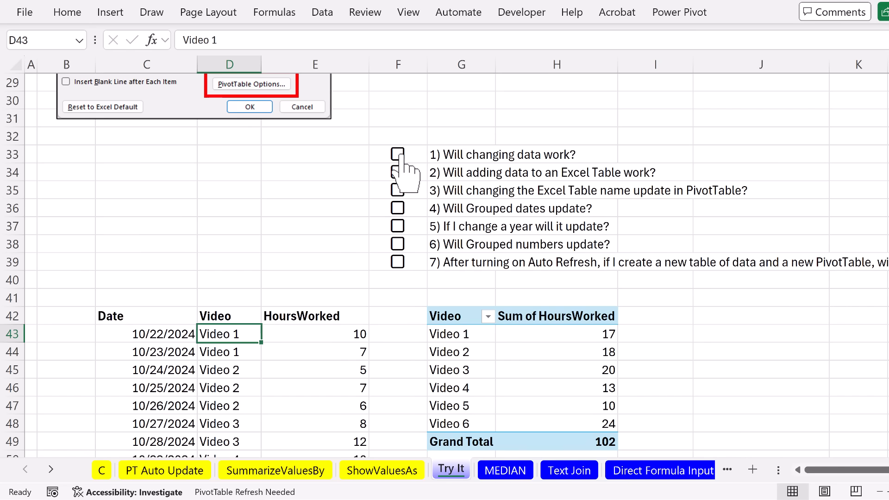
{"action": "left_click", "coordinate": [397, 153]}
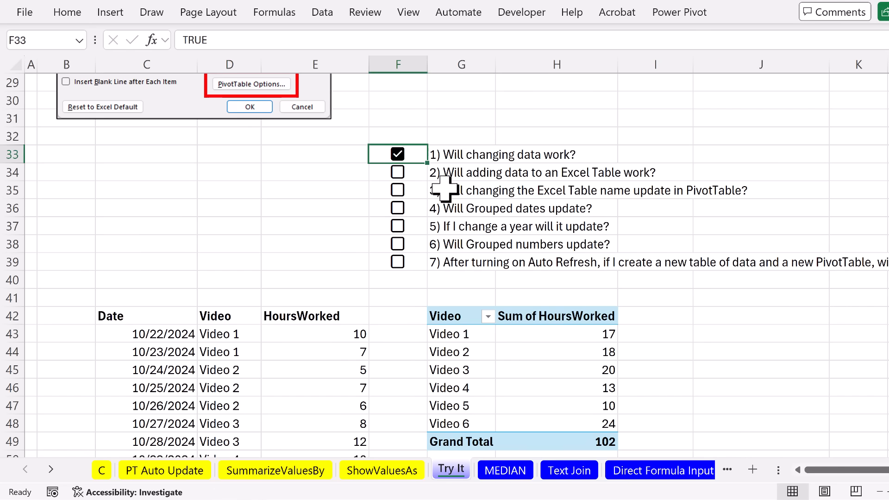
{"action": "mouse_move", "coordinate": [649, 197]}
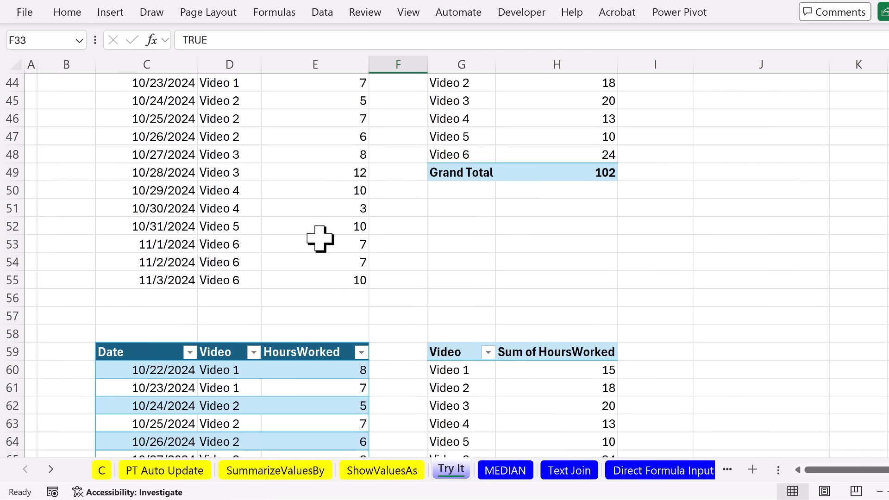
- Turn on 'Automatically refresh when the source data changes' for the second PivotTable
{"action": "scroll", "scroll_direction": "down", "scroll_amount": 3}
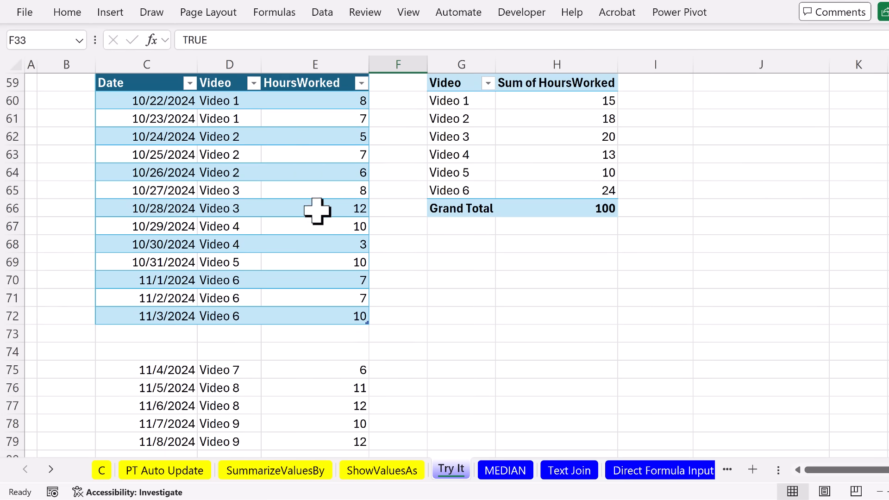
{"action": "left_click", "coordinate": [458, 119]}
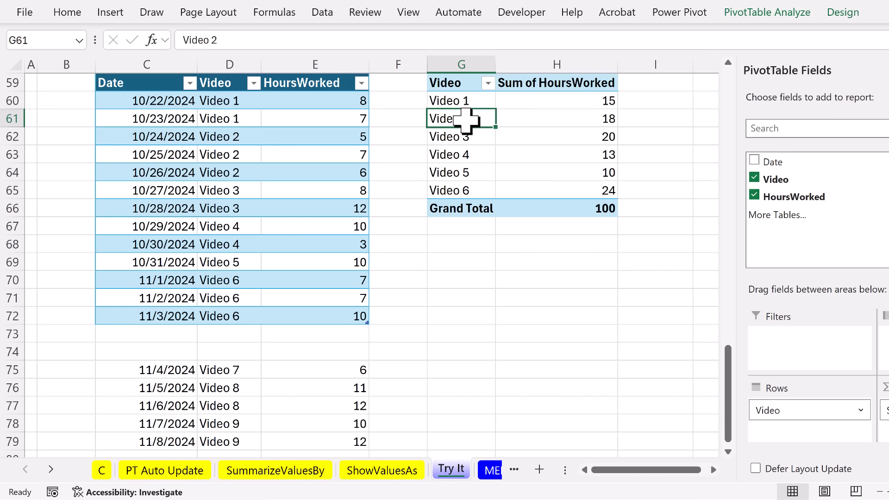
{"action": "right_click", "coordinate": [450, 119]}
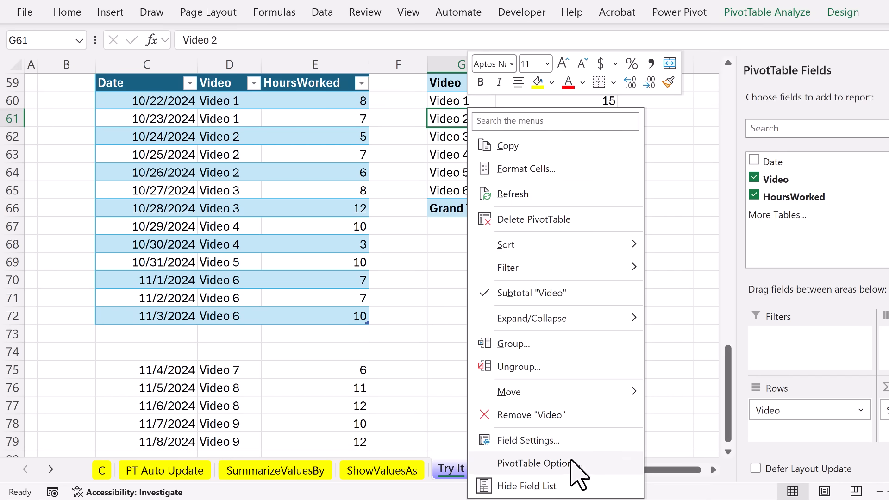
{"action": "left_click", "coordinate": [534, 463]}
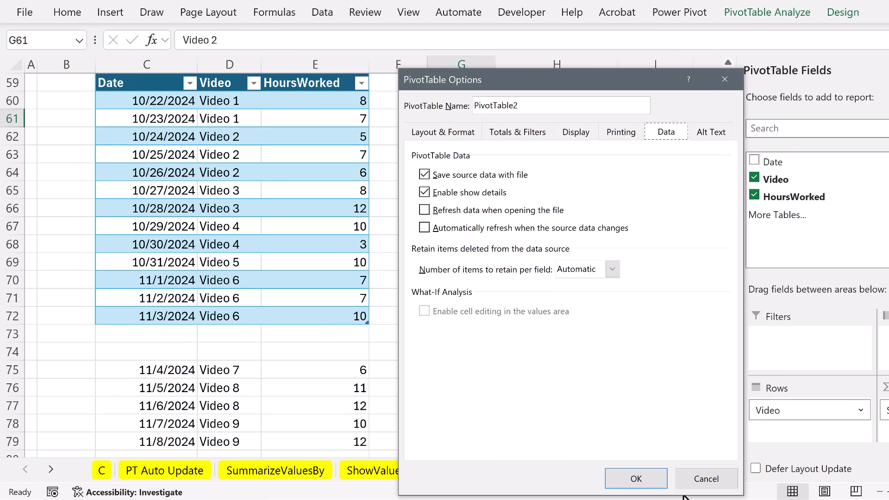
{"action": "left_click", "coordinate": [636, 478]}
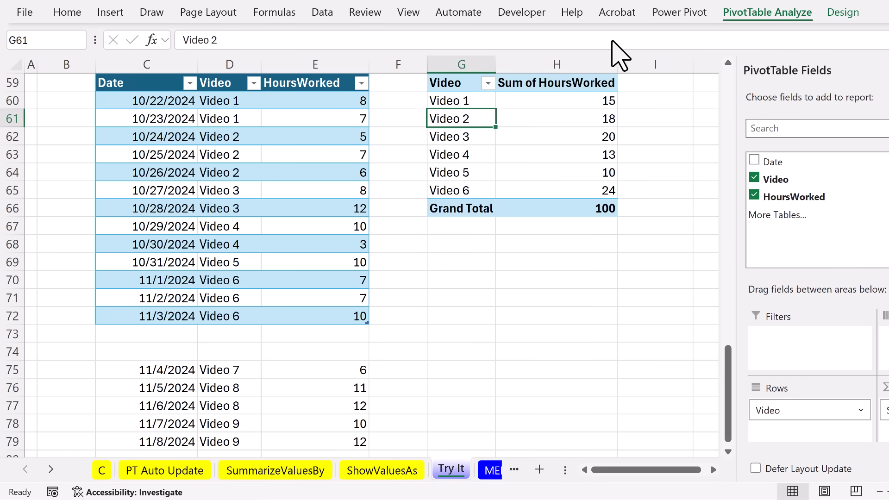
{"action": "left_click", "coordinate": [766, 13]}
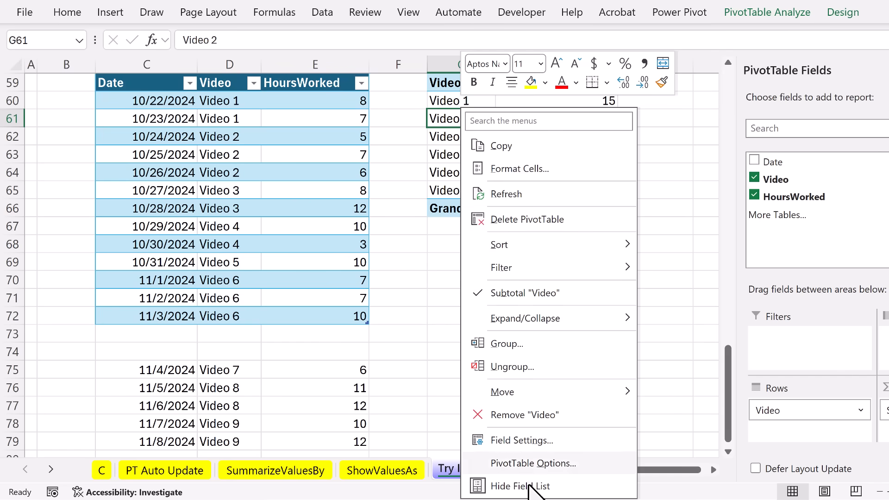
{"action": "left_click", "coordinate": [533, 464]}
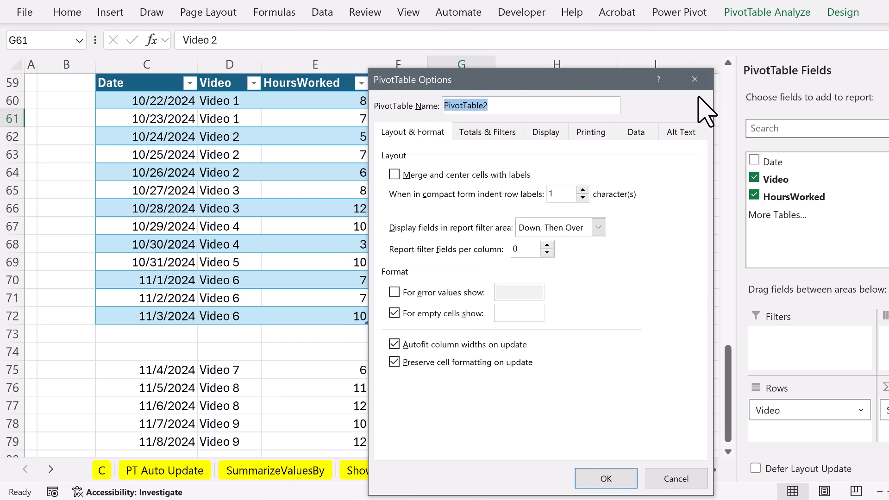
{"action": "left_click", "coordinate": [636, 132]}
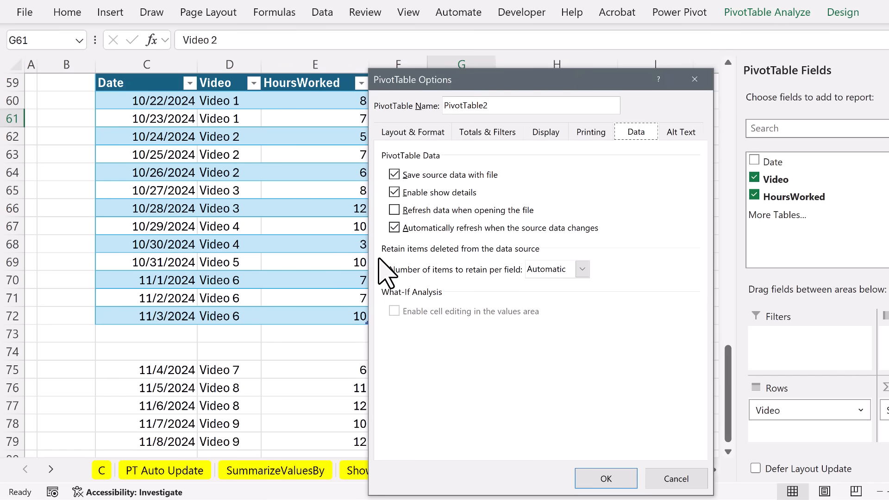
{"action": "left_click", "coordinate": [606, 479]}
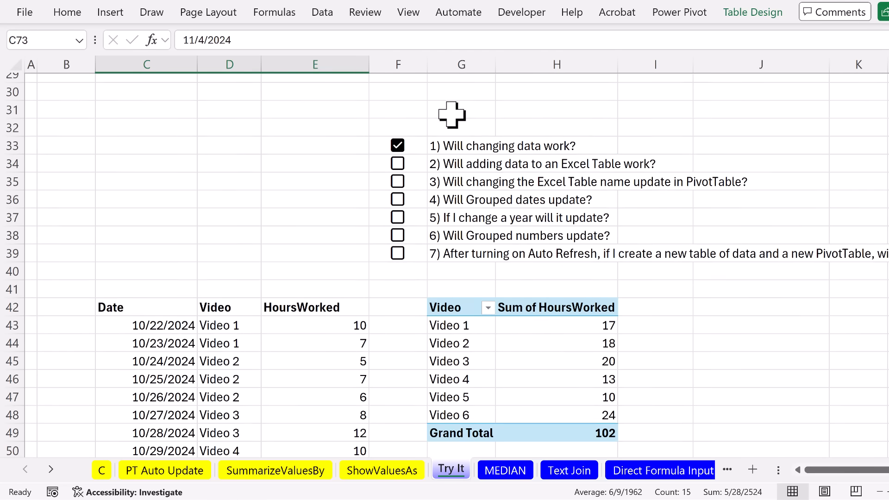
- Check question 2 and view the PivotTable now listing Videos 7, 8 and 9
{"action": "left_click", "coordinate": [397, 164]}
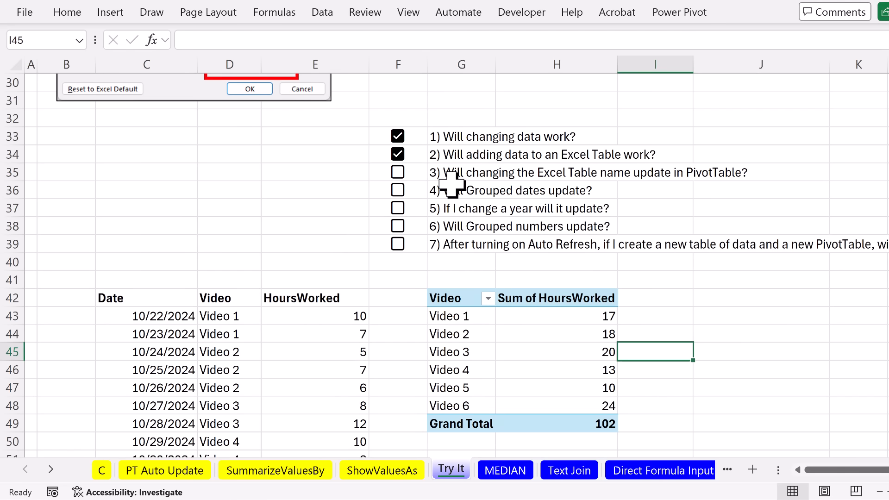
{"action": "mouse_move", "coordinate": [762, 190]}
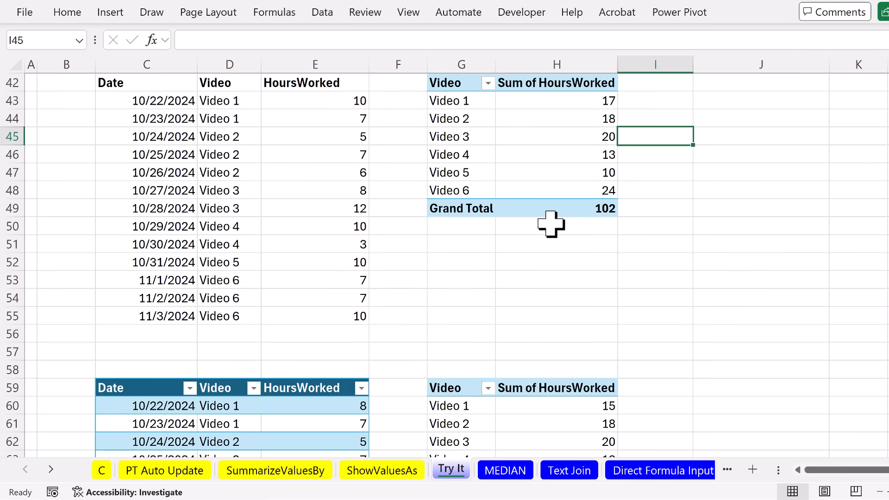
{"action": "scroll", "scroll_direction": "down", "scroll_amount": 3}
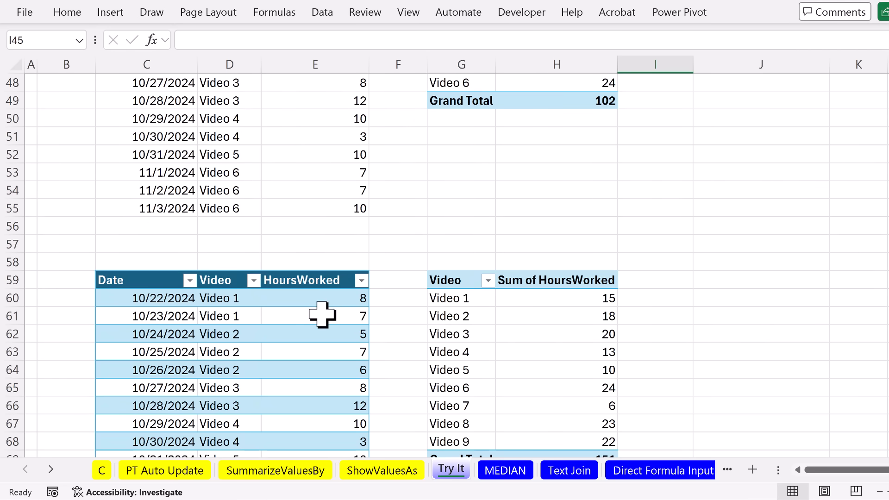
- Check the second table's name and the PivotTable's data source
{"action": "left_click", "coordinate": [322, 316]}
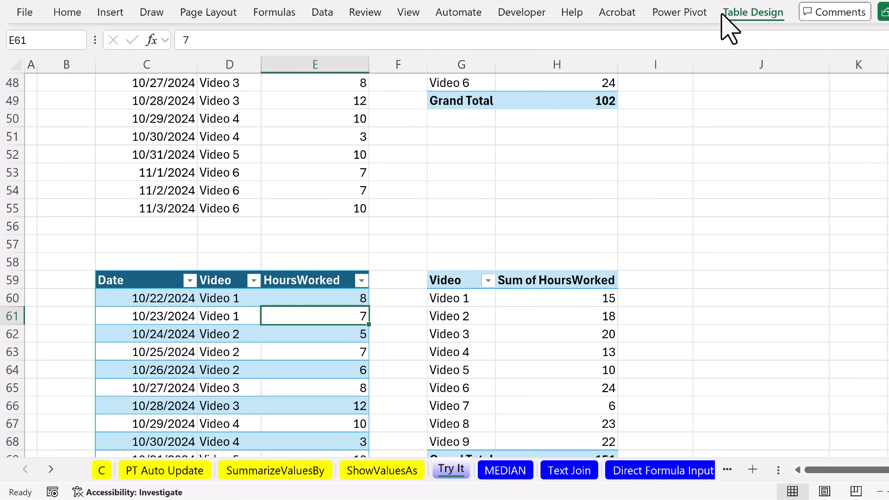
{"action": "left_click", "coordinate": [750, 12]}
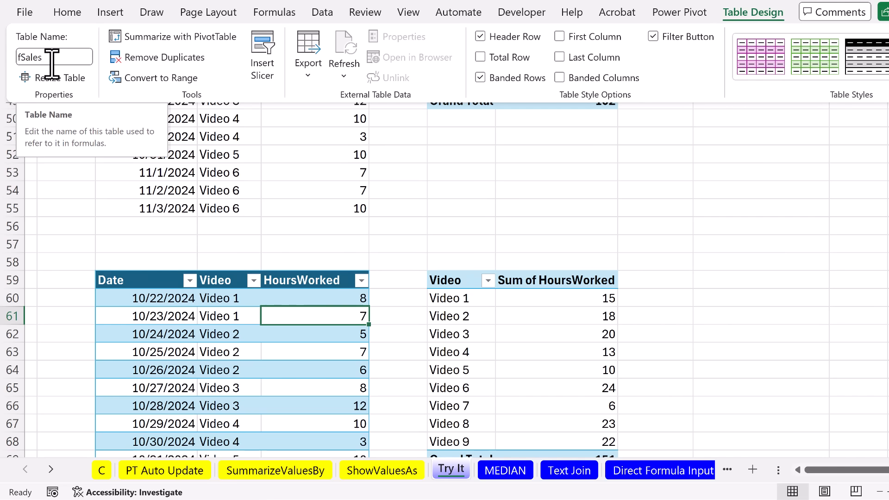
{"action": "left_click", "coordinate": [555, 298]}
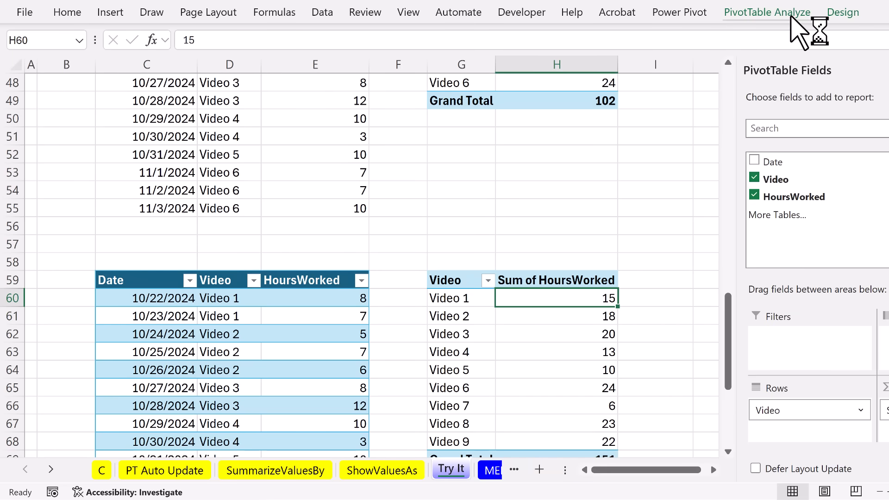
{"action": "left_click", "coordinate": [767, 12]}
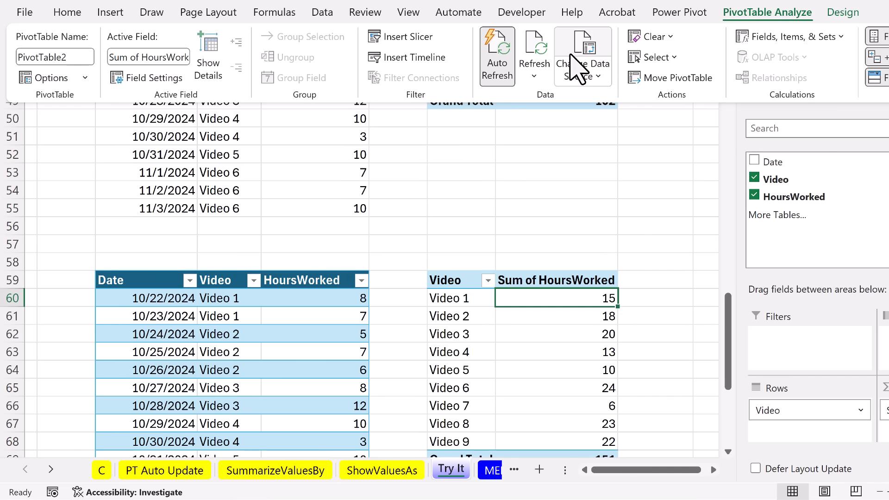
{"action": "left_click", "coordinate": [583, 51]}
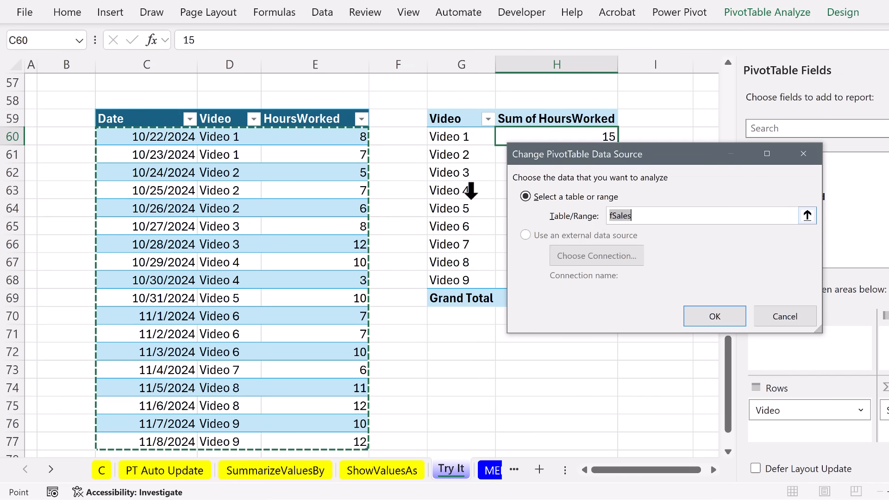
{"action": "left_click", "coordinate": [715, 316]}
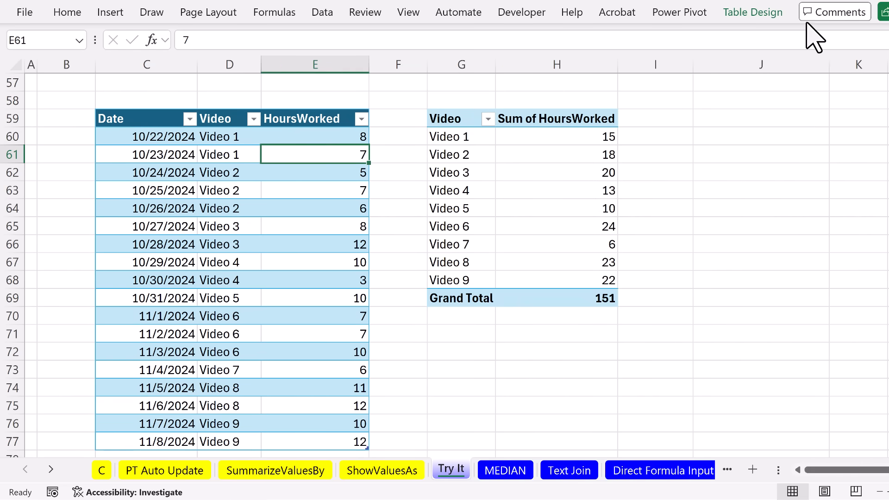
- Reopen Change Data Source to confirm it reads fVideoHours, then close it
{"action": "left_click", "coordinate": [753, 12]}
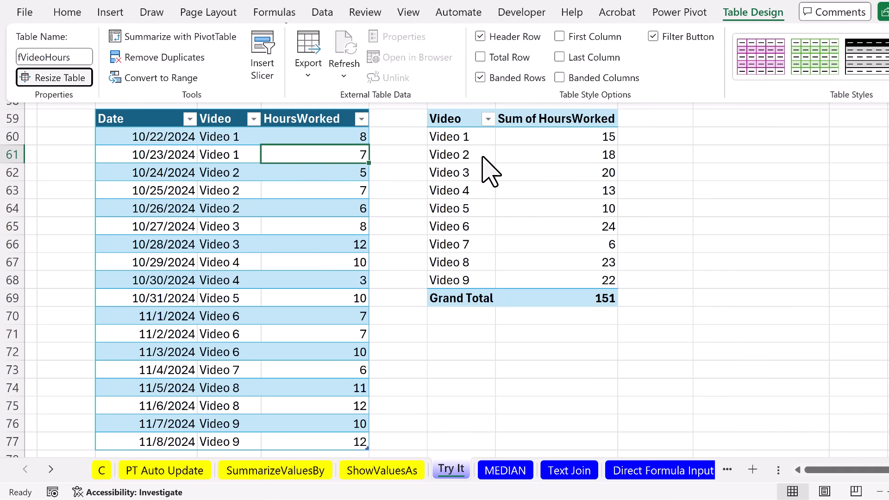
{"action": "left_click", "coordinate": [449, 155]}
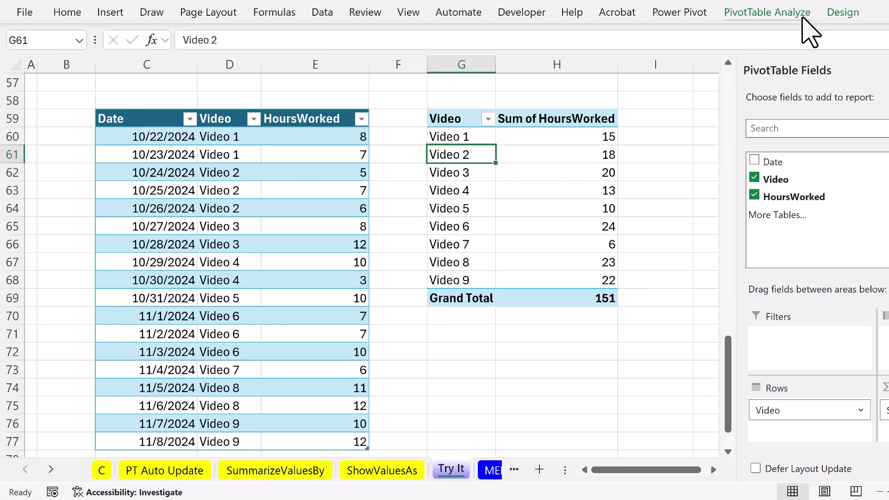
{"action": "left_click", "coordinate": [767, 12]}
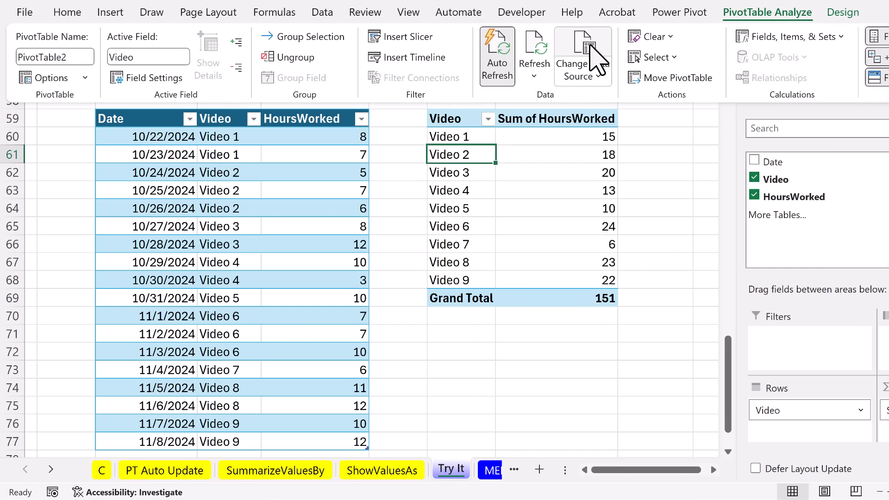
{"action": "left_click", "coordinate": [581, 53]}
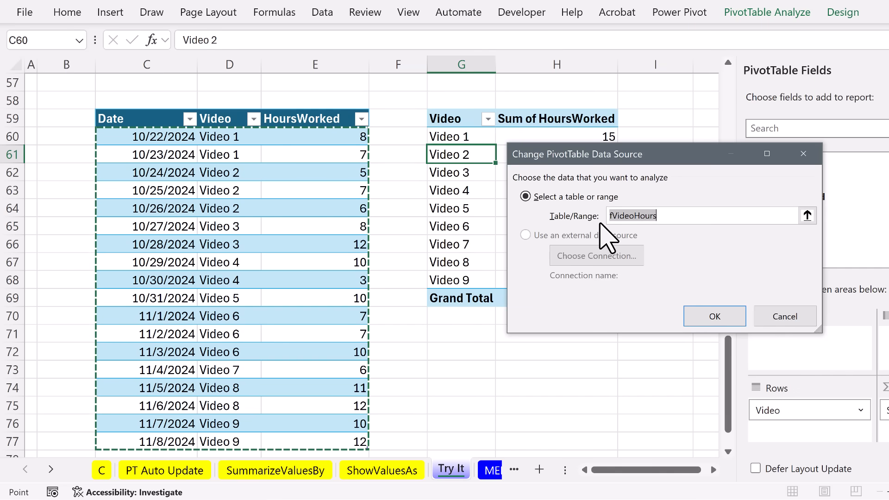
{"action": "mouse_move", "coordinate": [663, 261]}
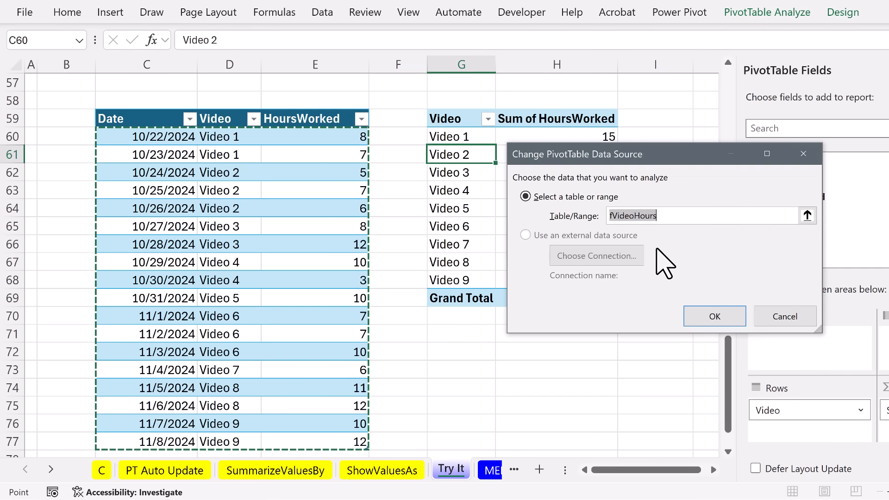
{"action": "mouse_move", "coordinate": [708, 248]}
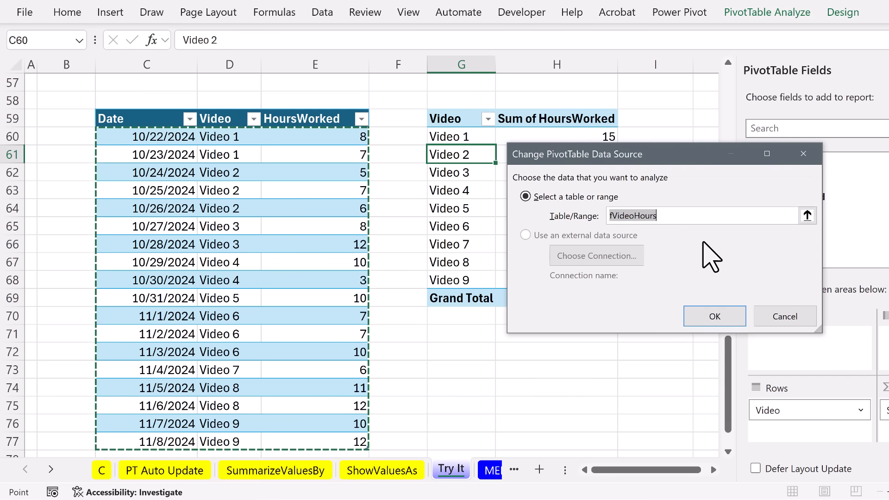
{"action": "left_click", "coordinate": [715, 316]}
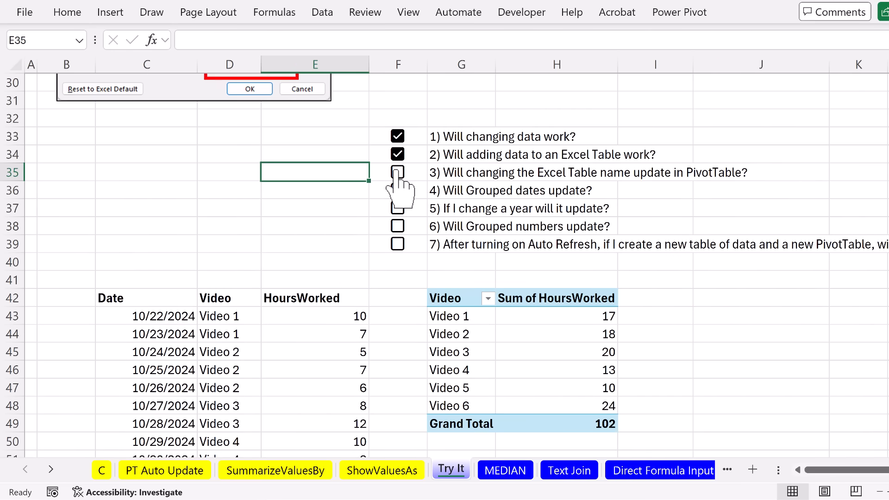
- Check question 3 about renaming the Excel Table updating the PivotTable
{"action": "left_click", "coordinate": [397, 172]}
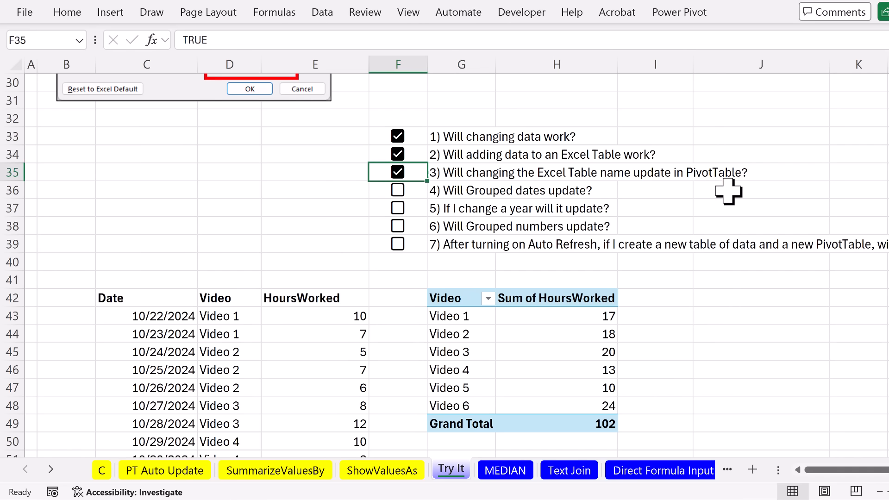
{"action": "mouse_move", "coordinate": [522, 220]}
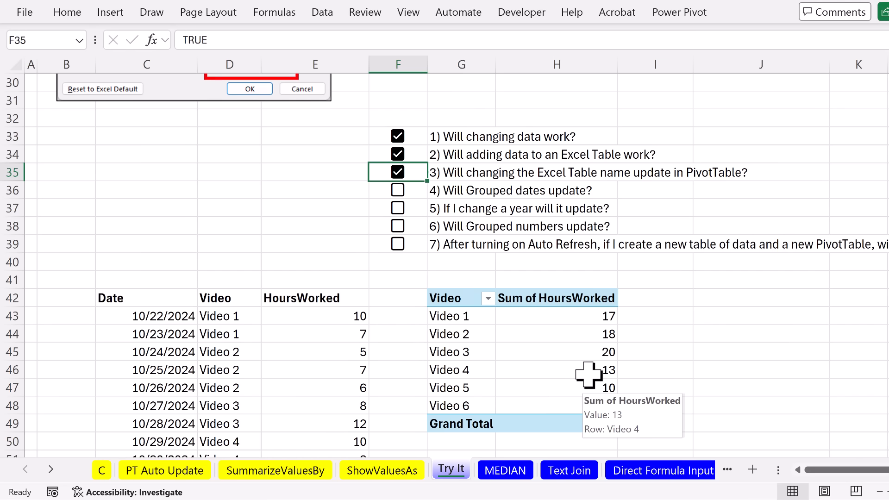
{"action": "left_click", "coordinate": [249, 88]}
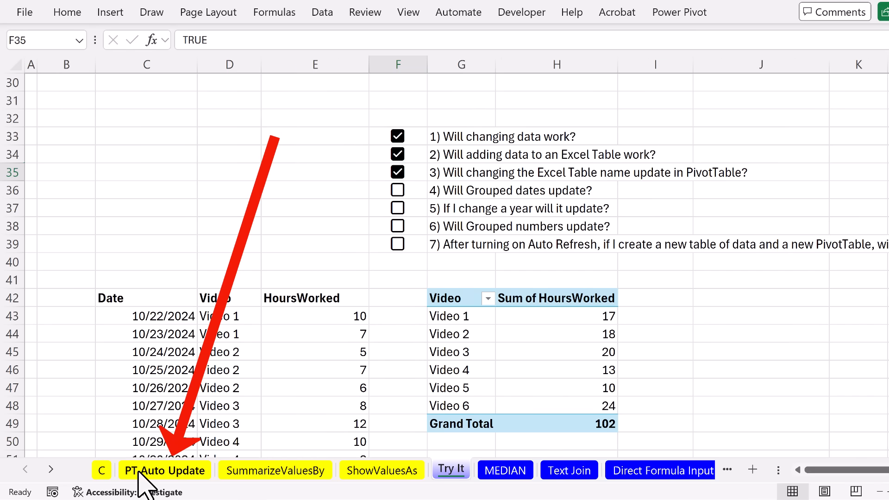
- Review the PT Auto Update sheet's advantages and drawbacks, then return to Try It
{"action": "left_click", "coordinate": [165, 471]}
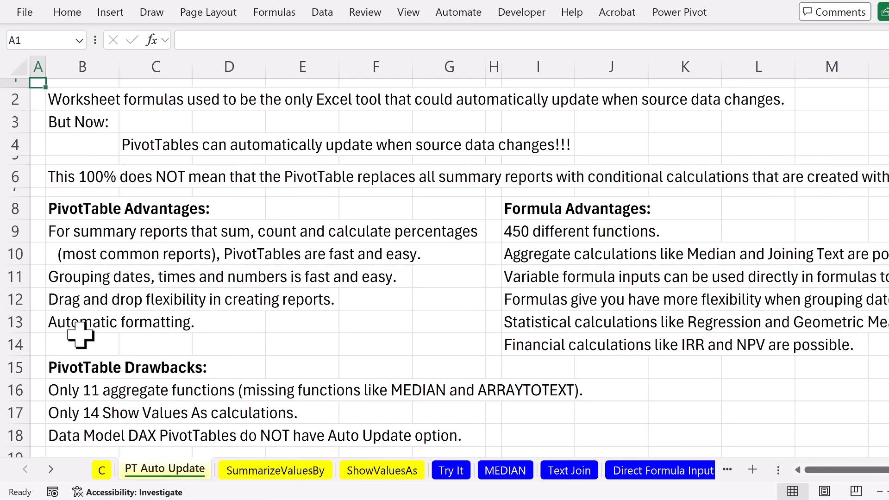
{"action": "mouse_move", "coordinate": [74, 264]}
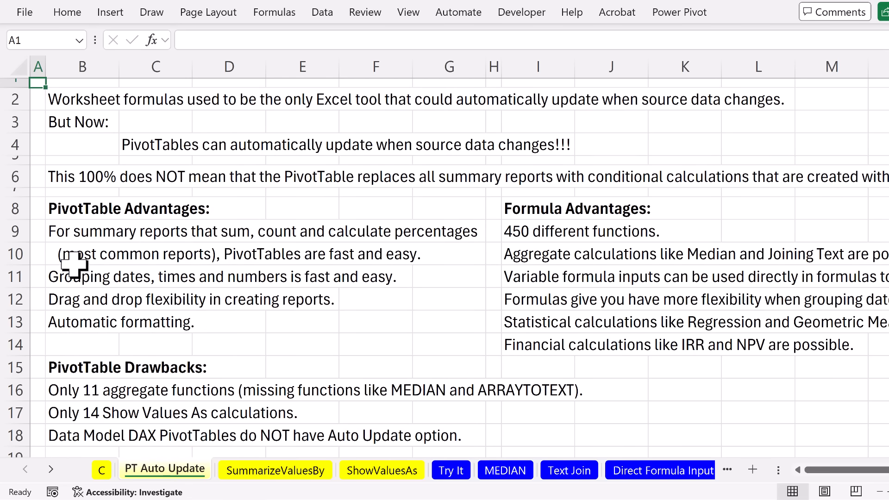
{"action": "mouse_move", "coordinate": [100, 245]}
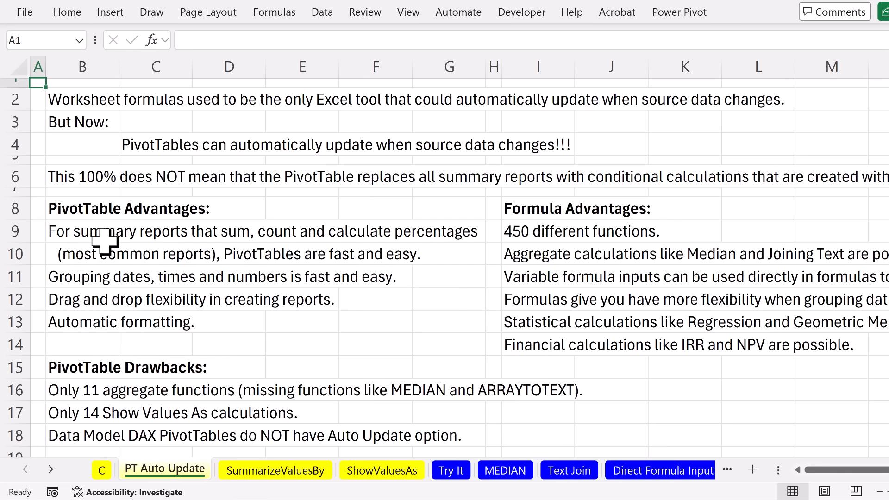
{"action": "mouse_move", "coordinate": [188, 276]}
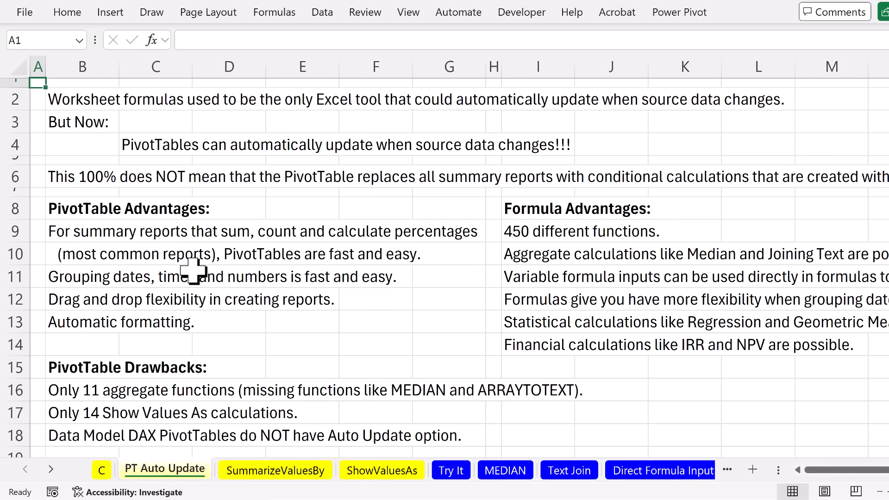
{"action": "mouse_move", "coordinate": [258, 252]}
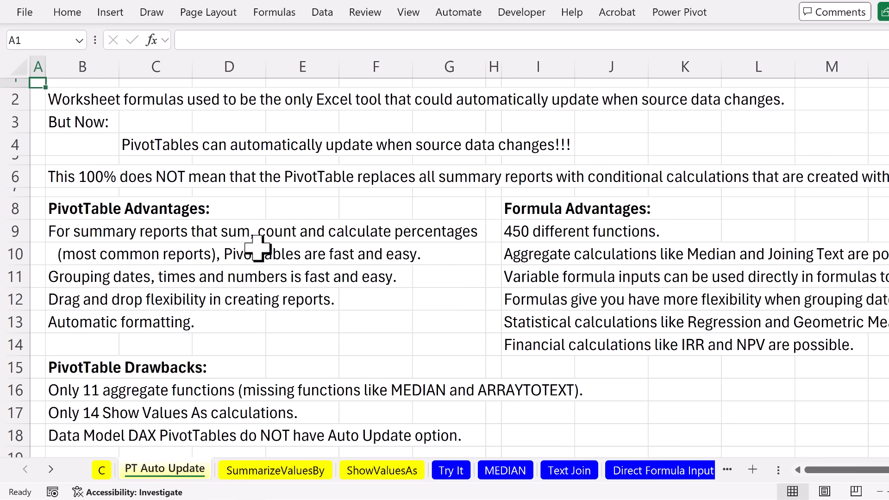
{"action": "mouse_move", "coordinate": [392, 279]}
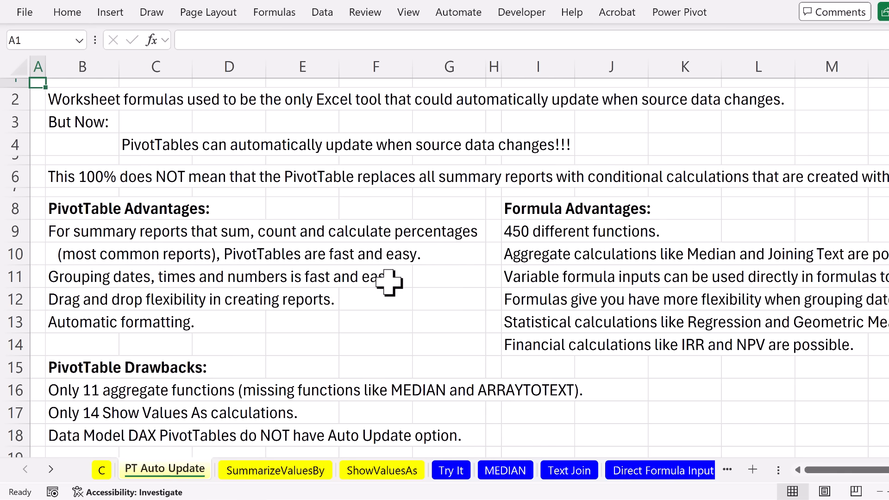
{"action": "mouse_move", "coordinate": [395, 243]}
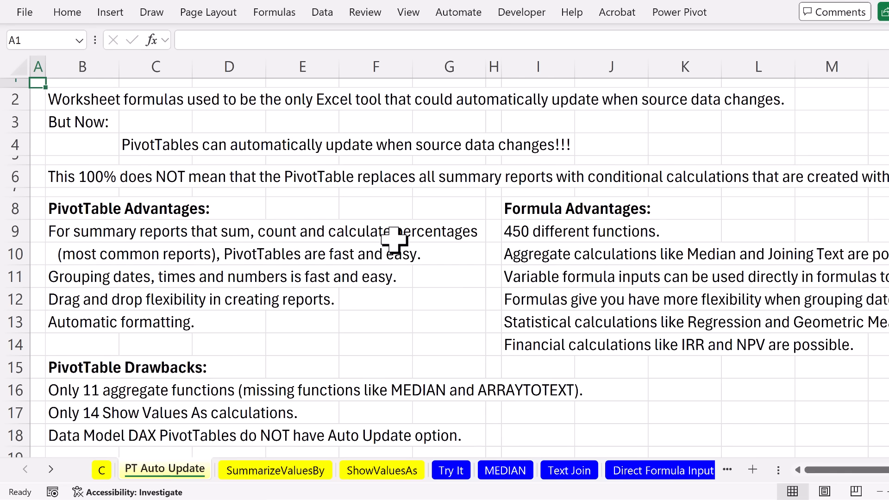
{"action": "mouse_move", "coordinate": [426, 219]}
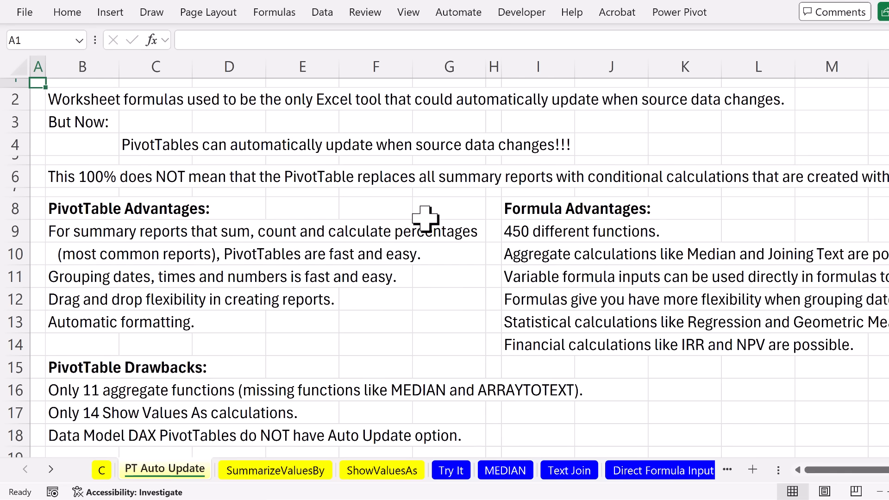
{"action": "mouse_move", "coordinate": [120, 292]}
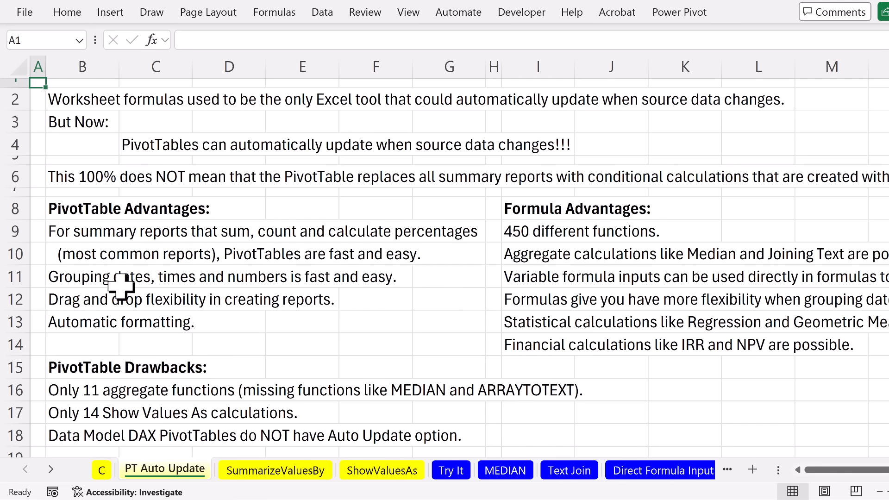
{"action": "mouse_move", "coordinate": [50, 305]}
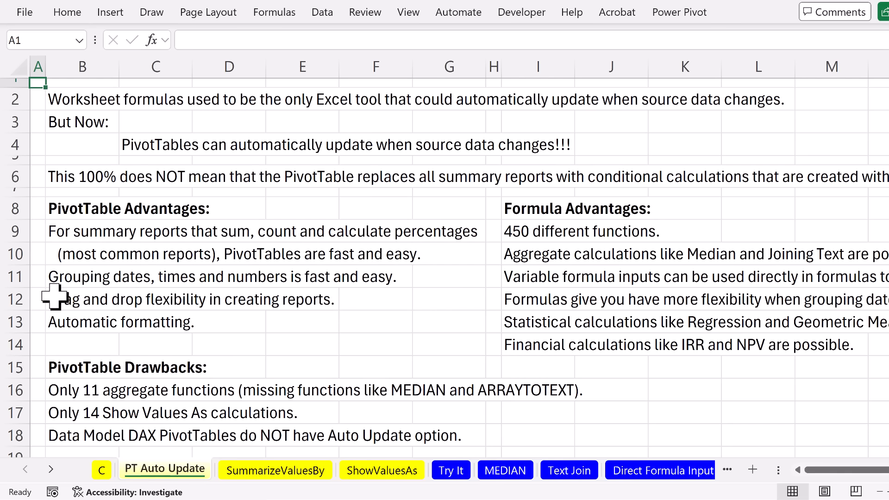
{"action": "mouse_move", "coordinate": [268, 299]}
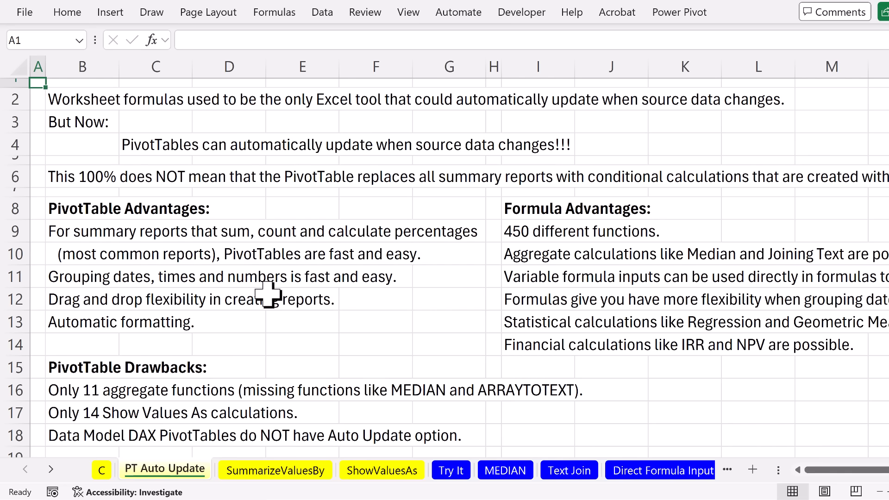
{"action": "left_click", "coordinate": [451, 470]}
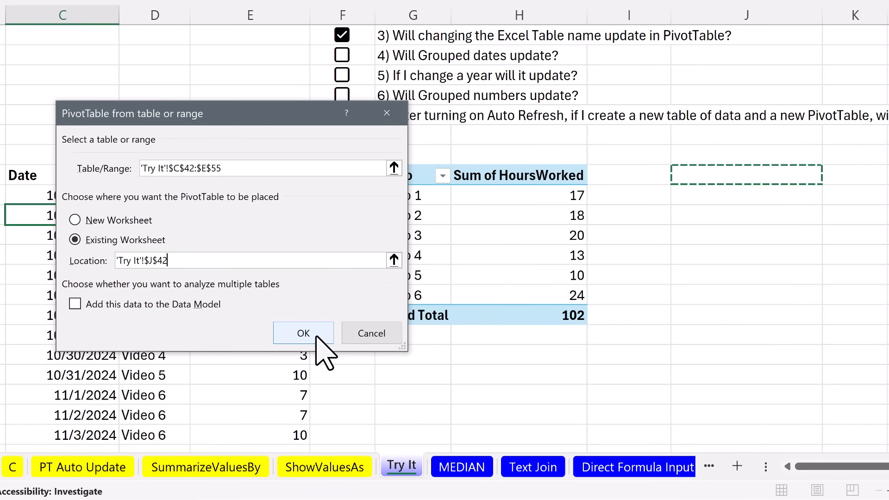
- Create a PivotTable at J42 from C42:E55, grouping dates by months and years, with HoursWorked
{"action": "left_click", "coordinate": [303, 333]}
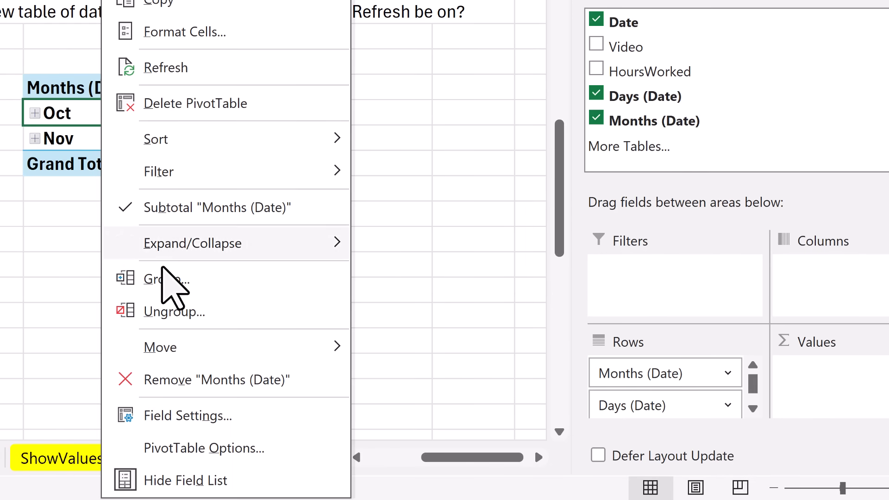
{"action": "left_click", "coordinate": [166, 278]}
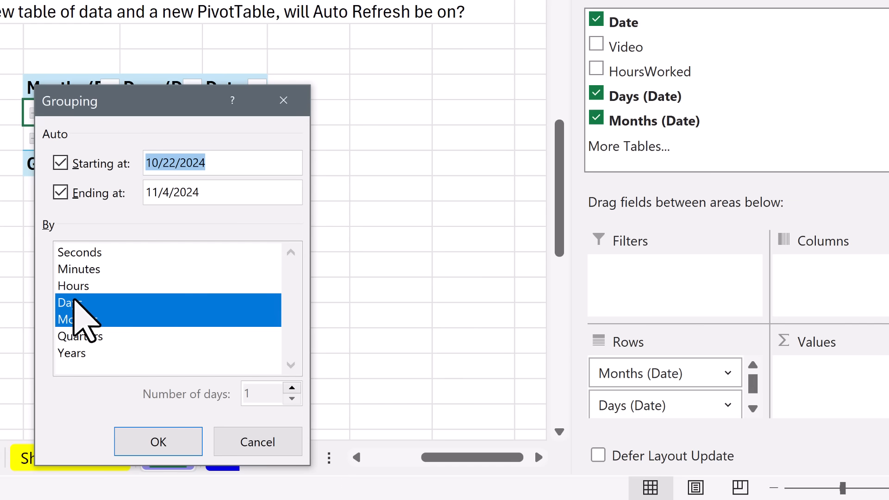
{"action": "left_click", "coordinate": [78, 320]}
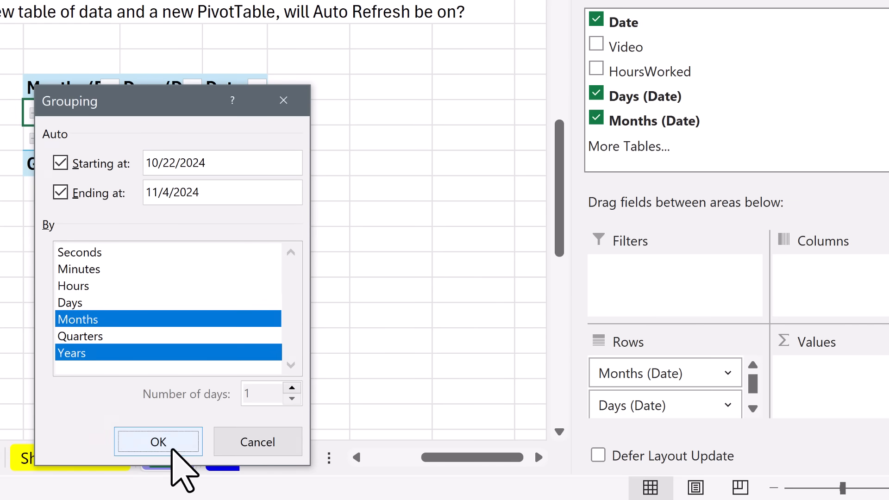
{"action": "left_click", "coordinate": [158, 442]}
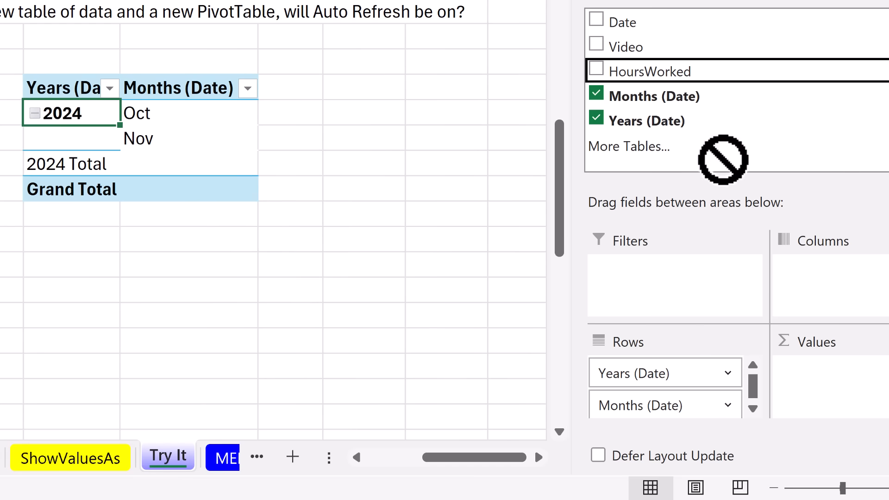
{"action": "left_click", "coordinate": [596, 71]}
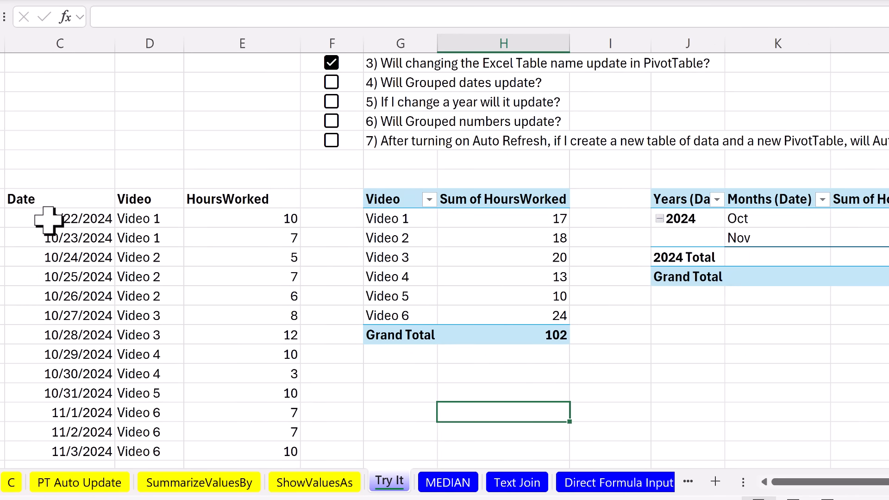
- Change the first and last dates to 9/22/2024 and 11/3/2025
{"action": "double_click", "coordinate": [56, 219]}
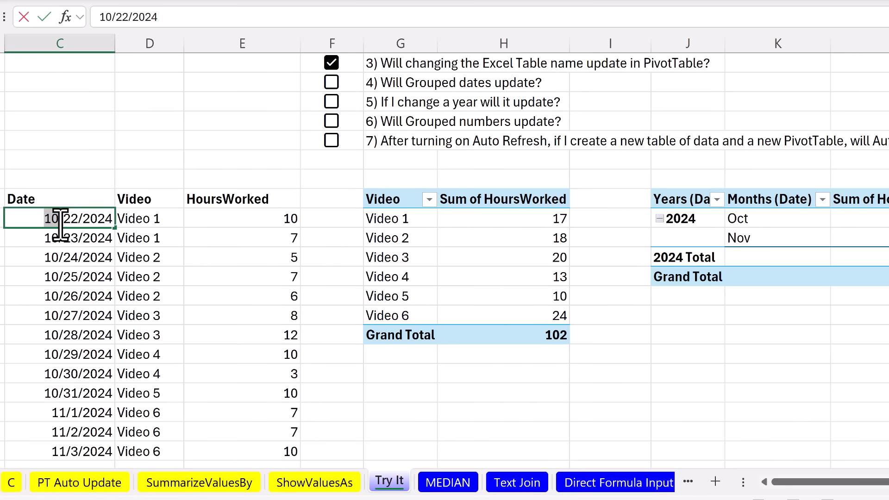
{"action": "type", "text": "9/22/2024"}
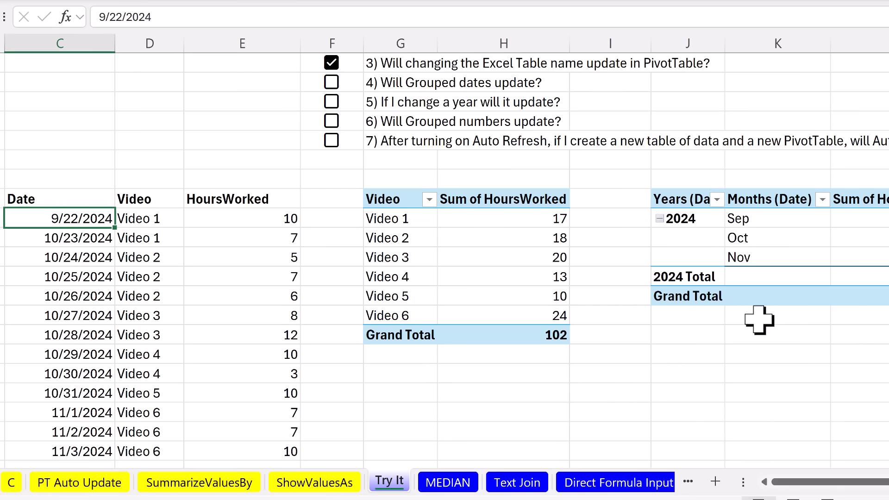
{"action": "scroll", "scroll_direction": "down", "scroll_amount": 3}
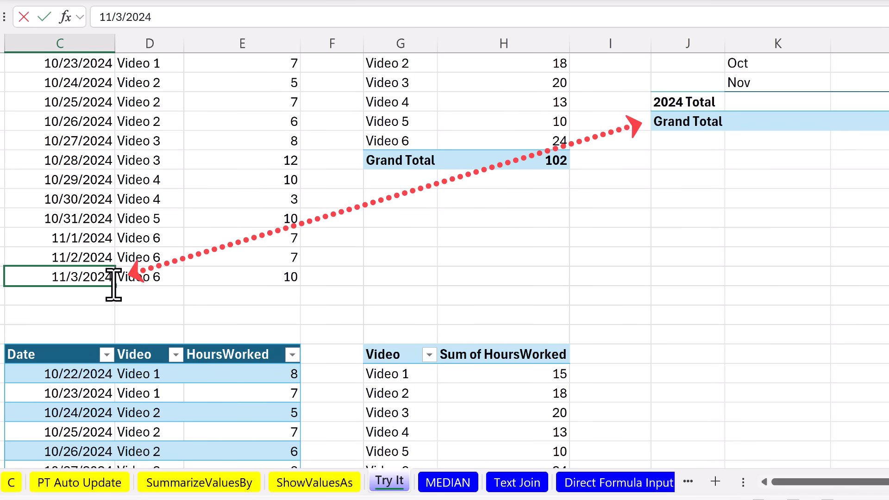
{"action": "type", "text": "11/3/2025"}
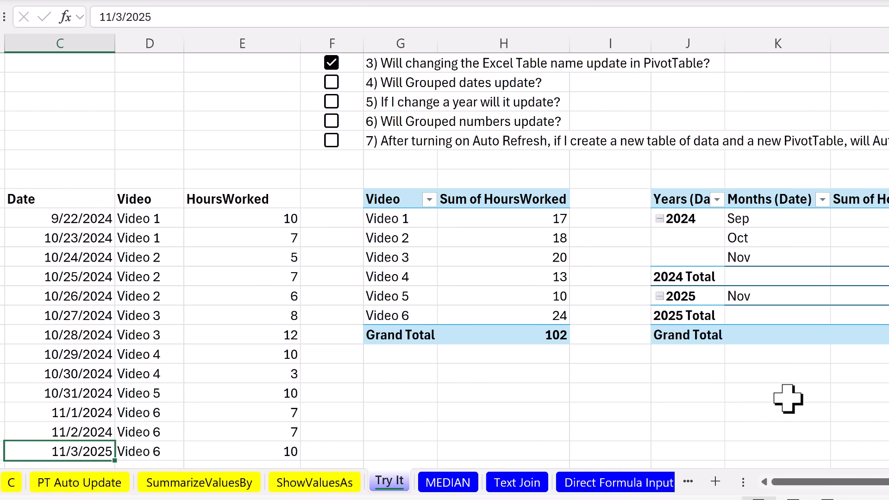
{"action": "mouse_move", "coordinate": [727, 261]}
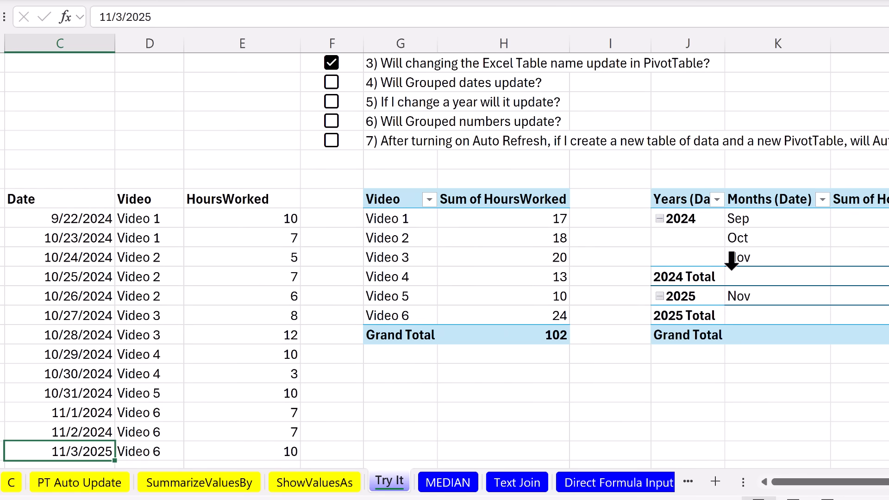
{"action": "mouse_move", "coordinate": [806, 405]}
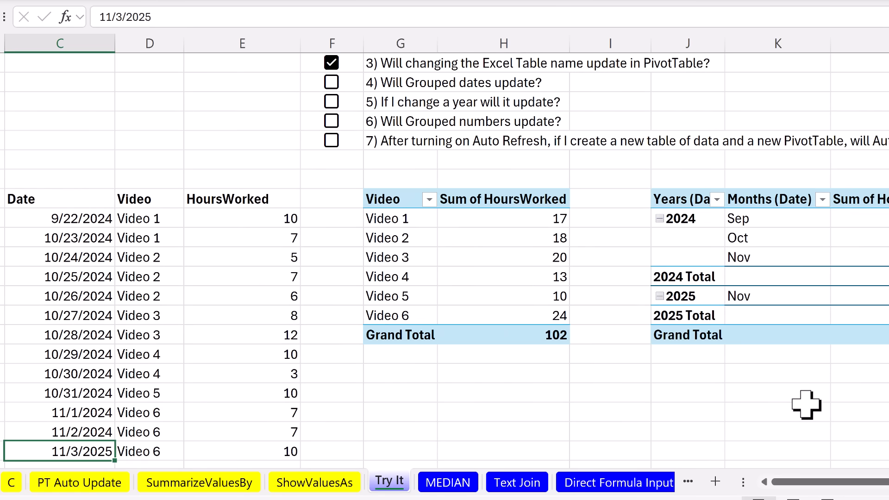
- Build a PivotTable at J52 with HoursWorked as rows, grouped by 5
{"action": "left_click", "coordinate": [241, 219]}
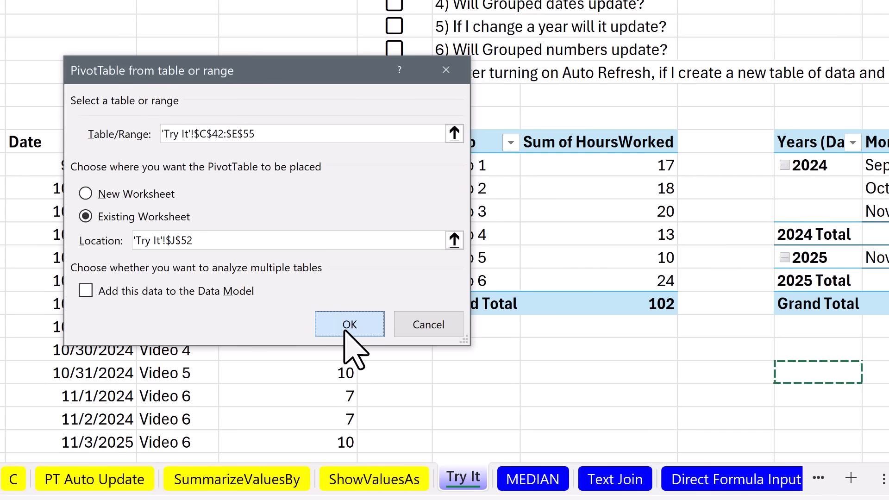
{"action": "left_click", "coordinate": [349, 324]}
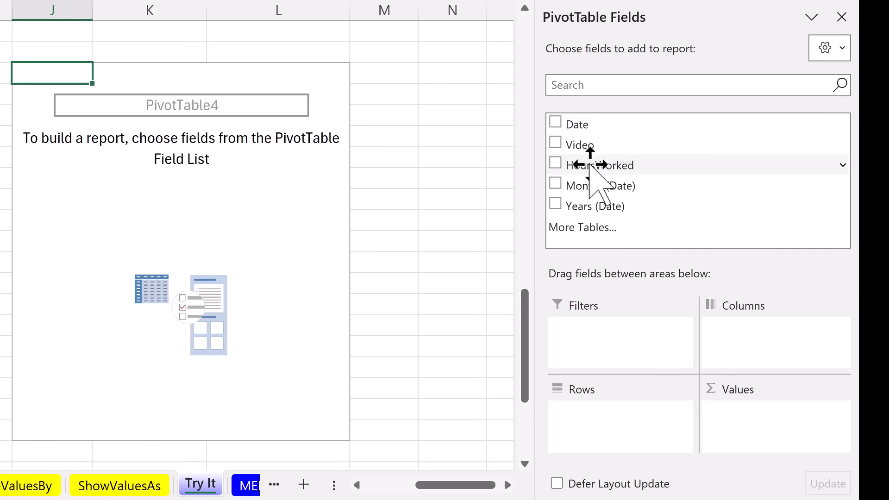
{"action": "left_click_drag", "start_coordinate": [601, 164], "coordinate": [604, 435]}
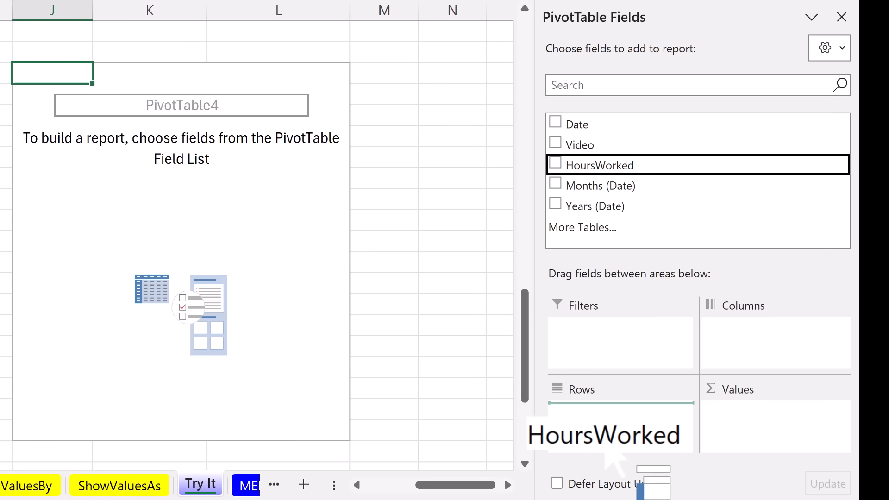
{"action": "left_click", "coordinate": [554, 164]}
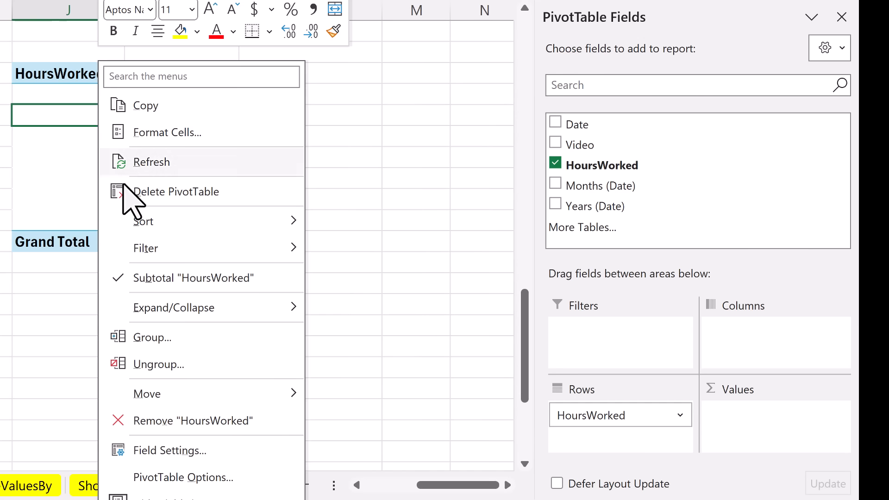
{"action": "left_click", "coordinate": [152, 337]}
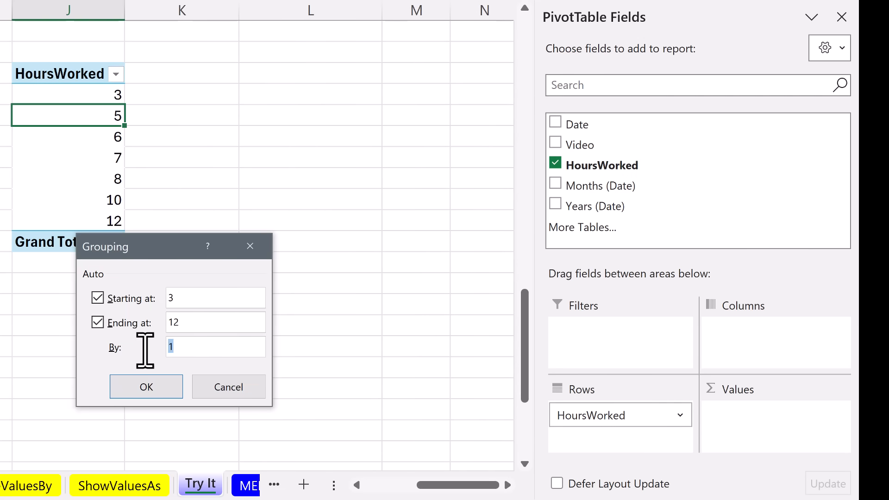
{"action": "type", "text": "5"}
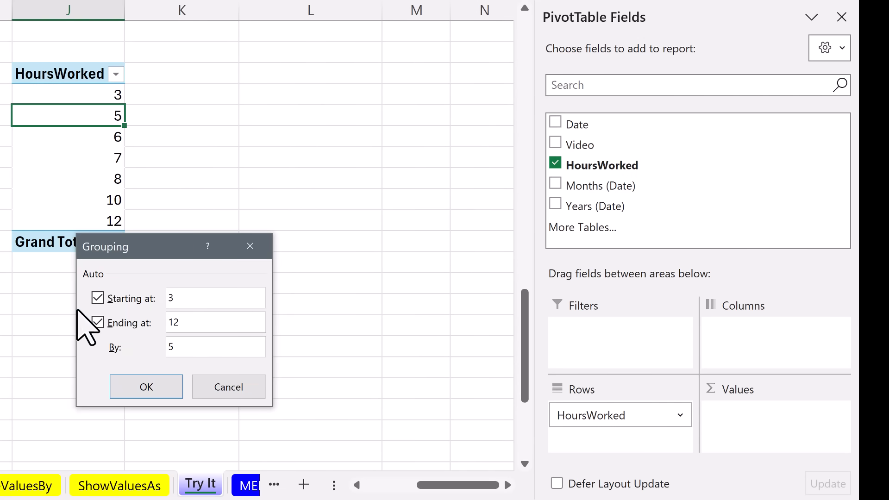
{"action": "left_click", "coordinate": [146, 387]}
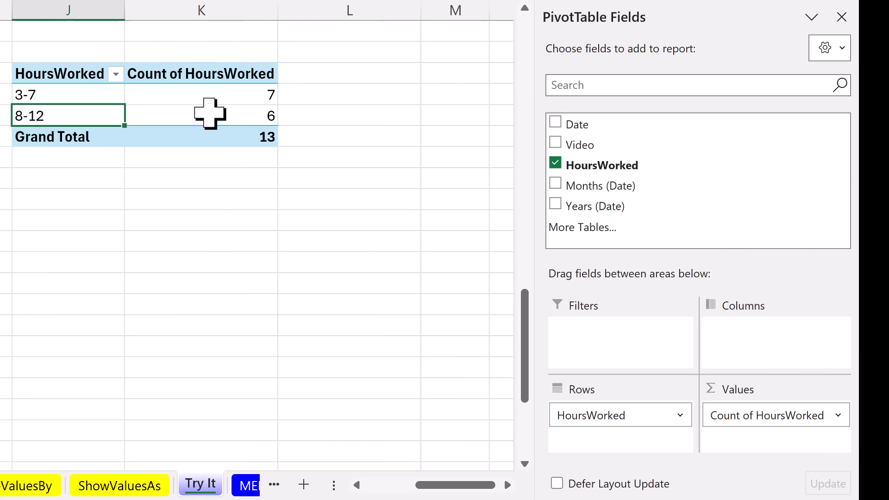
{"action": "mouse_move", "coordinate": [62, 106]}
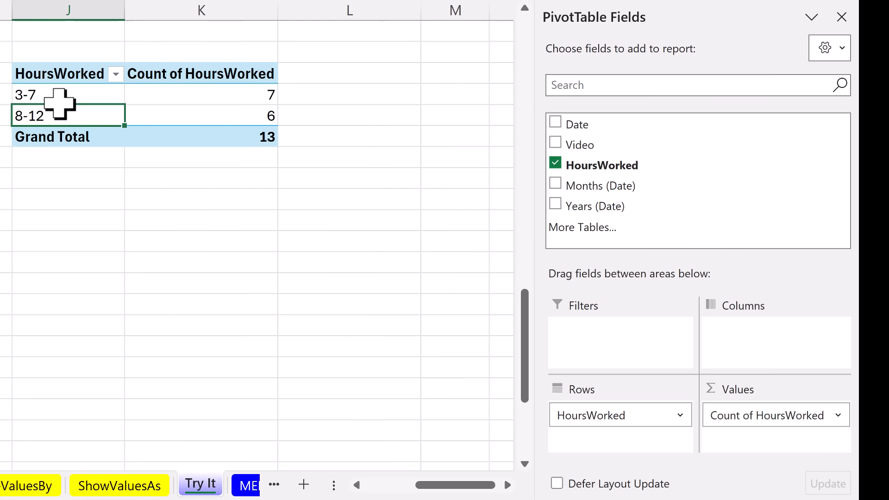
{"action": "mouse_move", "coordinate": [439, 488]}
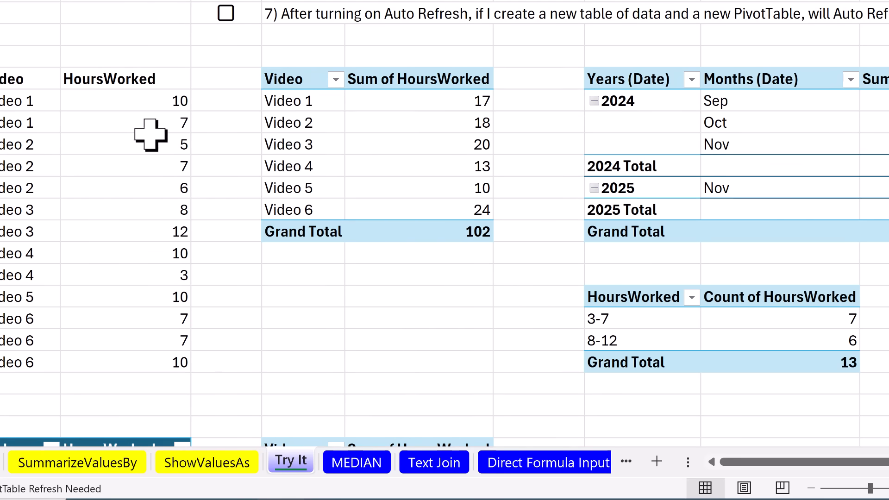
- Select Video 1's first HoursWorked value to change it to 15
{"action": "left_click", "coordinate": [120, 100]}
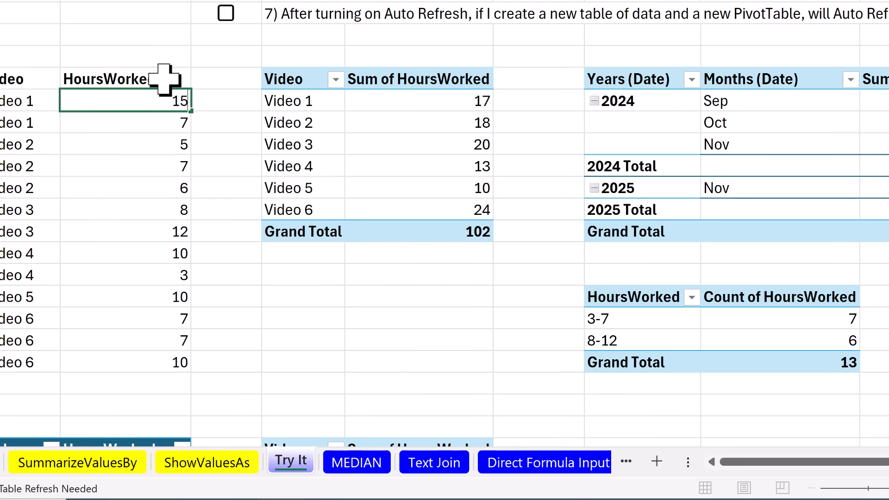
{"action": "mouse_move", "coordinate": [605, 369]}
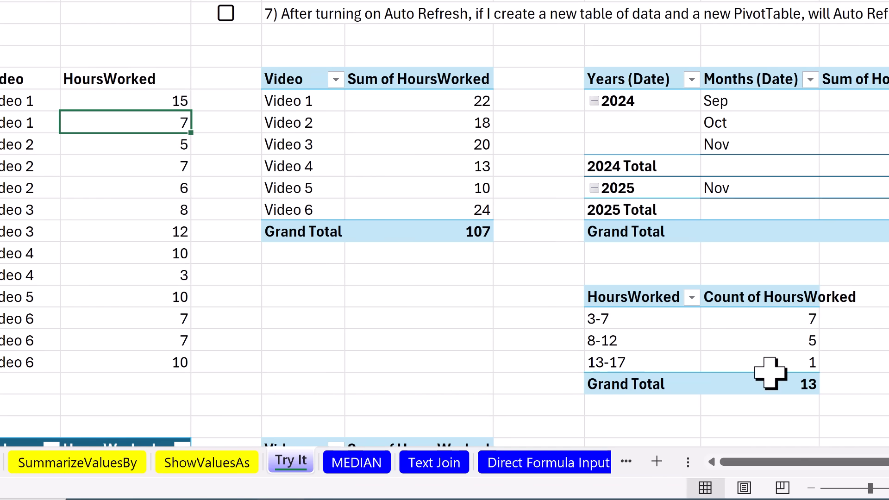
{"action": "mouse_move", "coordinate": [395, 133]}
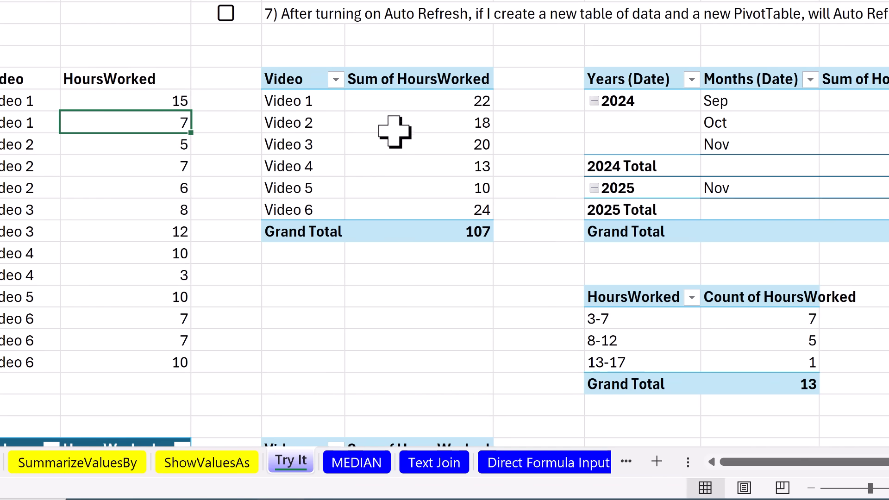
{"action": "mouse_move", "coordinate": [623, 400]}
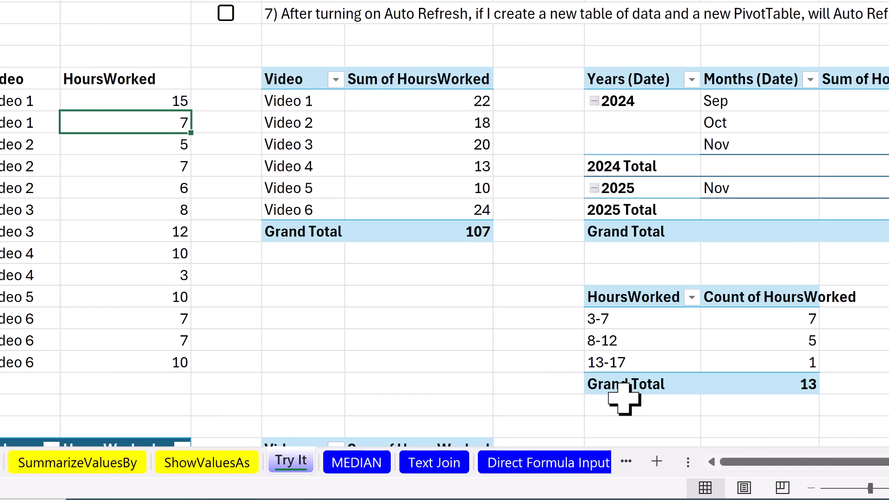
{"action": "mouse_move", "coordinate": [349, 290]}
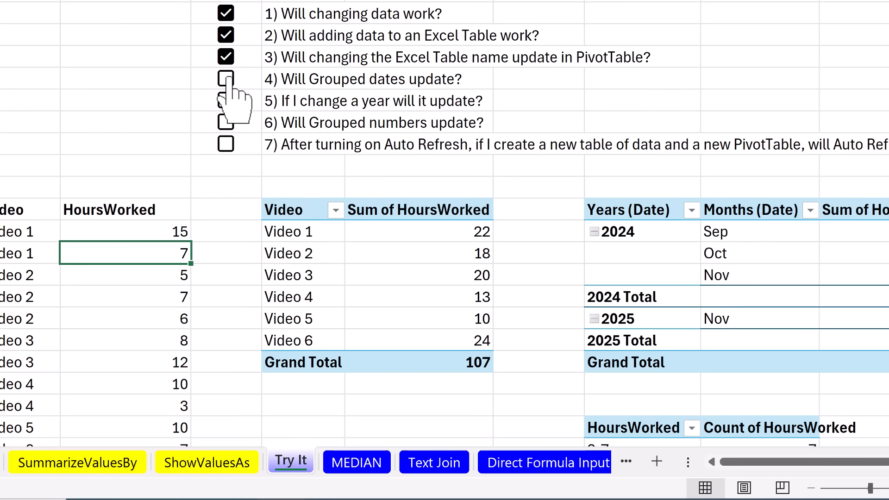
- Tick the checkboxes for questions 4, 5 and 6 about grouped dates, years and numbers
{"action": "left_click", "coordinate": [226, 78]}
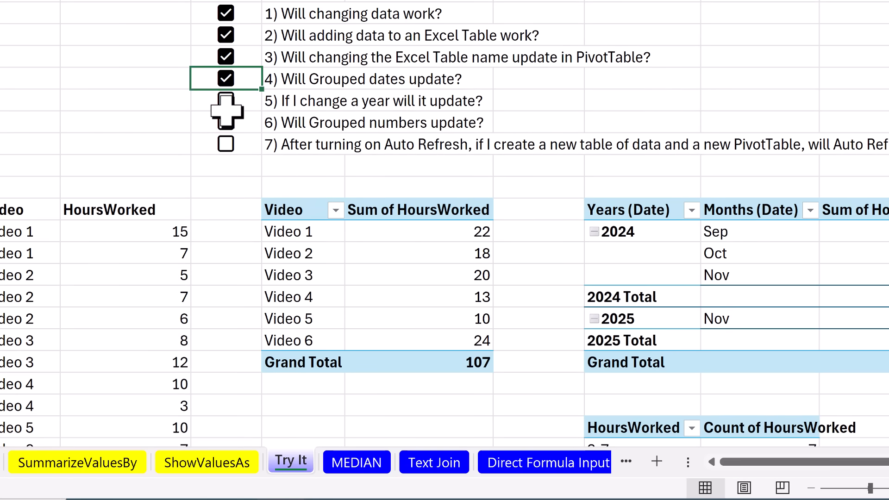
{"action": "left_click", "coordinate": [226, 100]}
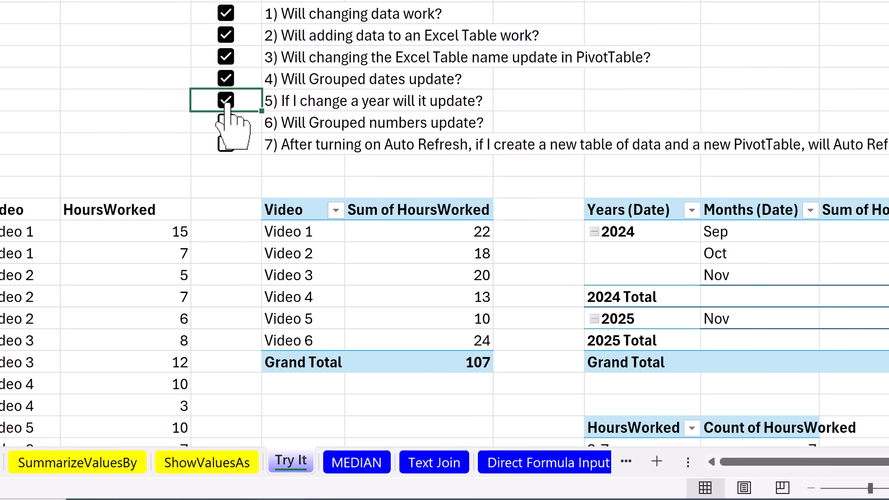
{"action": "left_click", "coordinate": [225, 123]}
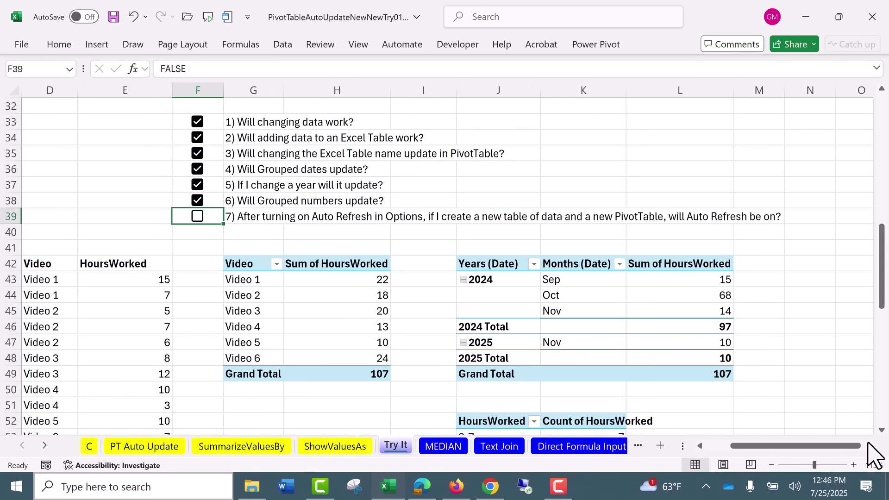
- In the default PivotTable layout options, enable Automatically refresh when the source data changes
{"action": "left_click", "coordinate": [21, 45]}
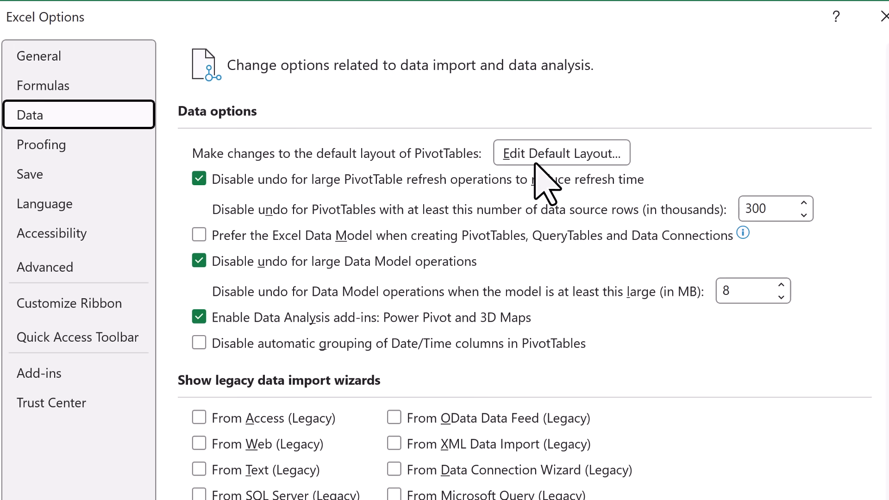
{"action": "left_click", "coordinate": [561, 153]}
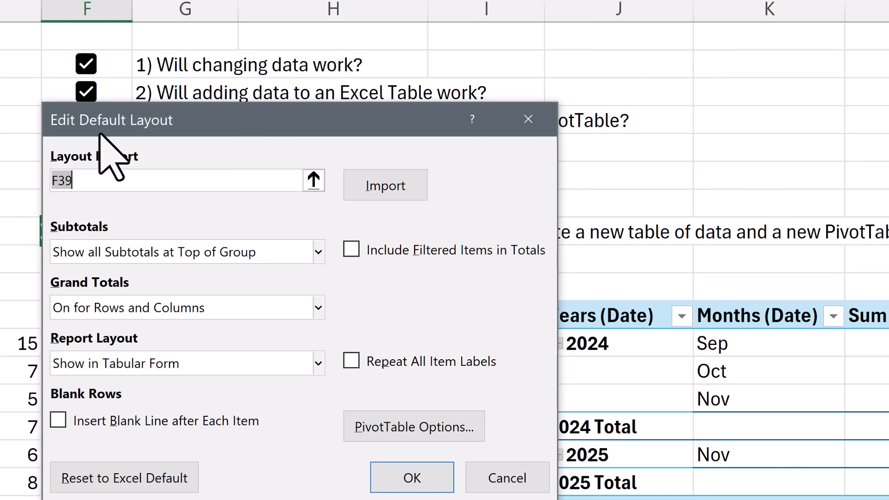
{"action": "mouse_move", "coordinate": [334, 495]}
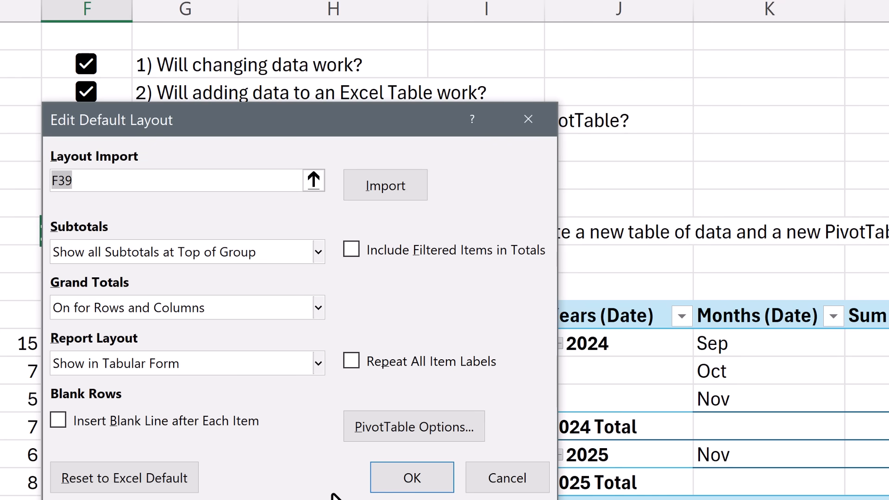
{"action": "mouse_move", "coordinate": [217, 407]}
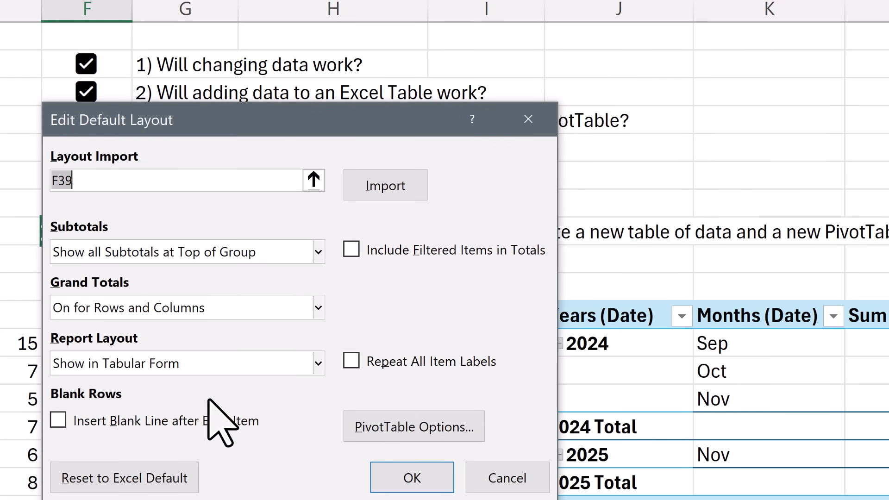
{"action": "mouse_move", "coordinate": [335, 417]}
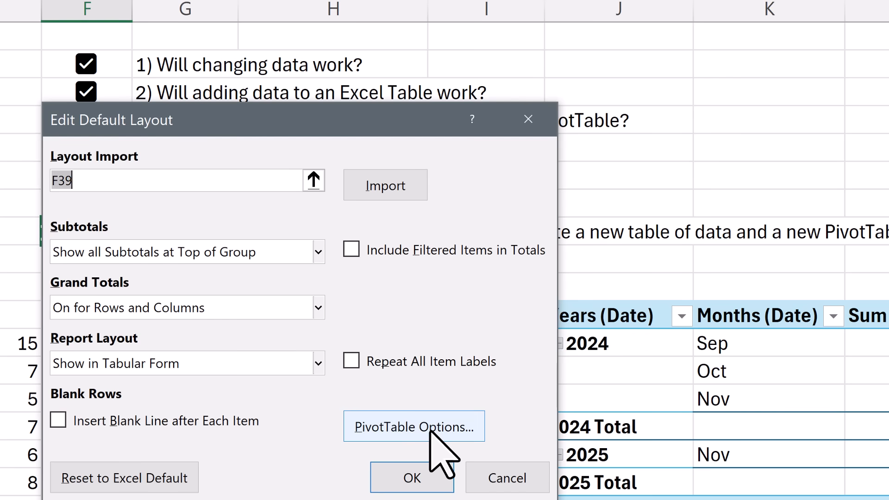
{"action": "left_click", "coordinate": [413, 426]}
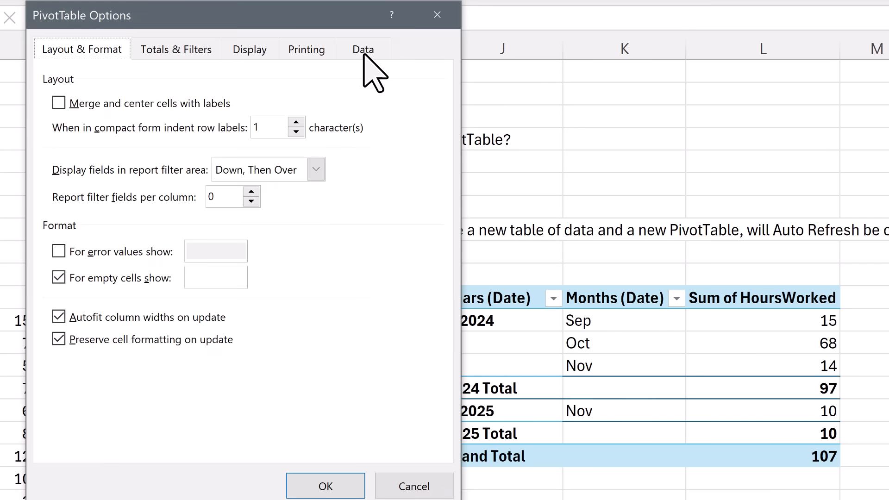
{"action": "left_click", "coordinate": [362, 49]}
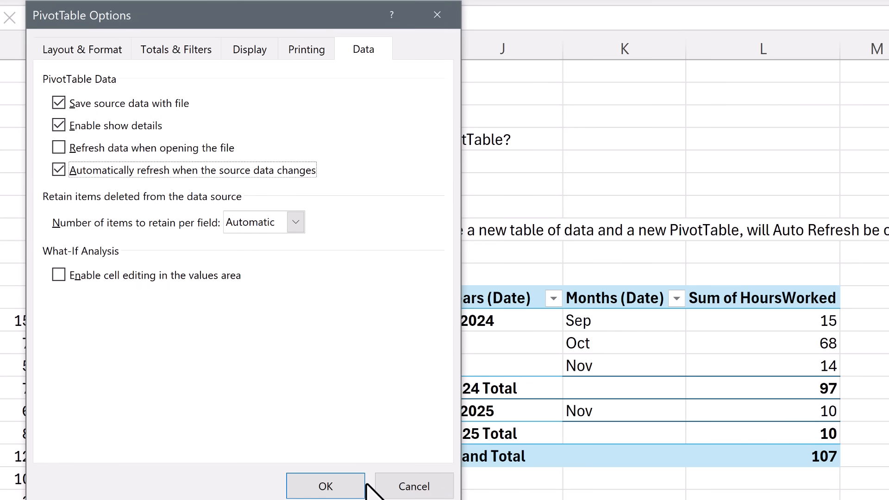
{"action": "left_click", "coordinate": [324, 486]}
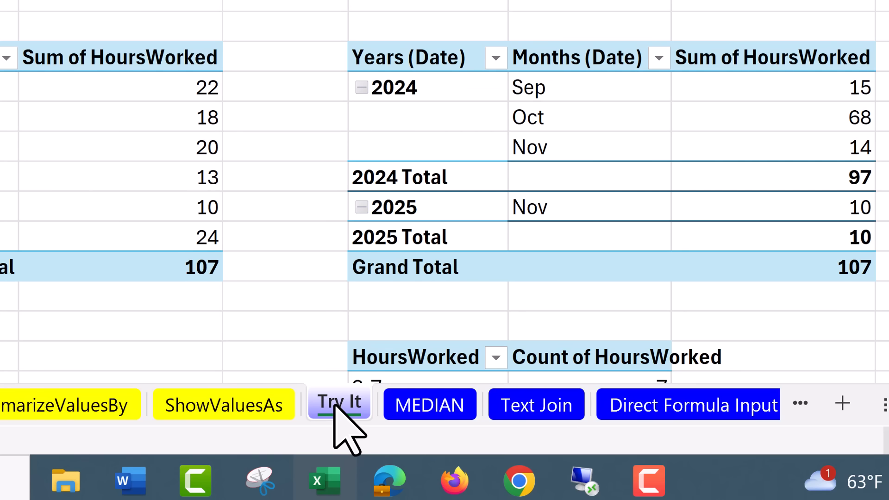
- On a new sheet, build a Sales-by-Product PivotTable at F3 and change a product to G
{"action": "key", "text": "Shift+F11"}
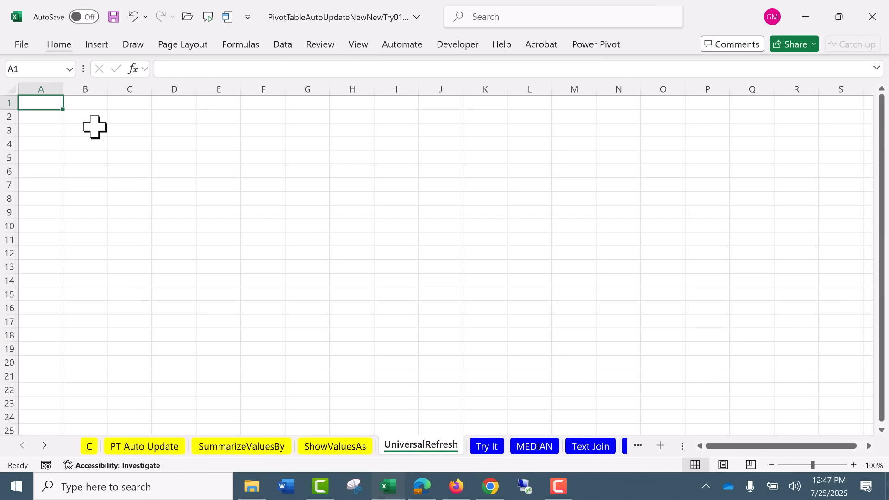
{"action": "left_click", "coordinate": [84, 130]}
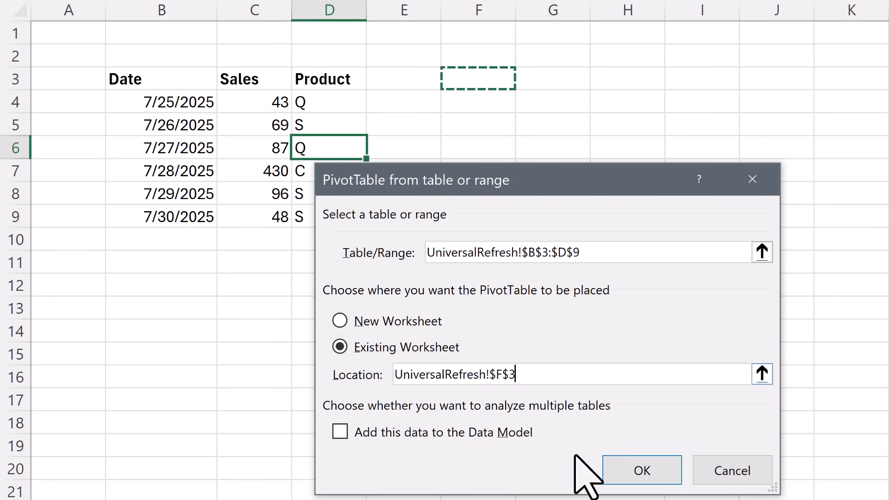
{"action": "left_click", "coordinate": [642, 470]}
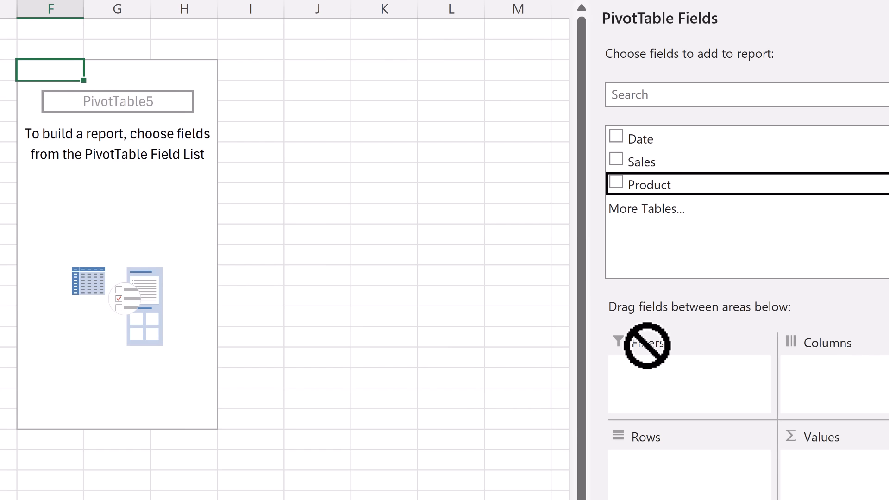
{"action": "left_click", "coordinate": [615, 183]}
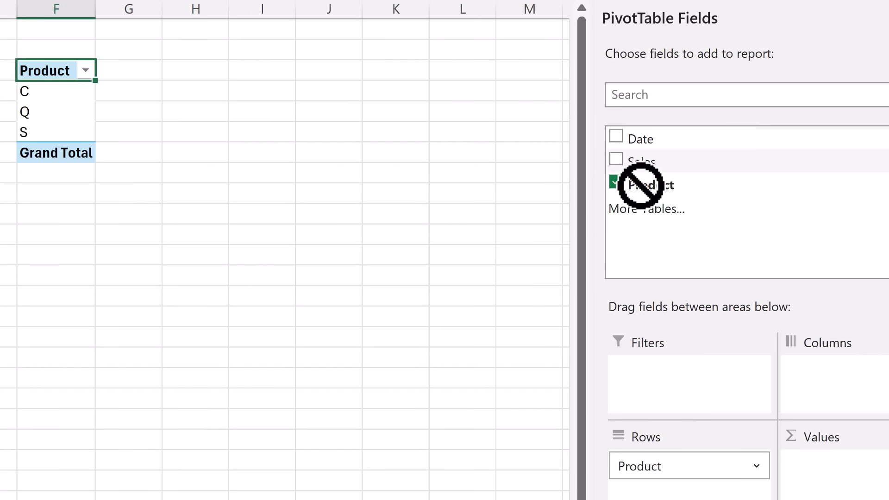
{"action": "left_click", "coordinate": [616, 159]}
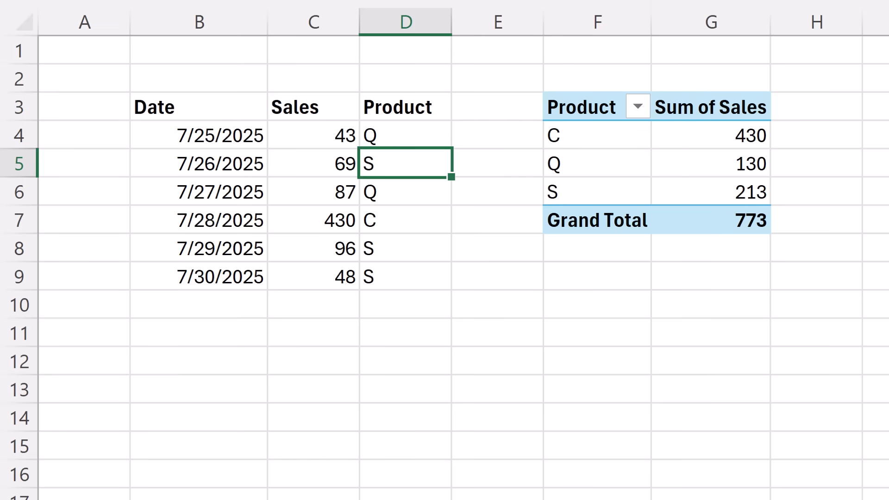
{"action": "type", "text": "G"}
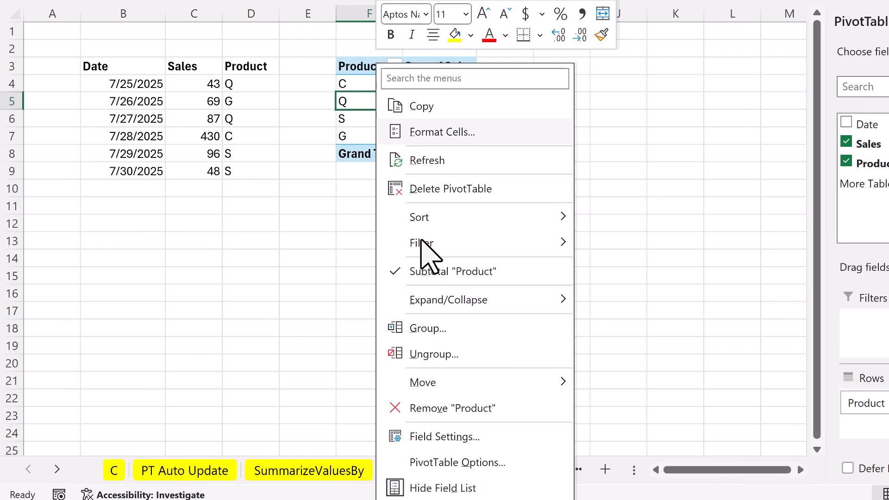
- Confirm the PivotTable's automatic refresh setting, then switch to the PT Auto Update sheet
{"action": "left_click", "coordinate": [458, 462]}
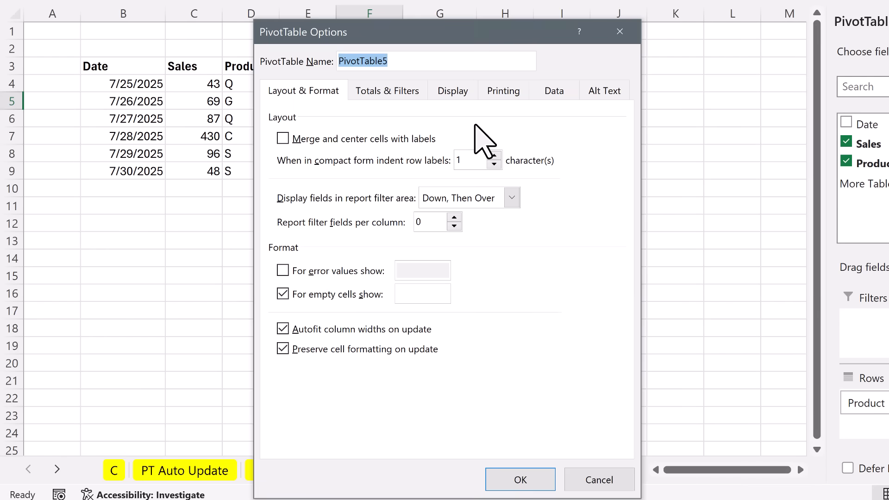
{"action": "left_click", "coordinate": [554, 91]}
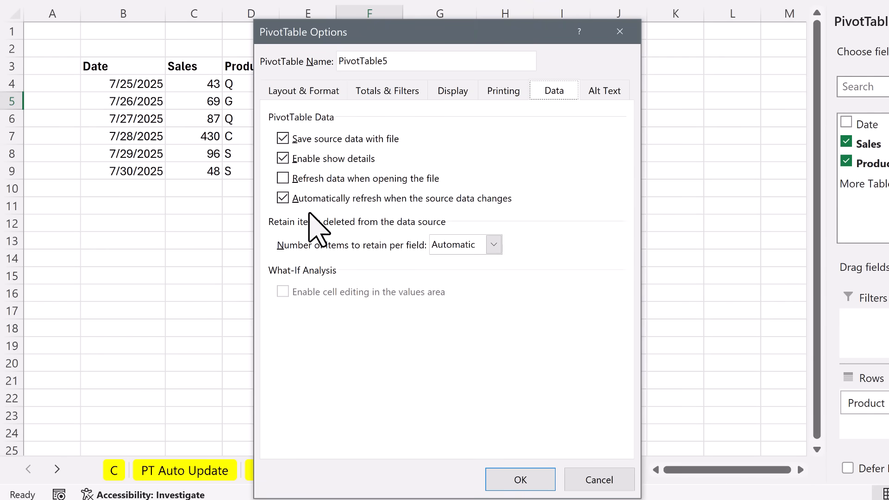
{"action": "left_click", "coordinate": [520, 480]}
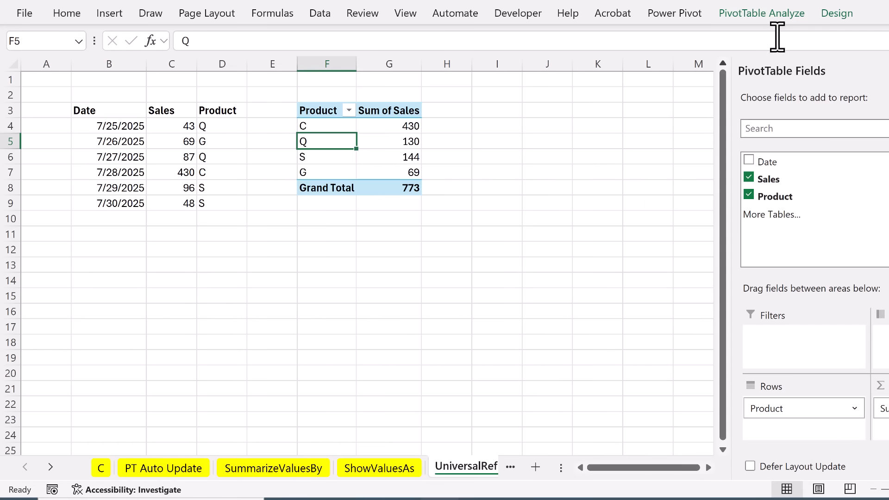
{"action": "left_click", "coordinate": [762, 13]}
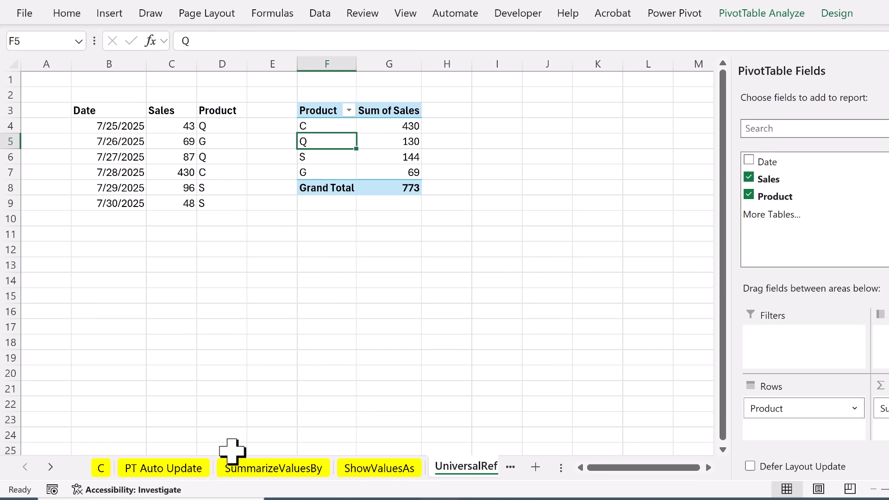
{"action": "left_click", "coordinate": [162, 468]}
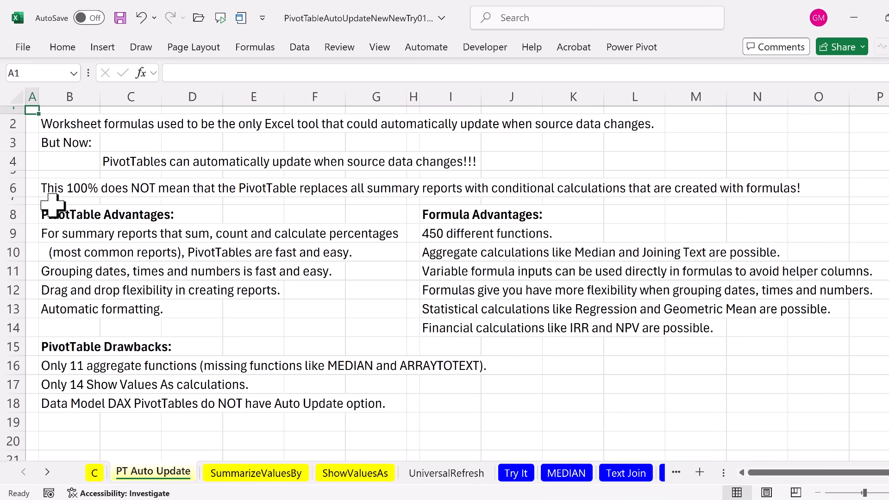
{"action": "mouse_move", "coordinate": [240, 331]}
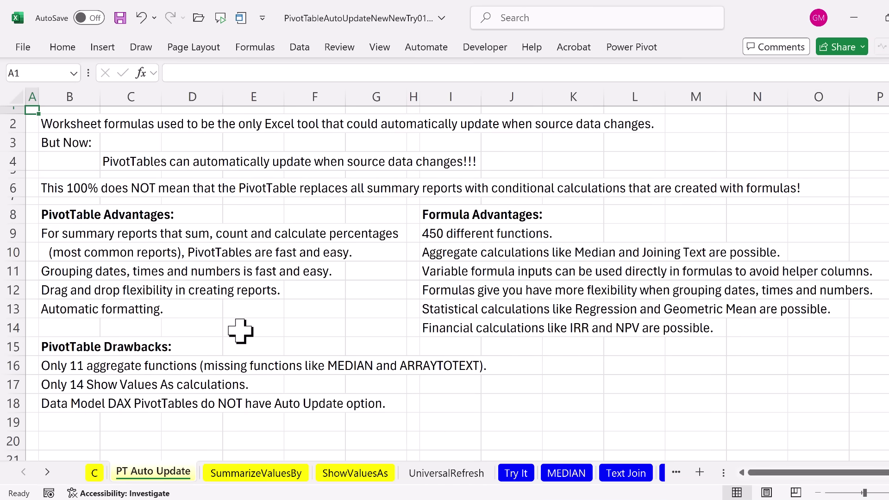
{"action": "mouse_move", "coordinate": [618, 236]}
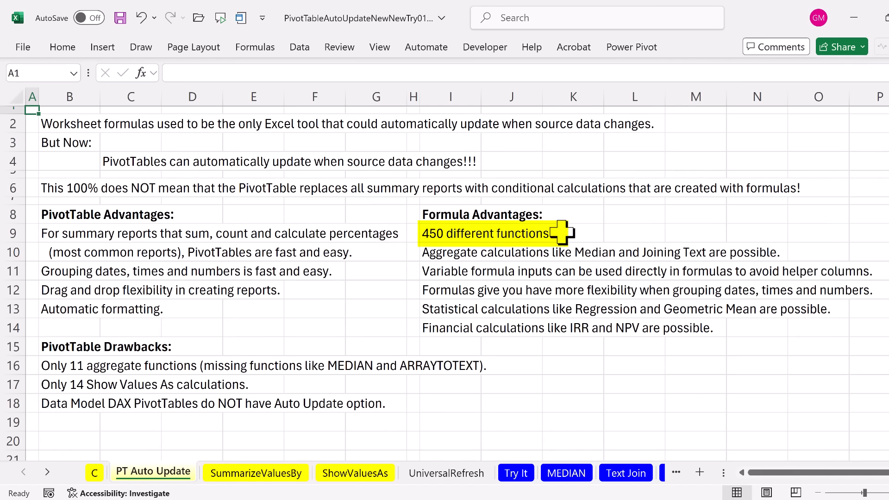
{"action": "mouse_move", "coordinate": [313, 316]}
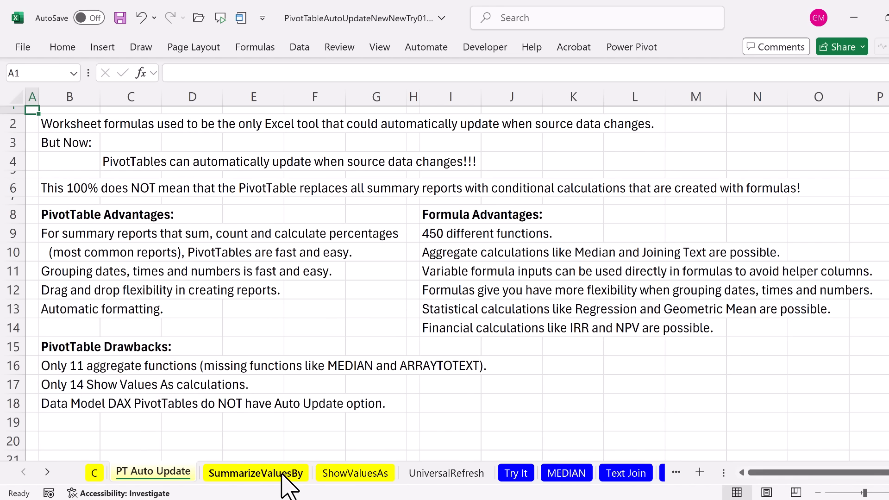
{"action": "mouse_move", "coordinate": [251, 498]}
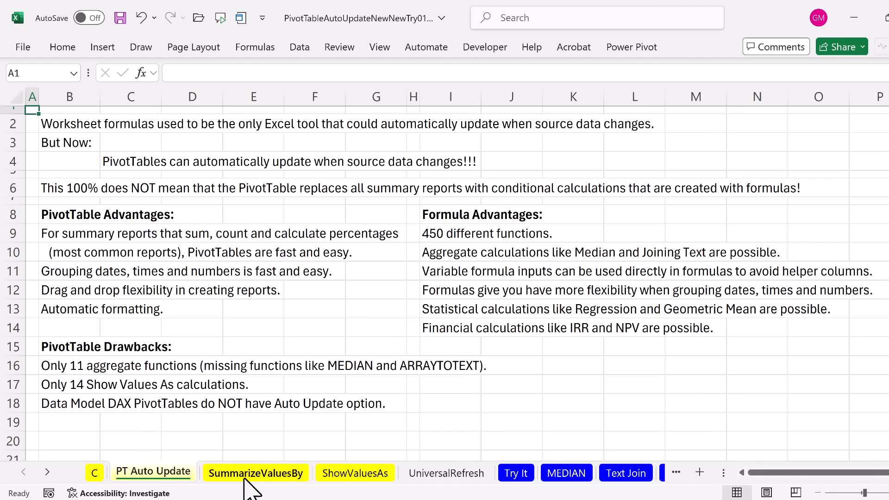
{"action": "left_click", "coordinate": [256, 471]}
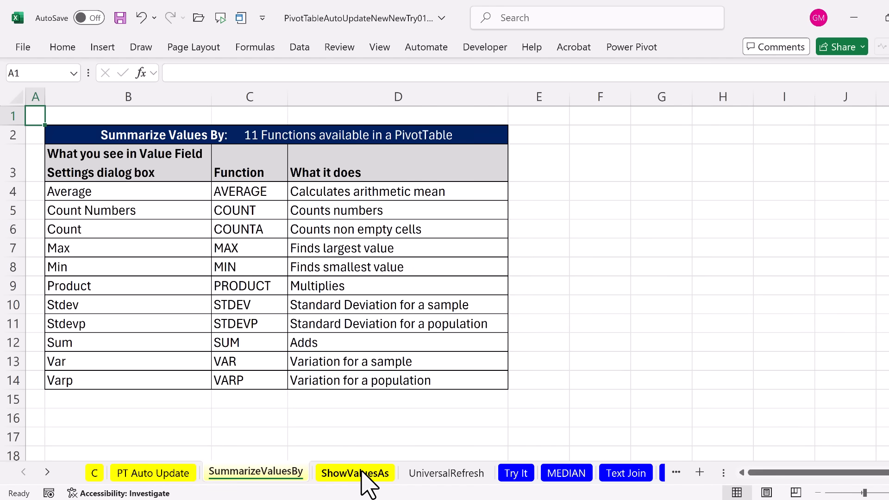
{"action": "left_click", "coordinate": [355, 473]}
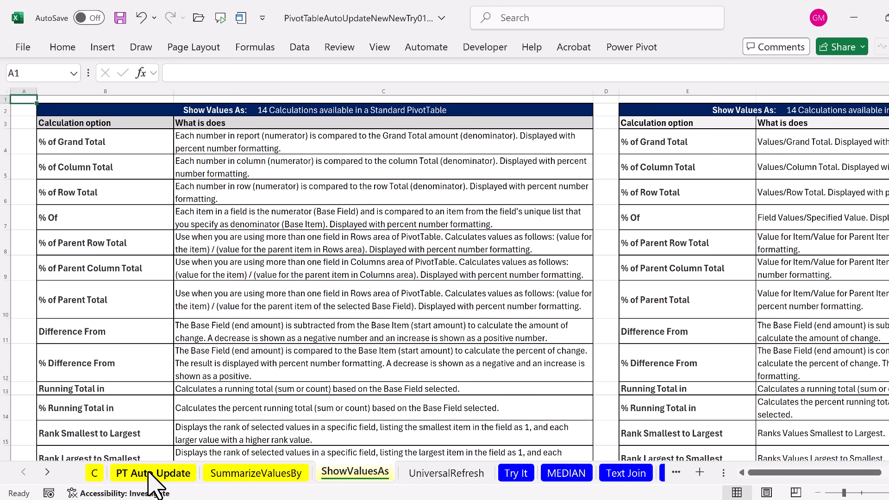
{"action": "left_click", "coordinate": [153, 473]}
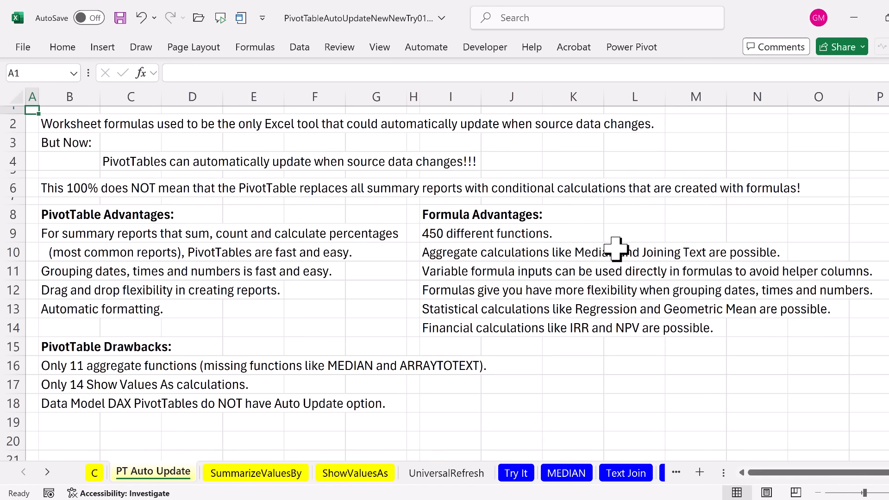
{"action": "mouse_move", "coordinate": [556, 316]}
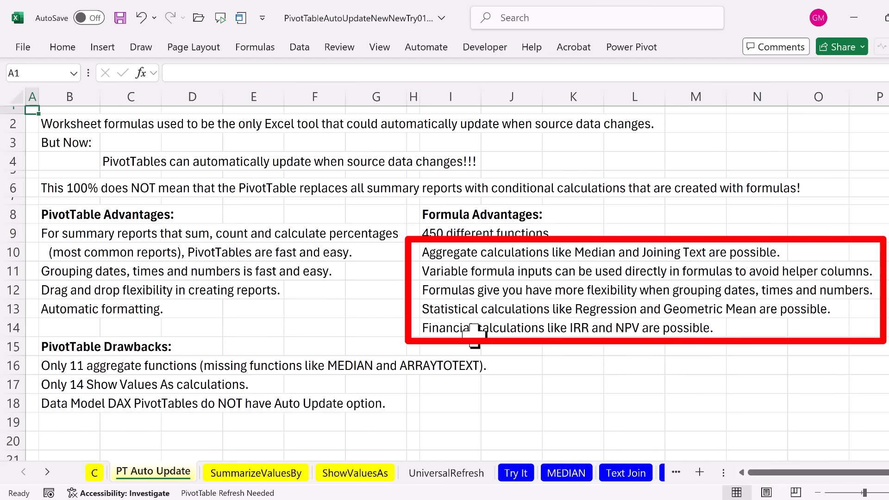
{"action": "mouse_move", "coordinate": [494, 266]}
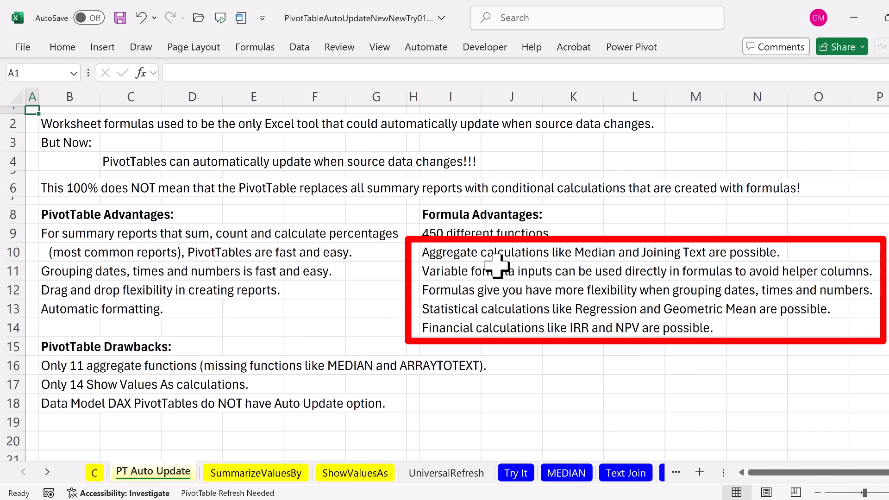
{"action": "mouse_move", "coordinate": [612, 394]}
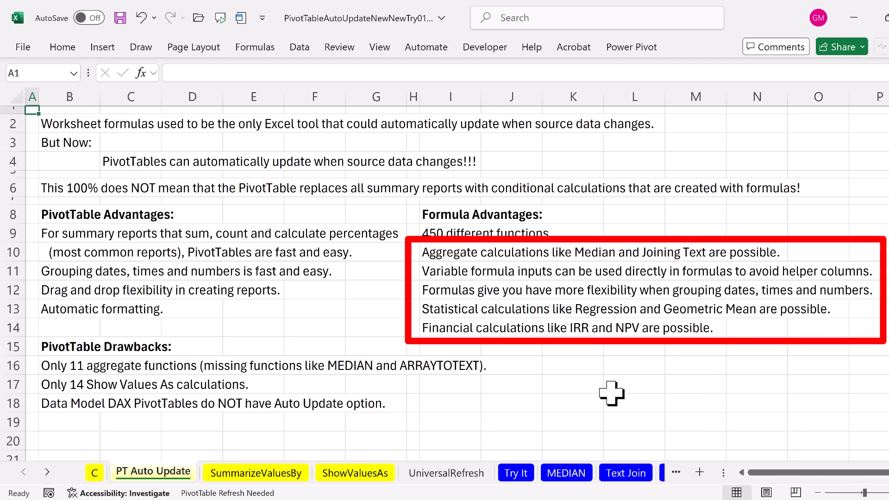
{"action": "mouse_move", "coordinate": [620, 393]}
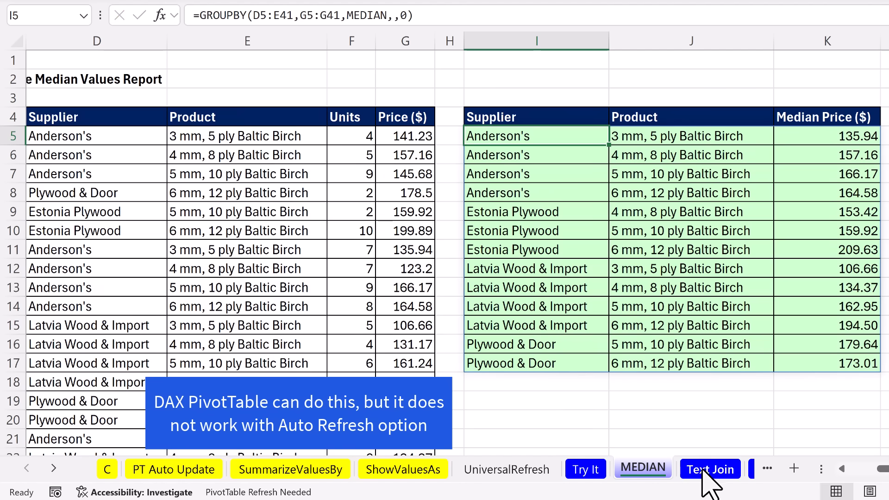
- View the Text Join GROUPBY example, then move to the Direct Formula Input sheet
{"action": "left_click", "coordinate": [712, 468]}
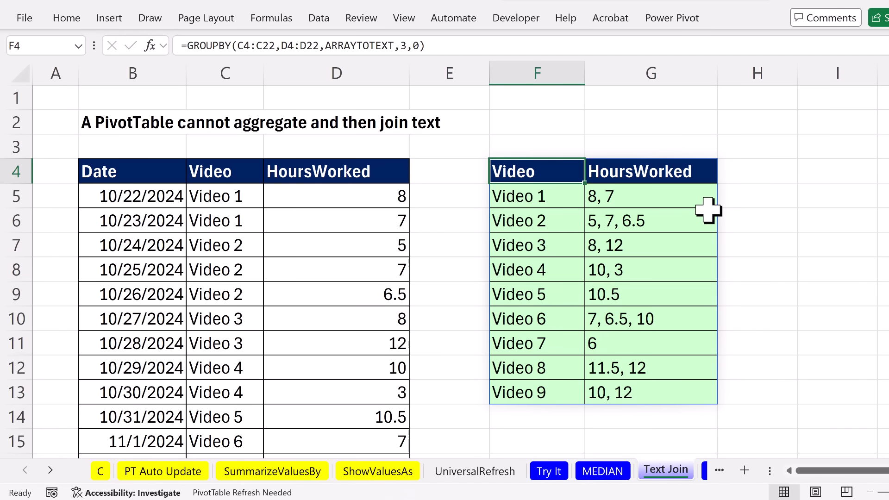
{"action": "mouse_move", "coordinate": [575, 234]}
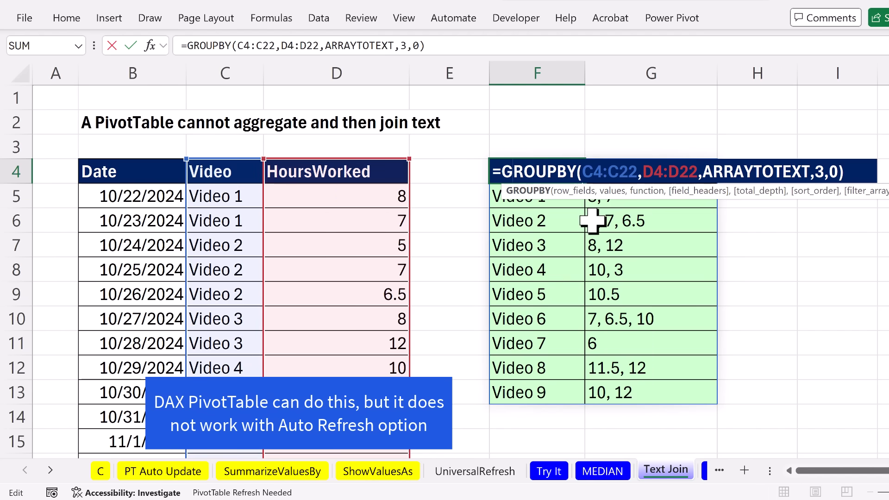
{"action": "left_click", "coordinate": [340, 484]}
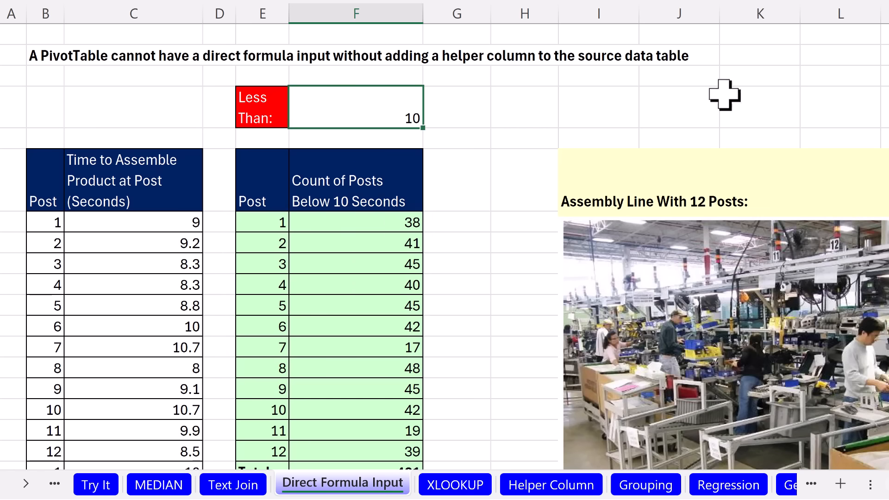
- Enter 9 as the Less Than threshold in F4 and display the GROUPBY formula's ranges
{"action": "type", "text": "9"}
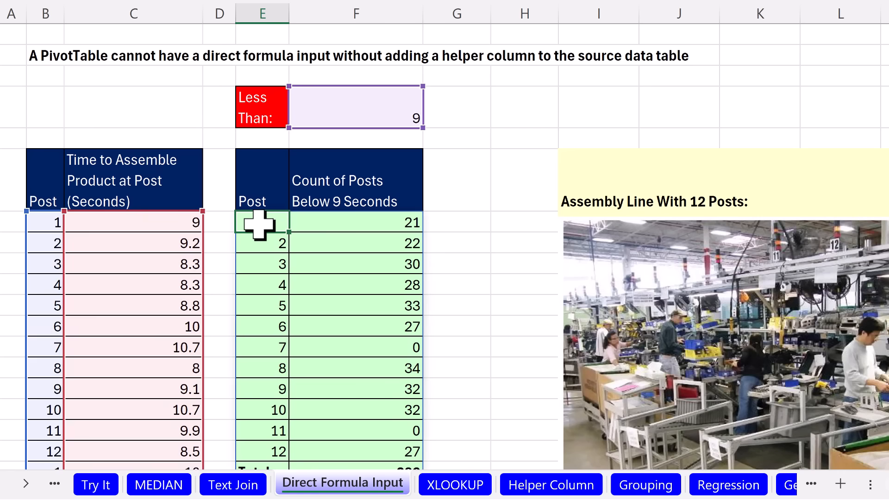
{"action": "type", "text": "=GROUPBY(B7:B594,--(C7:C594<F4),SUM"}
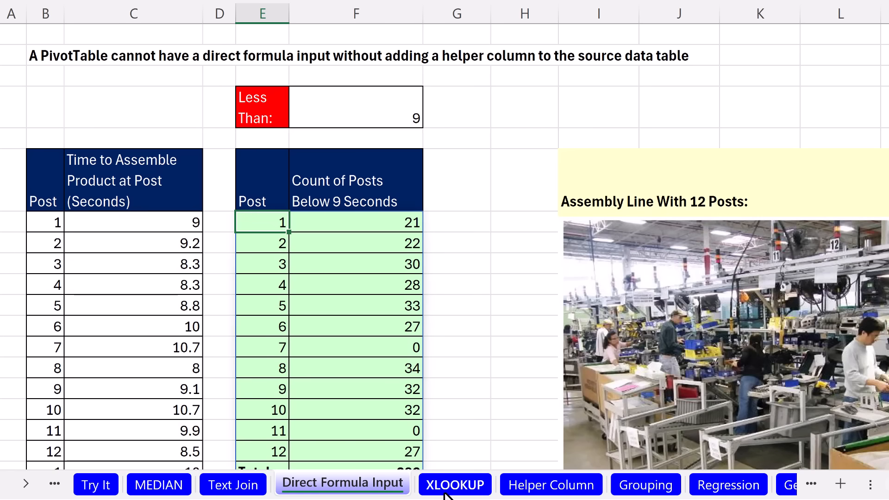
- Switch to the XLOOKUP sheet showing total sales per compressor model, totaling 421,050
{"action": "left_click", "coordinate": [455, 485]}
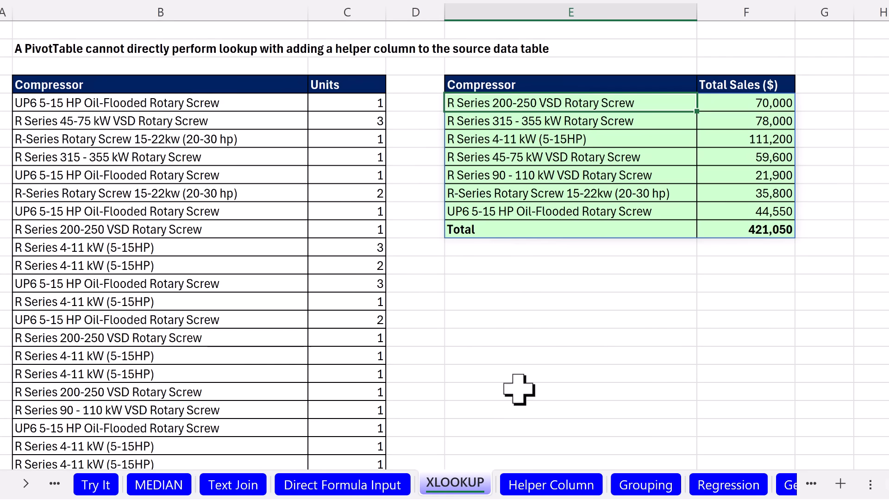
{"action": "mouse_move", "coordinate": [380, 301]}
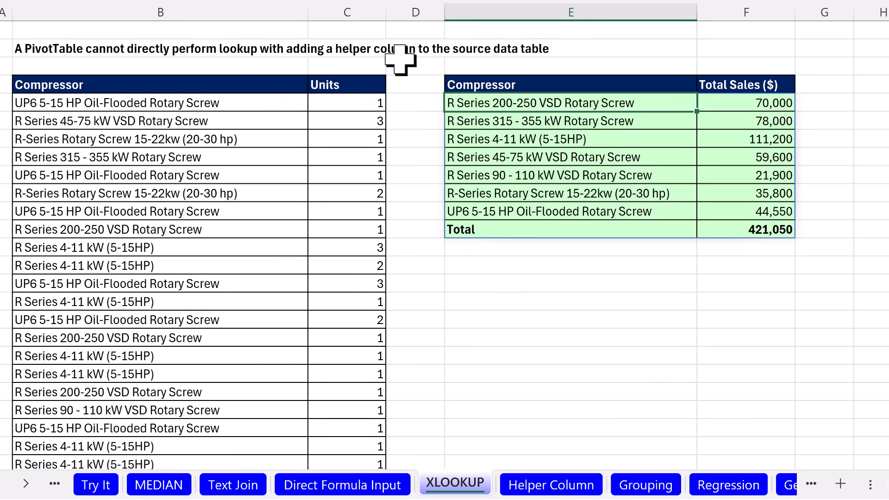
{"action": "mouse_move", "coordinate": [525, 107]}
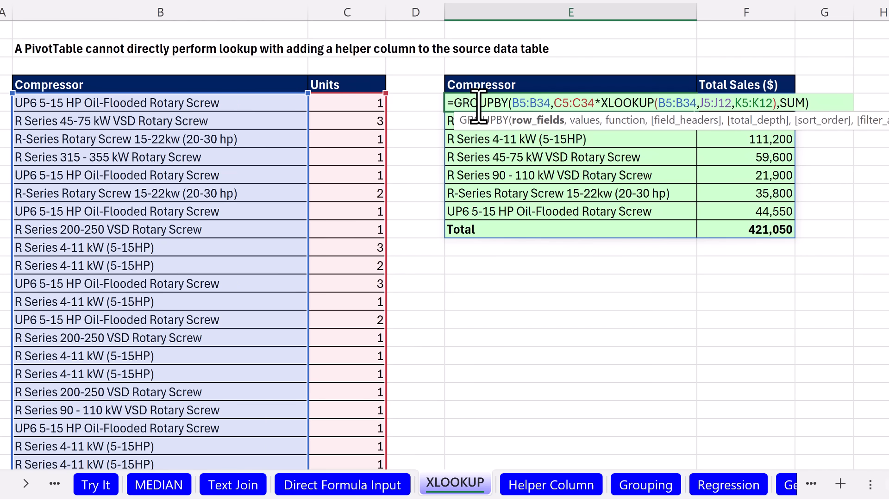
{"action": "mouse_move", "coordinate": [640, 106]}
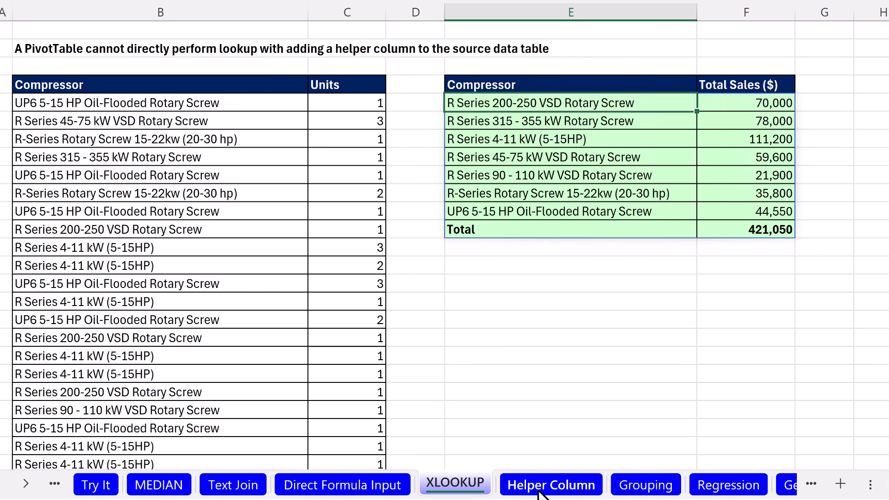
- Go to the Helper Column sheet and inspect the Helper column formula without changing it
{"action": "left_click", "coordinate": [551, 484]}
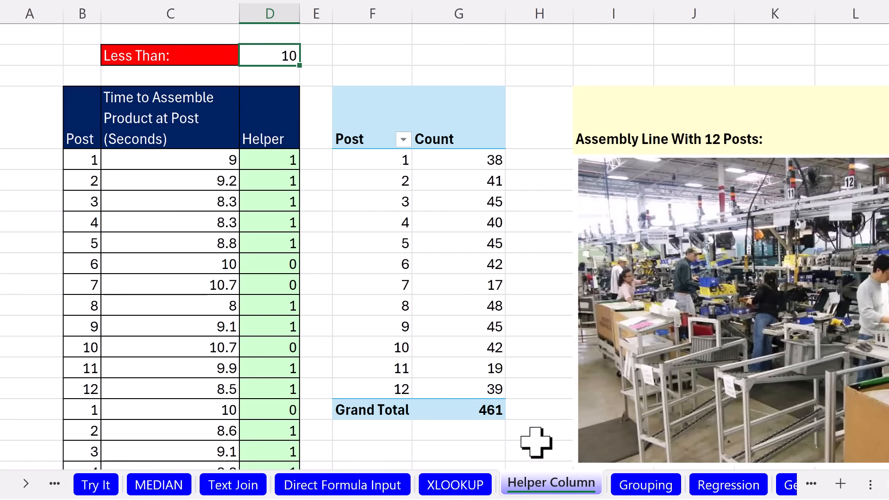
{"action": "mouse_move", "coordinate": [303, 140]}
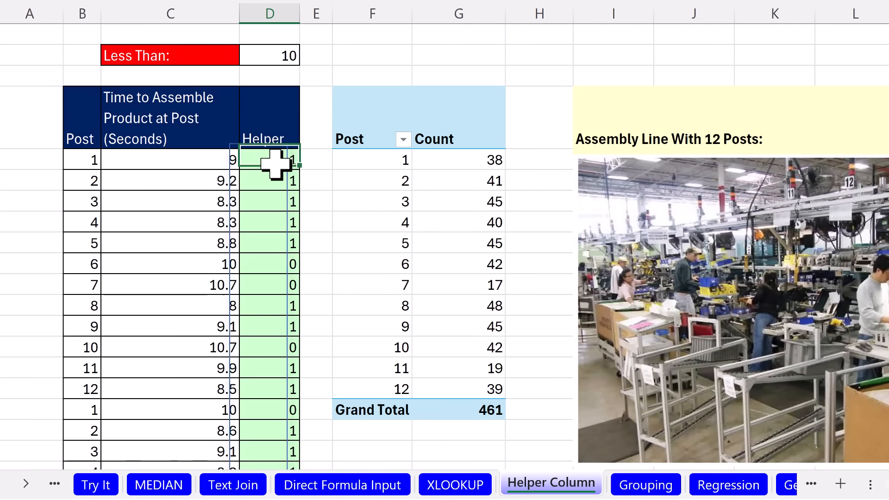
{"action": "double_click", "coordinate": [270, 160]}
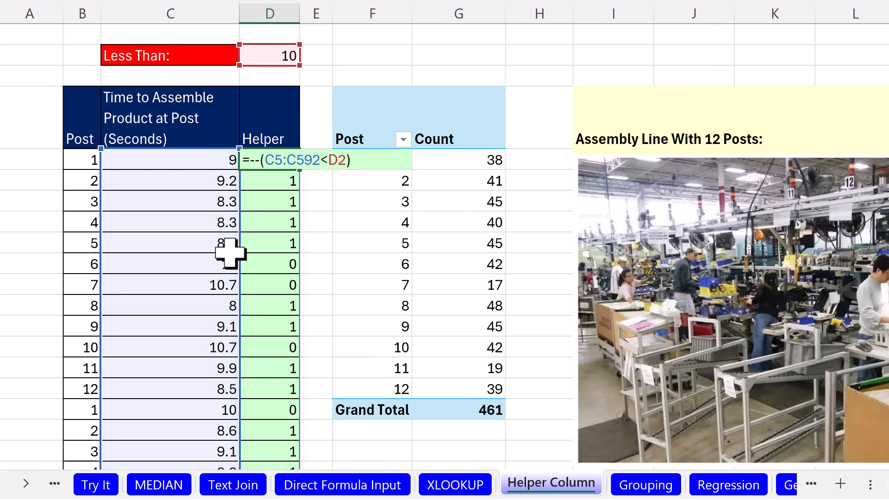
{"action": "key", "text": "Enter"}
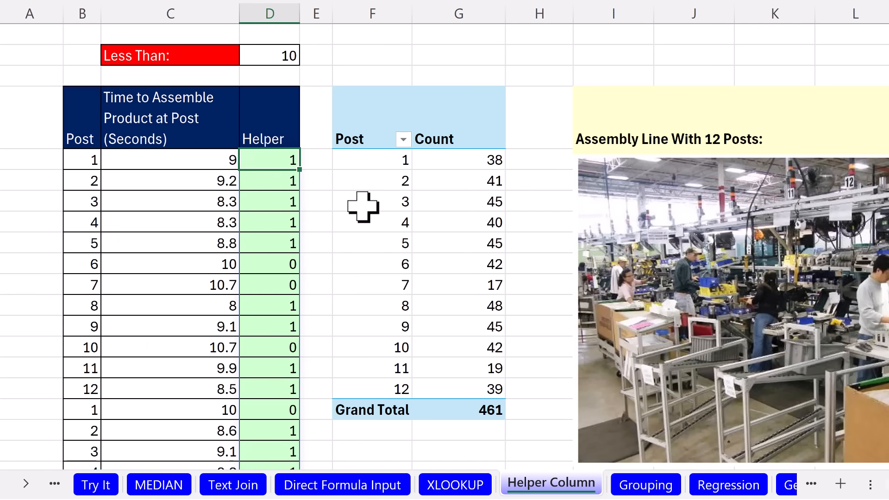
- Change the Less Than threshold to 9, then move to the Grouping sheet
{"action": "left_click", "coordinate": [269, 55]}
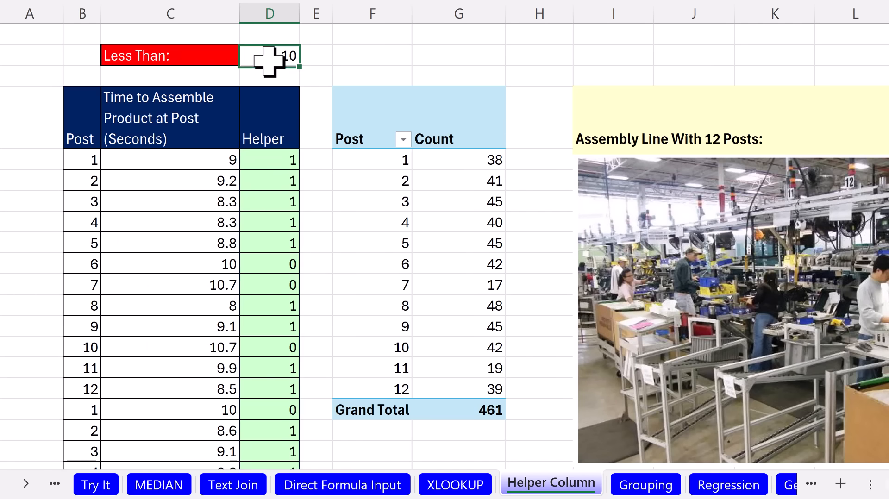
{"action": "type", "text": "9"}
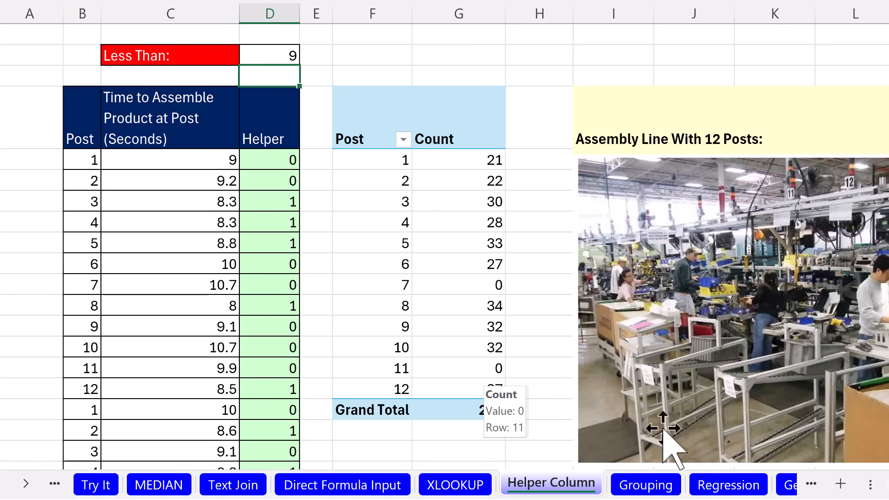
{"action": "left_click", "coordinate": [646, 485]}
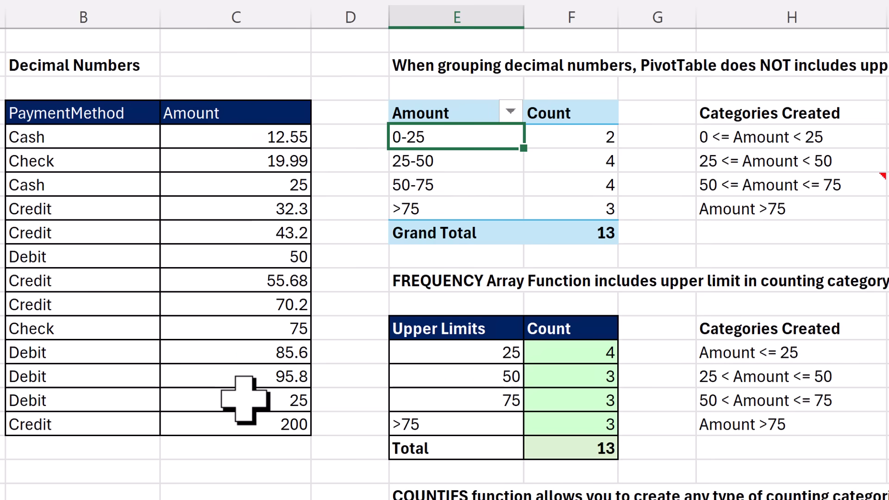
{"action": "scroll", "scroll_direction": "down", "scroll_amount": 3}
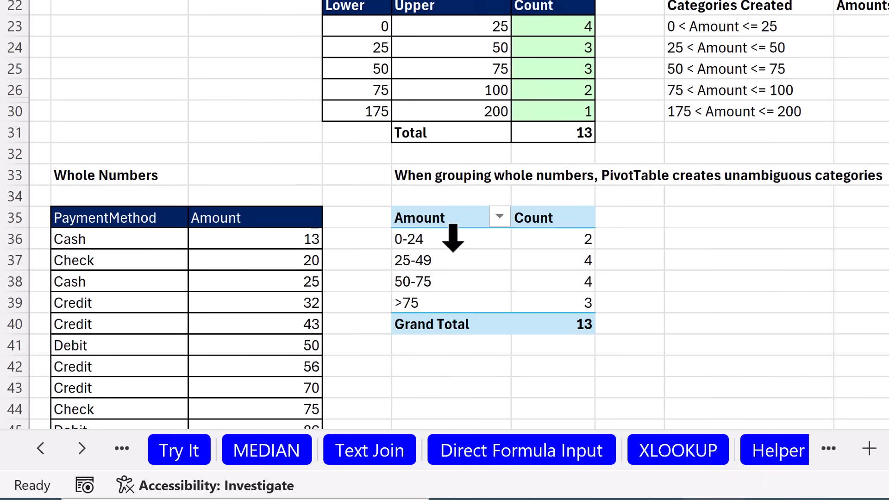
{"action": "mouse_move", "coordinate": [398, 308]}
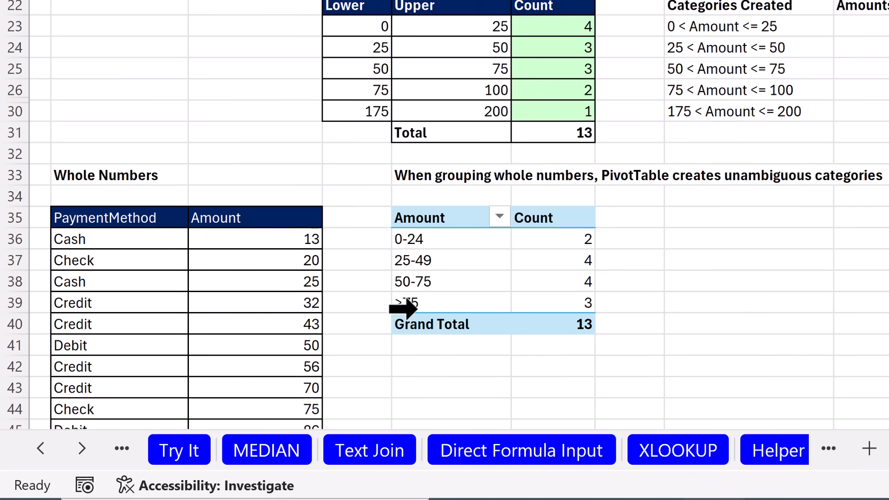
{"action": "mouse_move", "coordinate": [414, 283]}
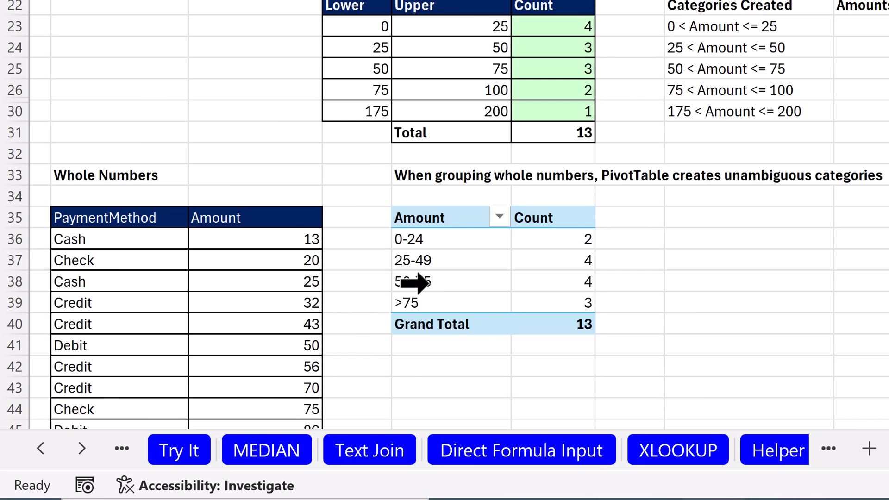
{"action": "mouse_move", "coordinate": [461, 216]}
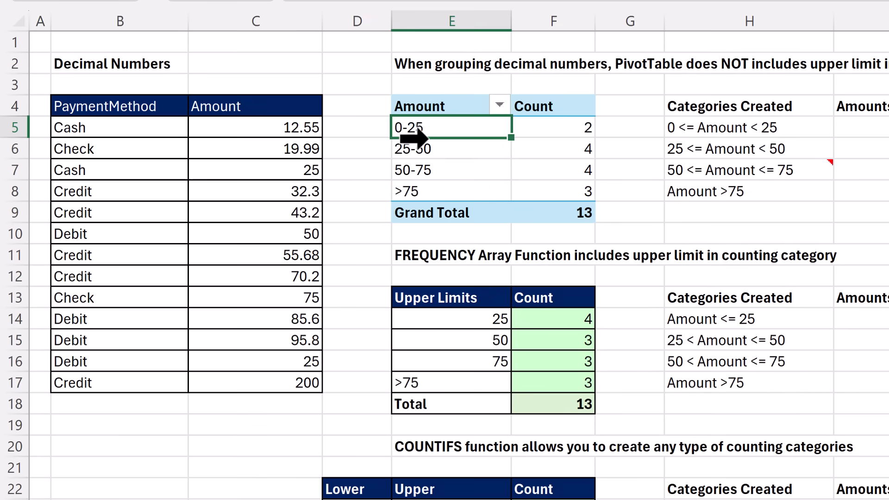
{"action": "mouse_move", "coordinate": [428, 134]}
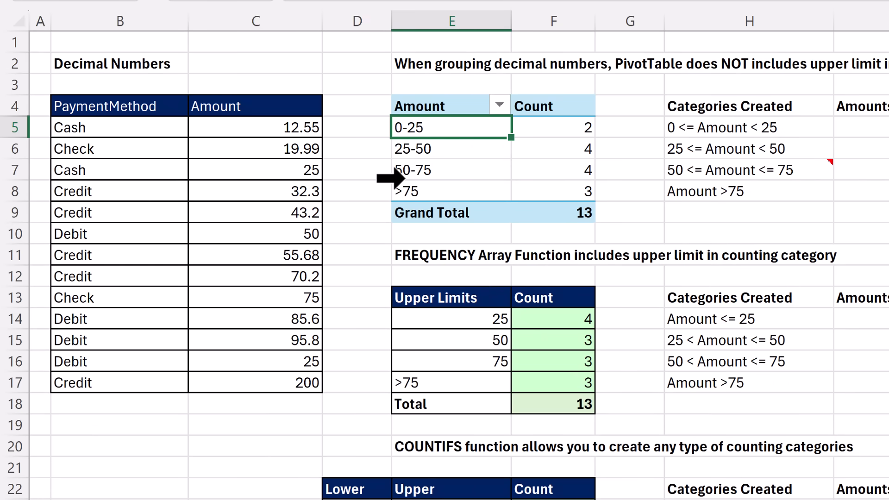
{"action": "mouse_move", "coordinate": [627, 171]}
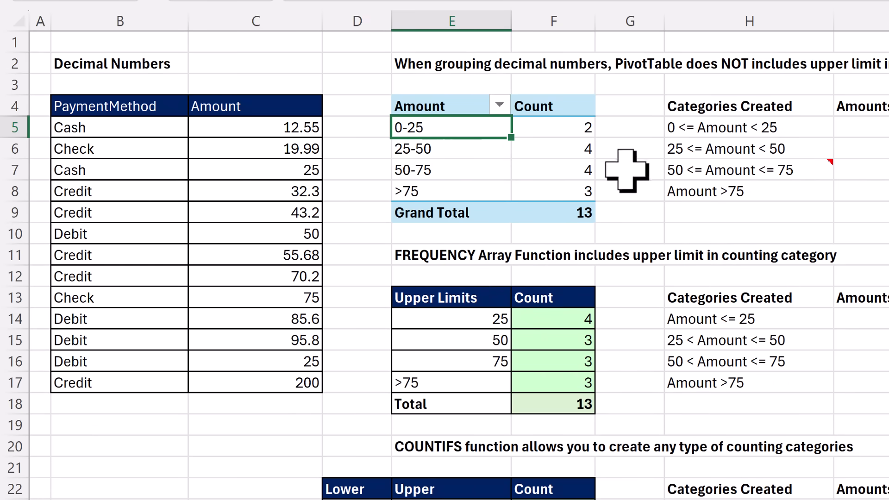
{"action": "mouse_move", "coordinate": [769, 137]}
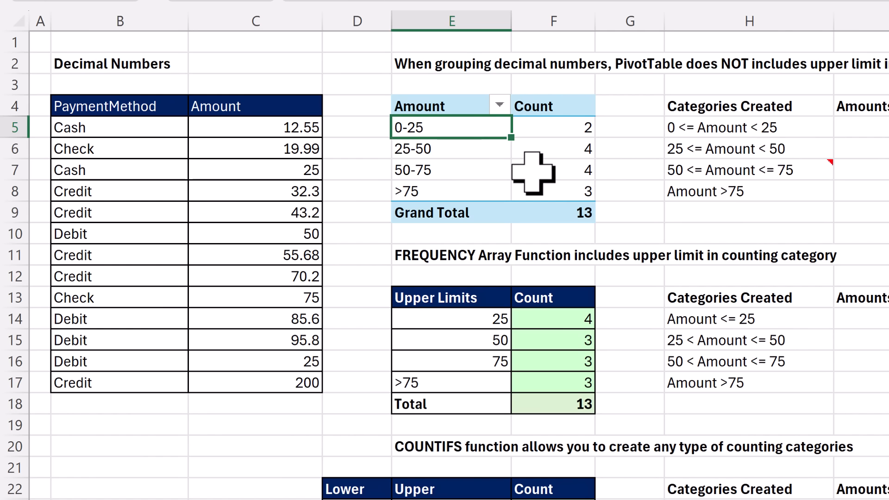
{"action": "mouse_move", "coordinate": [587, 182]}
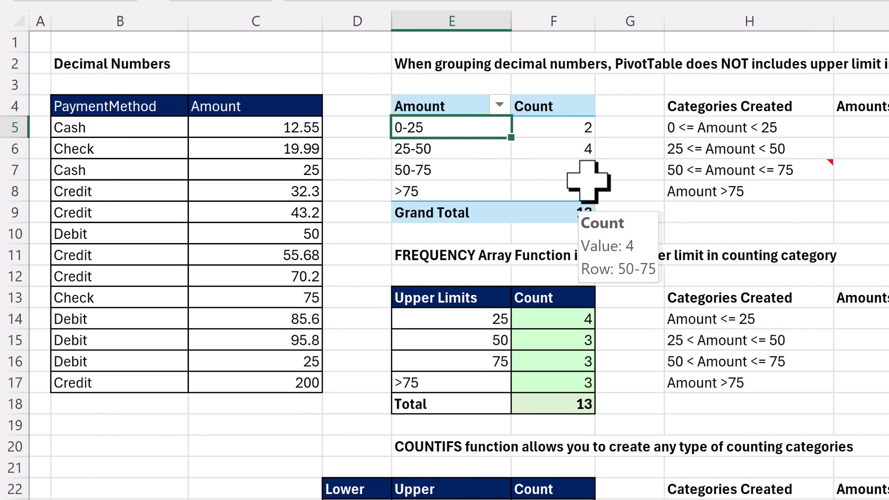
{"action": "mouse_move", "coordinate": [538, 319]}
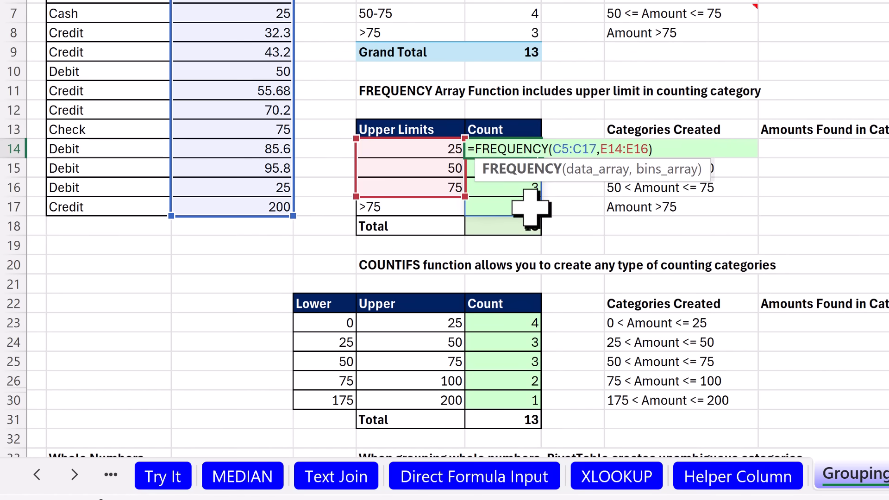
{"action": "key", "text": "Enter"}
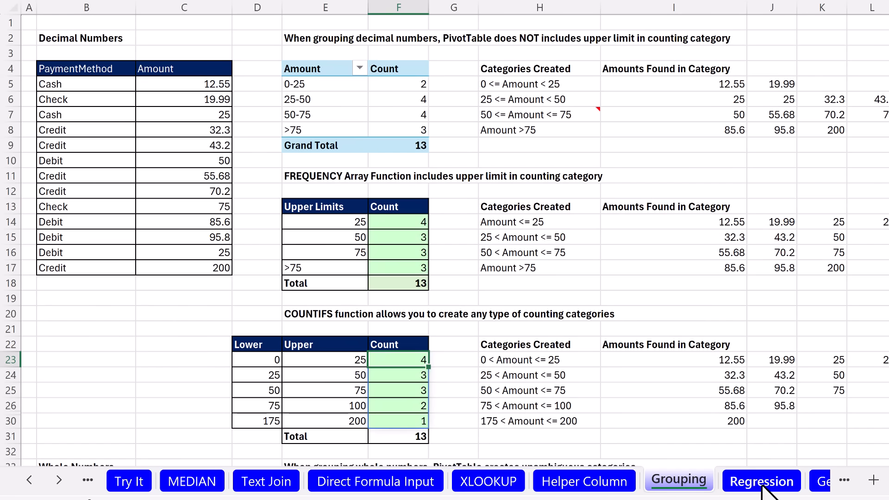
- Switch to the Regression sheet and inspect the DROP/GROUPBY formula summing ad spend and sales
{"action": "left_click", "coordinate": [761, 481]}
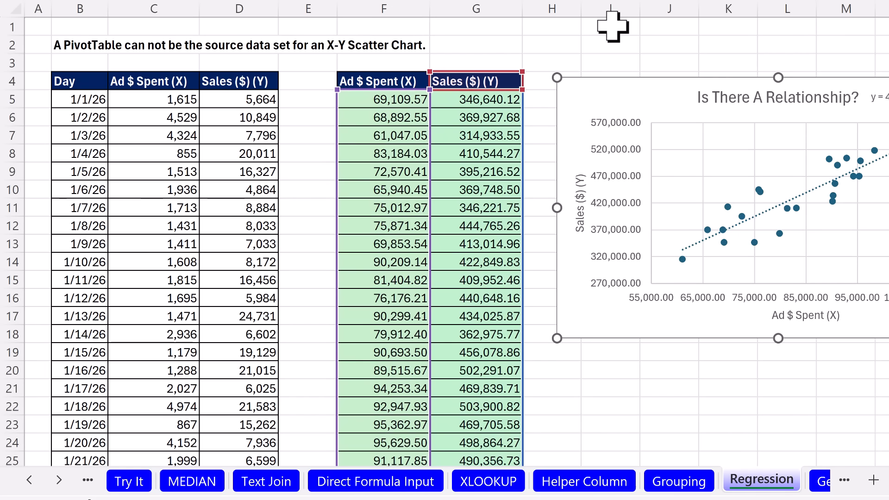
{"action": "mouse_move", "coordinate": [469, 154]}
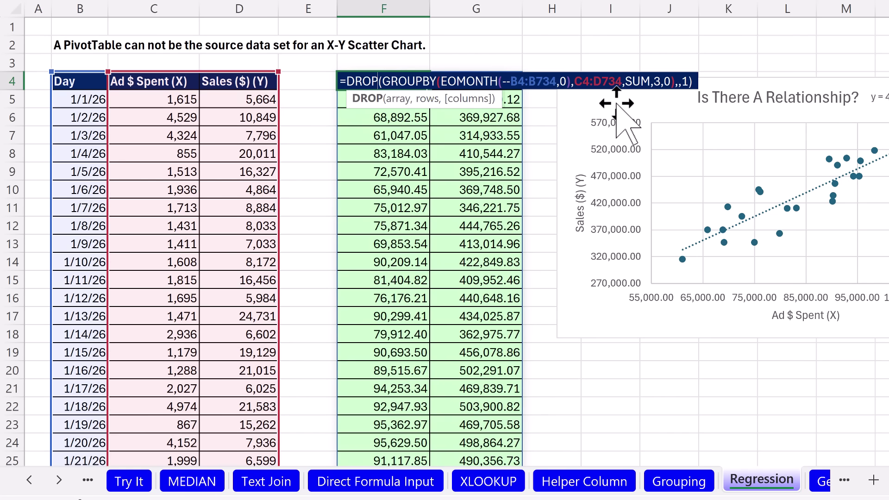
{"action": "key", "text": "Enter"}
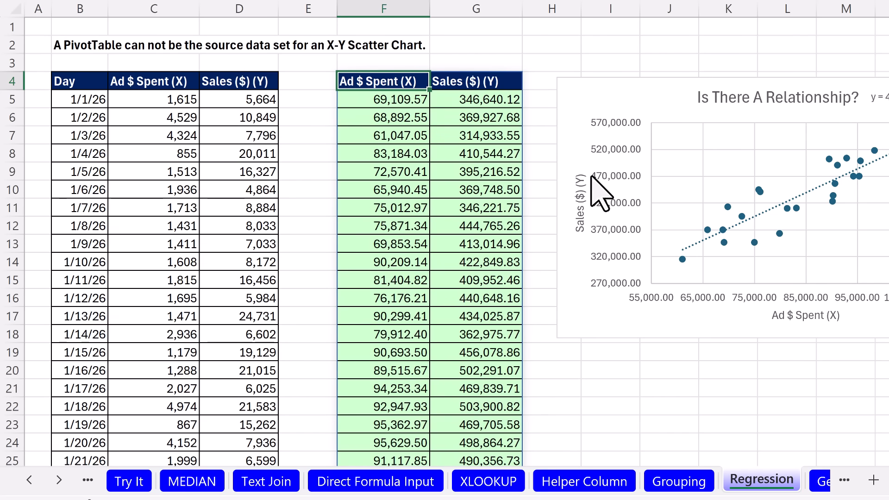
{"action": "mouse_move", "coordinate": [831, 493]}
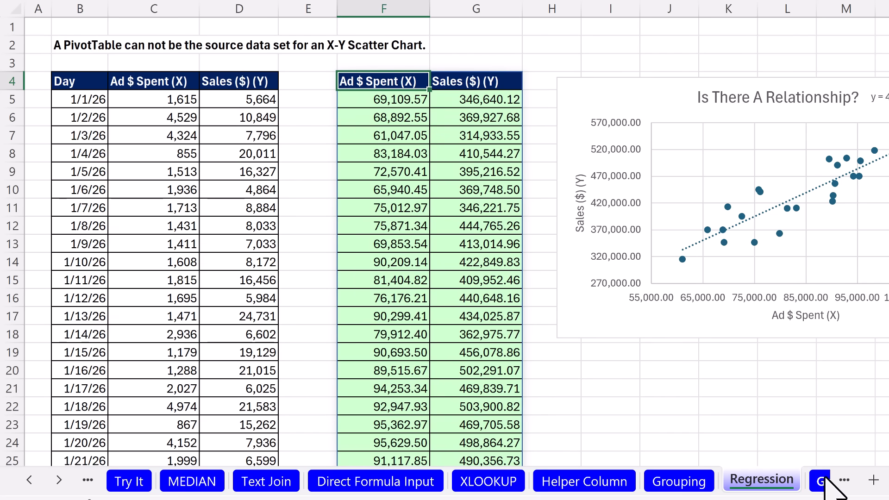
- Switch to the GeoMean sheet and inspect the GEOMEAN/FILTER growth formula in H5
{"action": "left_click", "coordinate": [643, 481]}
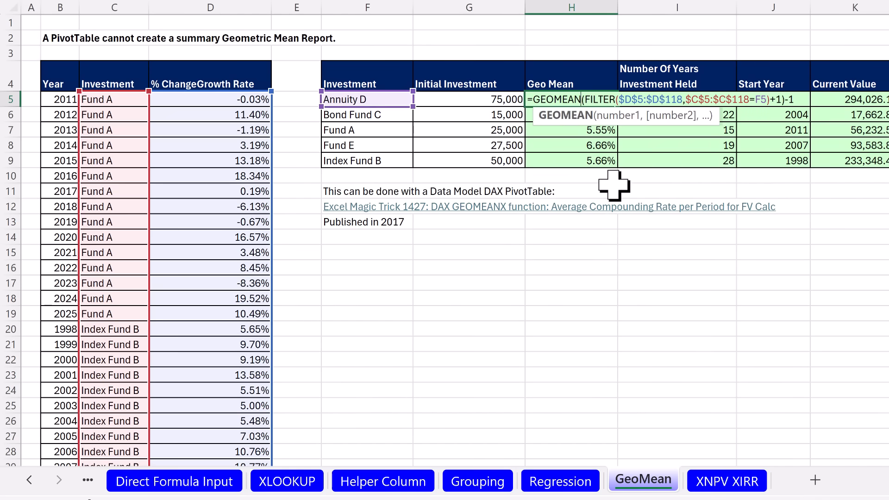
{"action": "mouse_move", "coordinate": [567, 36]}
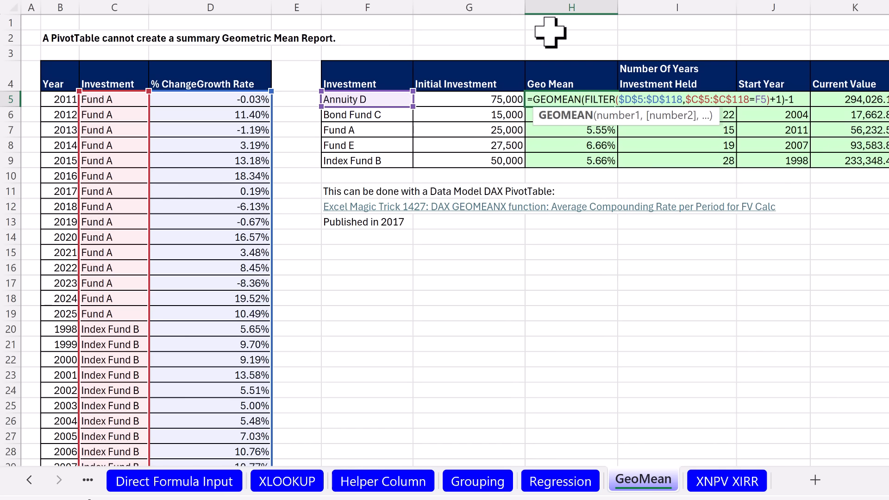
{"action": "mouse_move", "coordinate": [627, 176]}
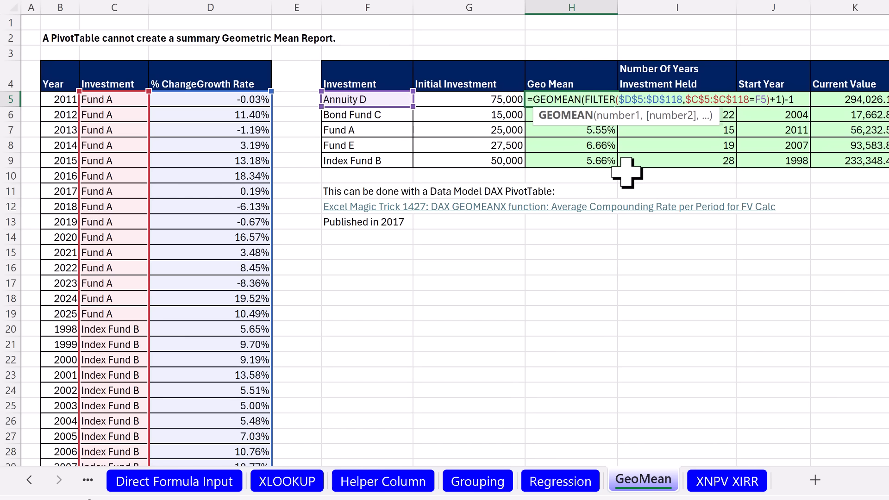
{"action": "key", "text": "Enter"}
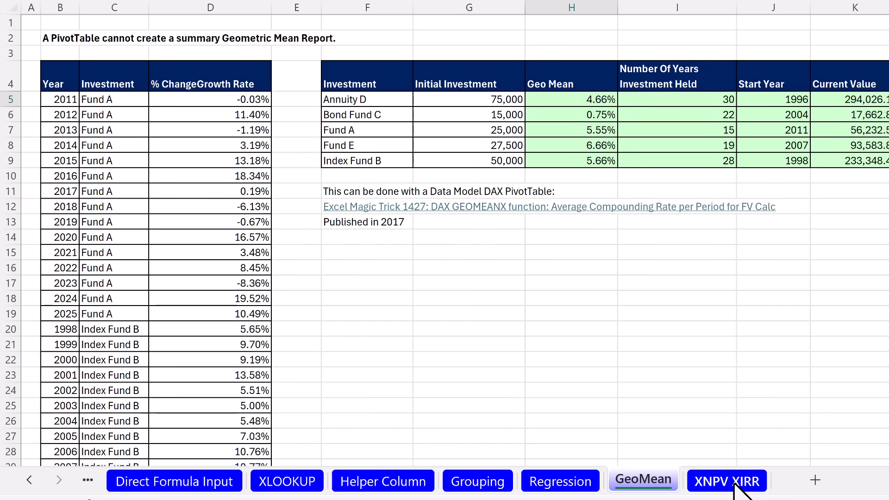
- Inspect the XNPV and XIRR formulas on the XNPV XIRR sheet, then return to Try It
{"action": "left_click", "coordinate": [726, 481]}
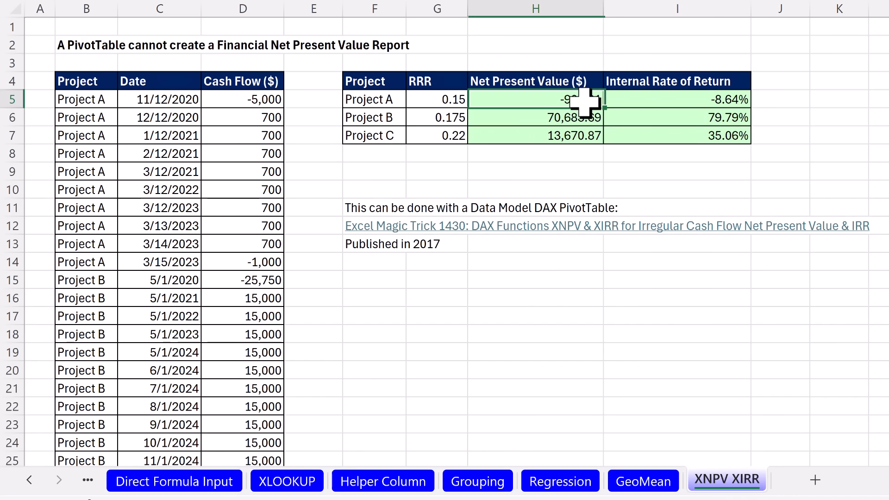
{"action": "double_click", "coordinate": [534, 99]}
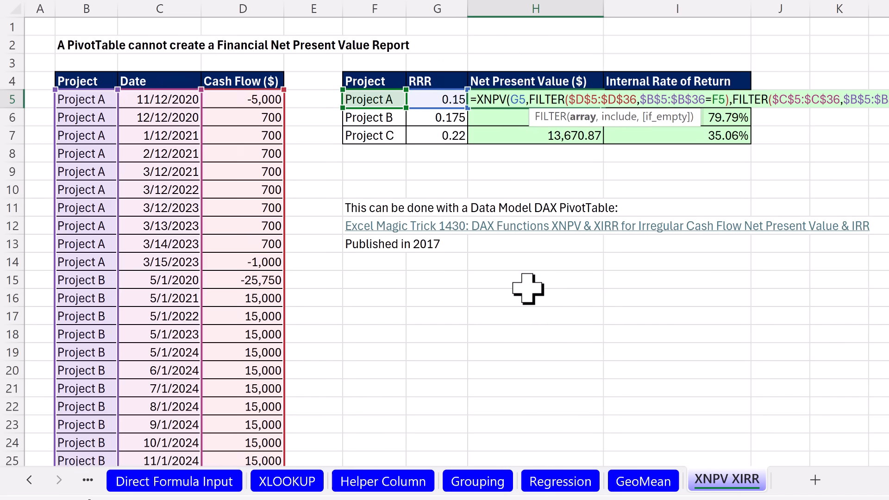
{"action": "mouse_move", "coordinate": [554, 284]}
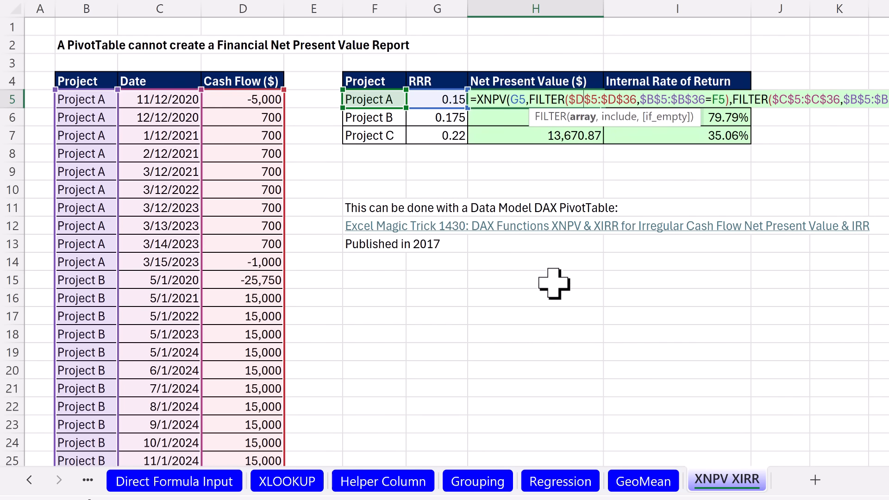
{"action": "mouse_move", "coordinate": [634, 128]}
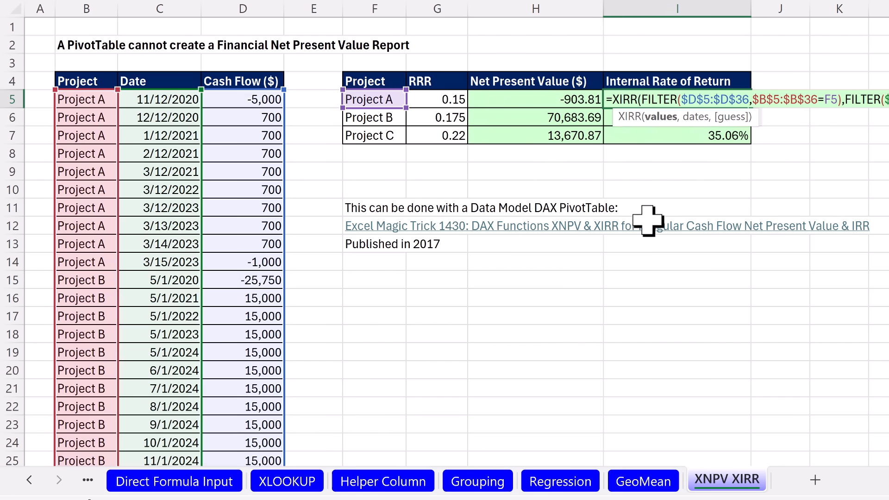
{"action": "key", "text": "Enter"}
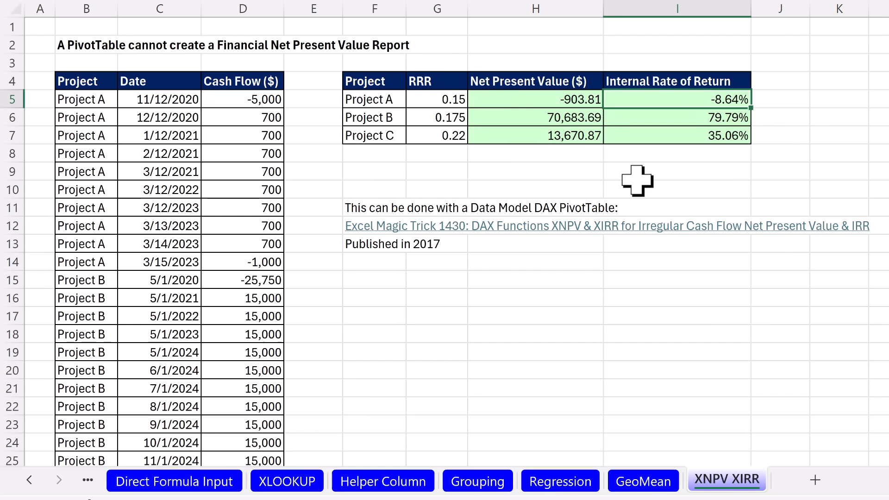
{"action": "mouse_move", "coordinate": [535, 88]}
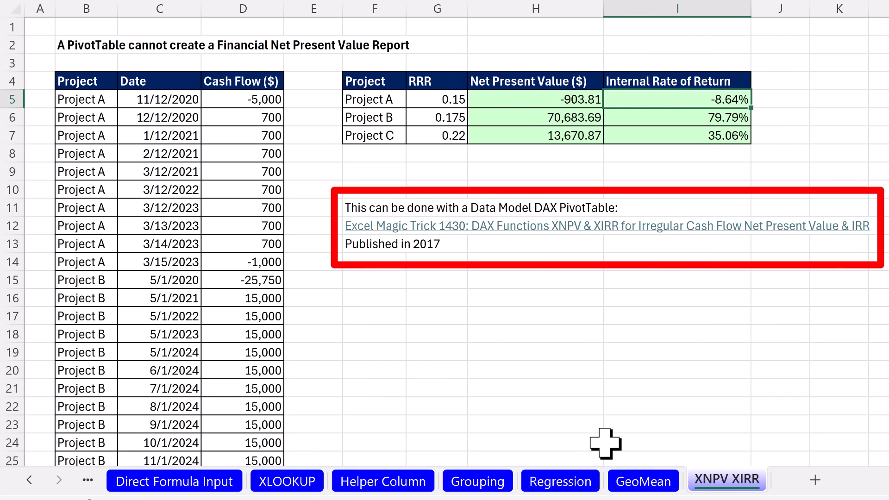
{"action": "left_click", "coordinate": [644, 481]}
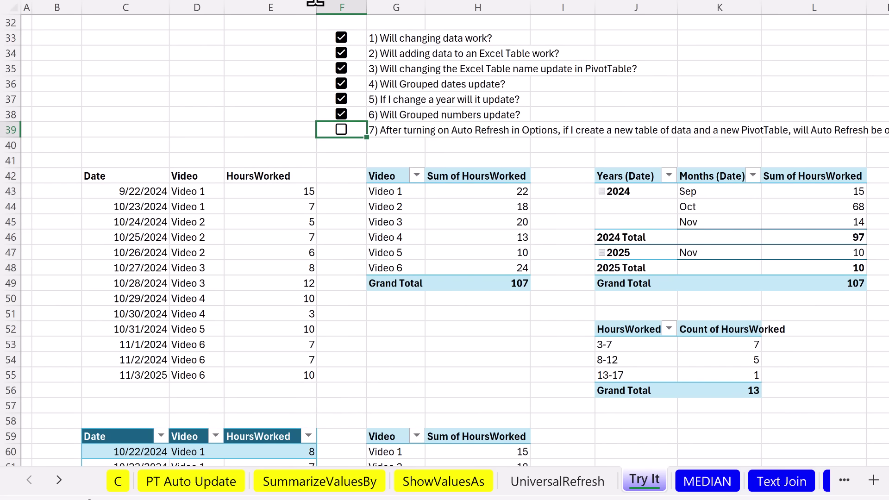
{"action": "mouse_move", "coordinate": [533, 356]}
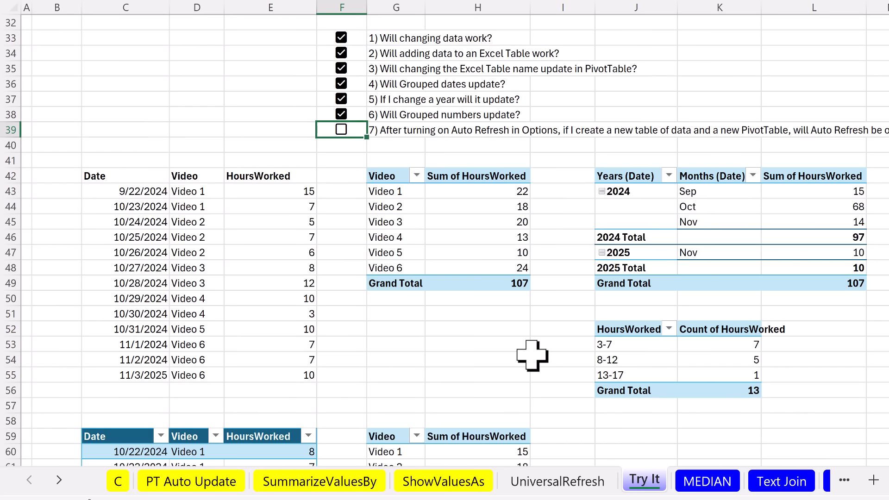
{"action": "mouse_move", "coordinate": [374, 320]}
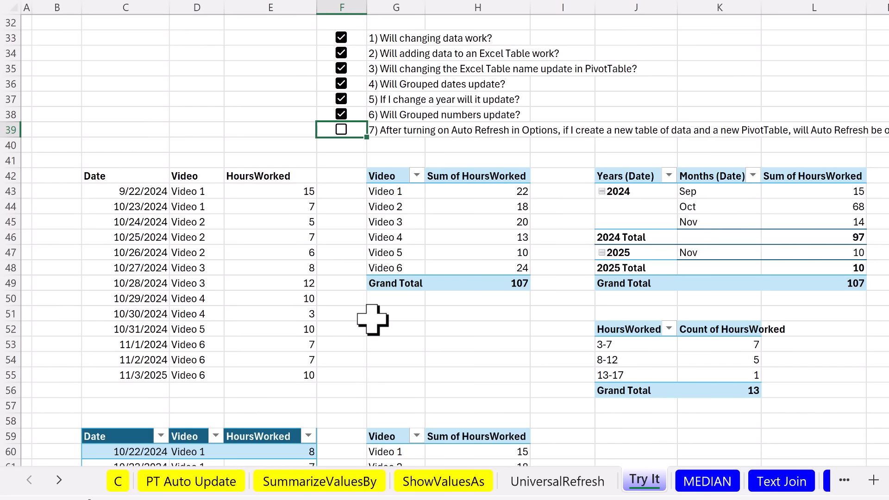